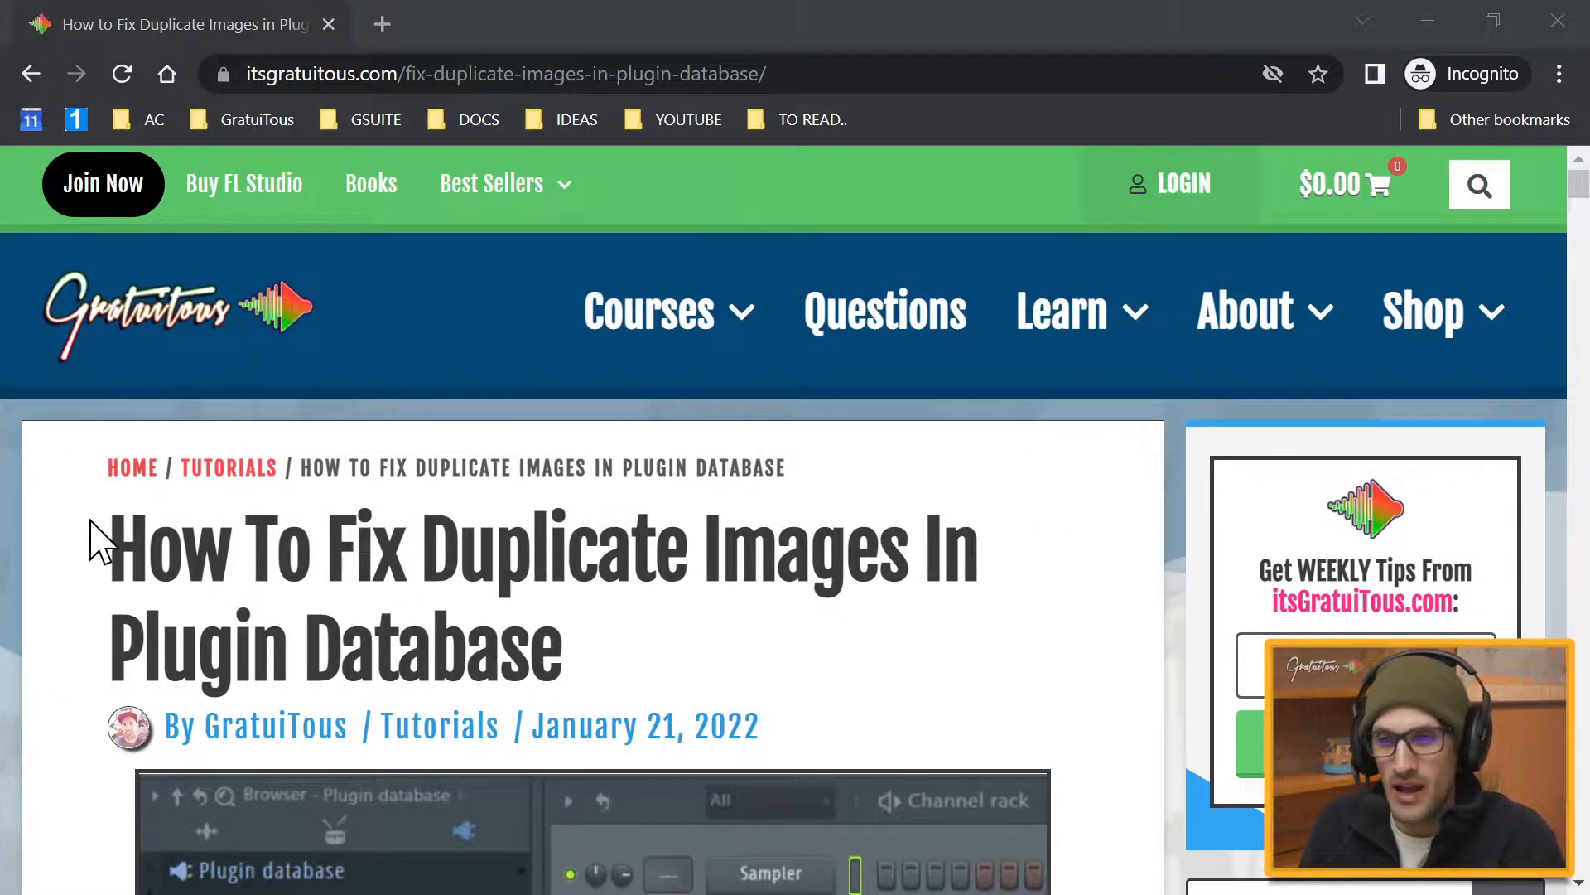
{"action": "mouse_move", "coordinate": [550, 581]}
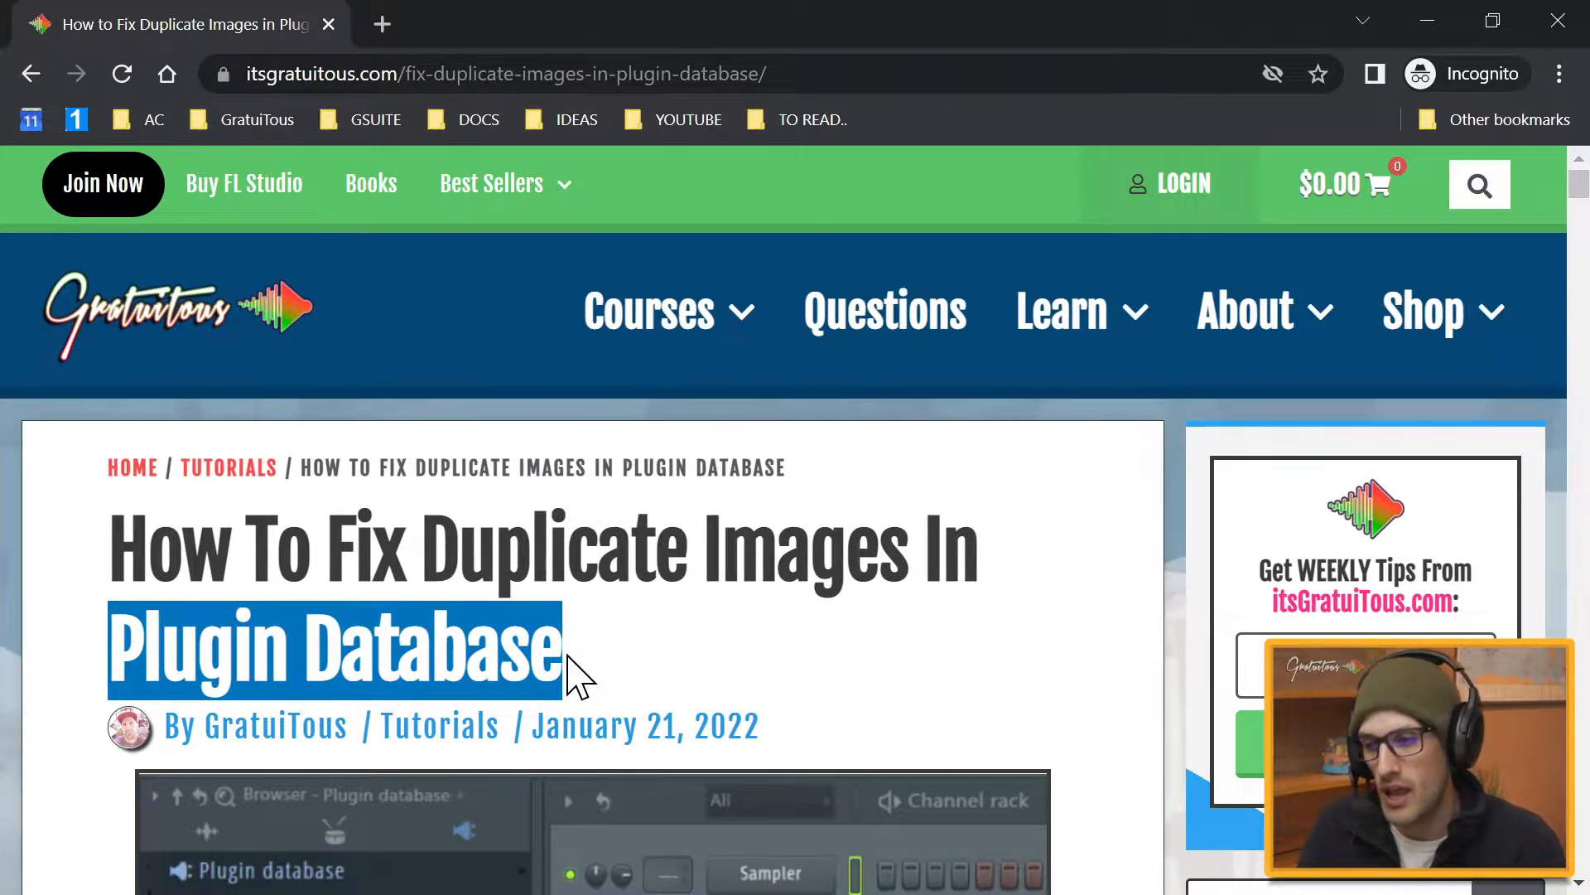
{"action": "mouse_move", "coordinate": [1218, 588]}
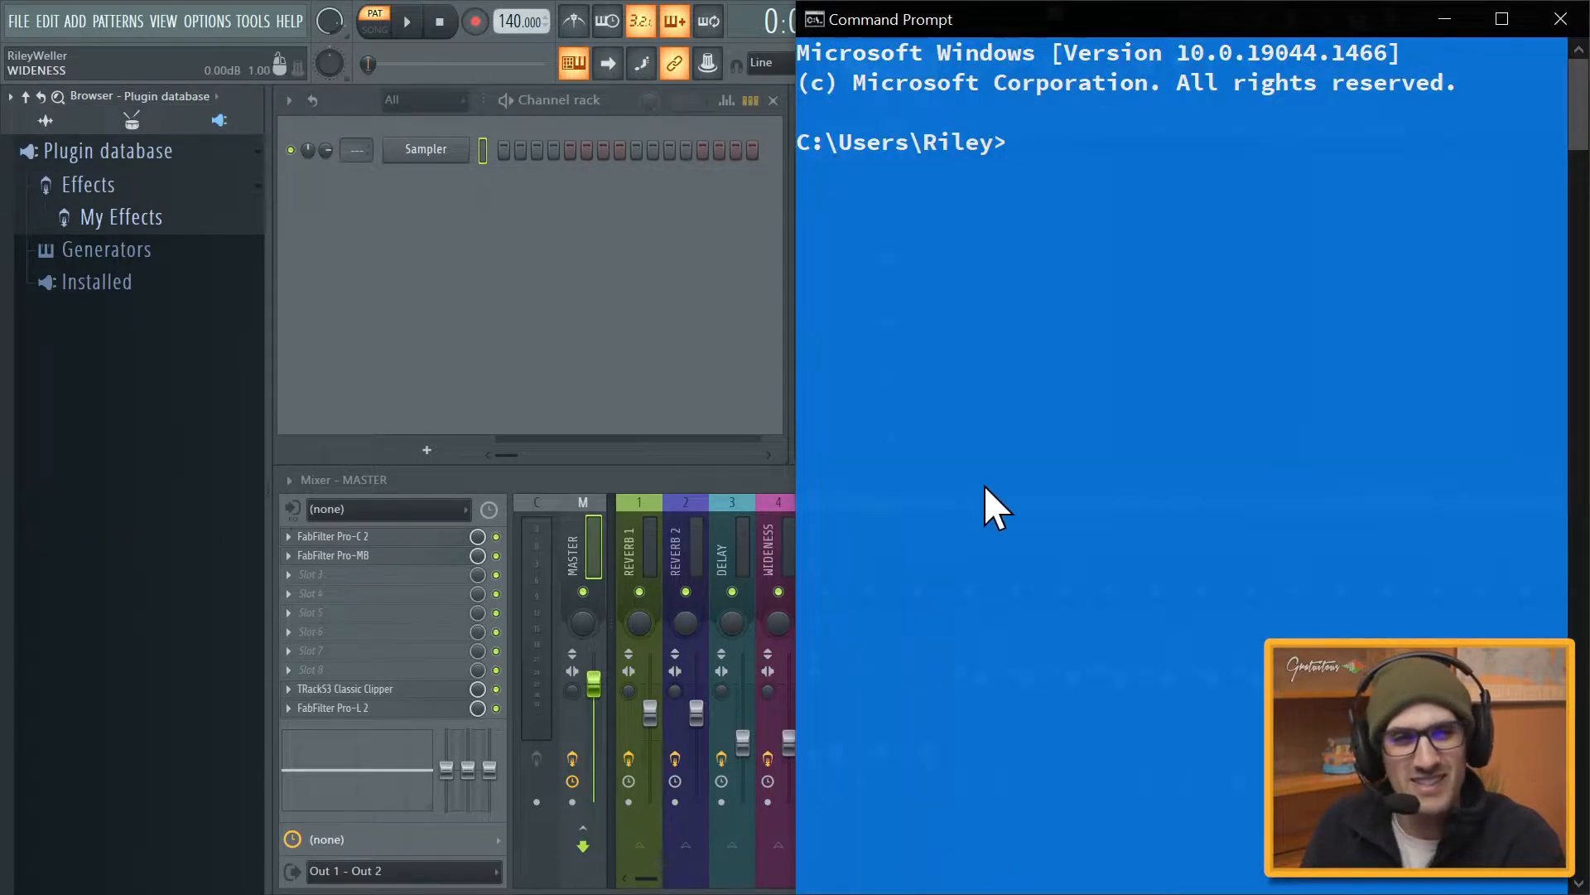
{"action": "mouse_move", "coordinate": [856, 157]}
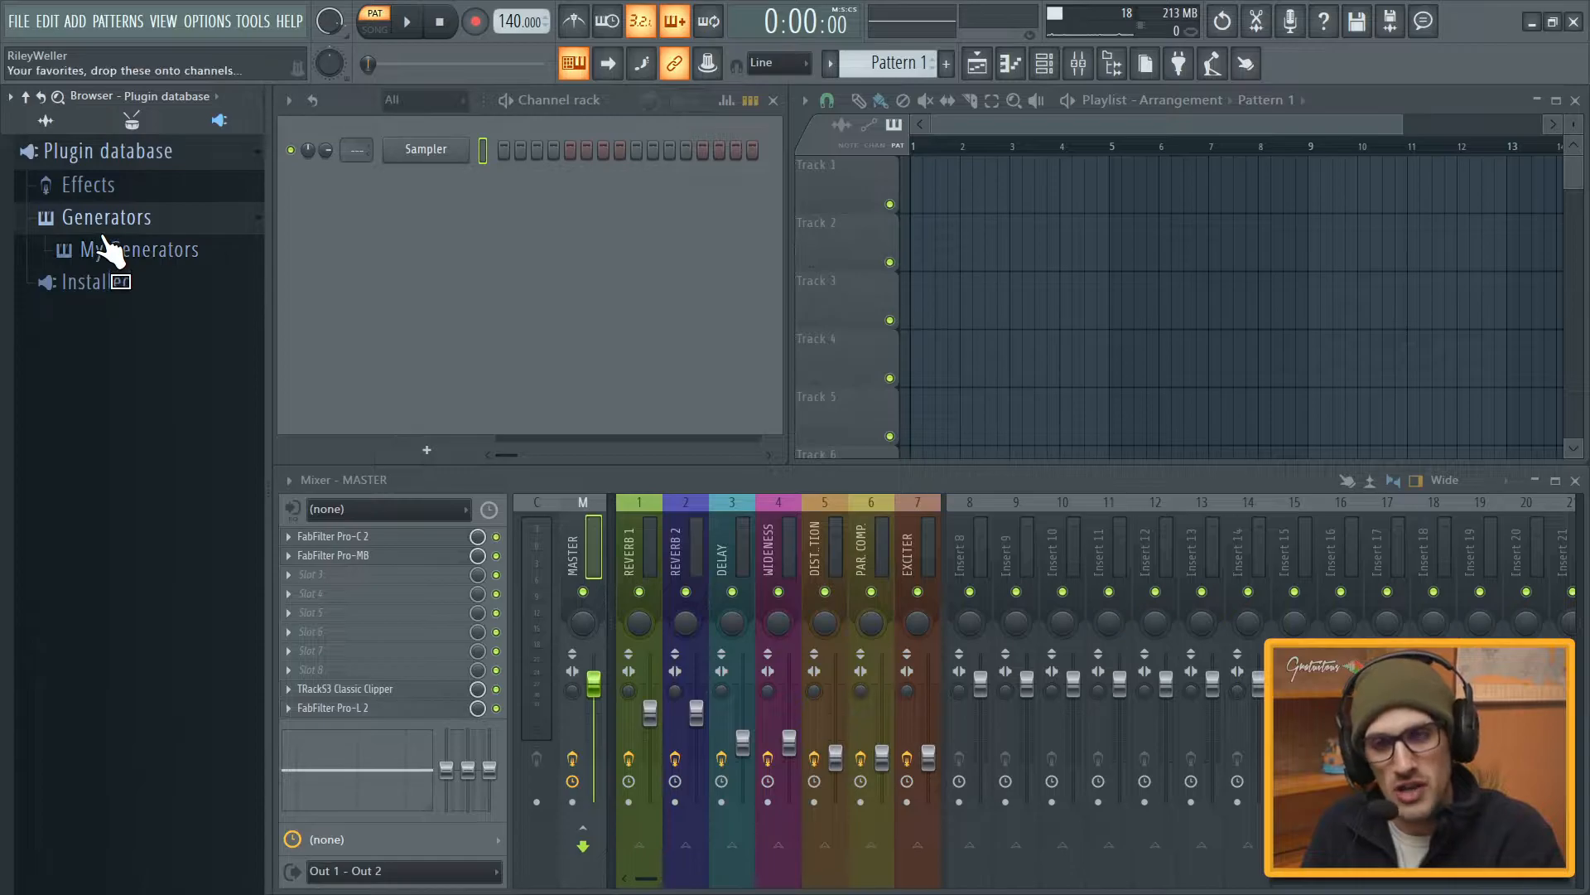
- Expand My Generators Instruments and the Effects category, then load FabFilter Pro-C 2 on the master track
{"action": "left_click", "coordinate": [133, 248]}
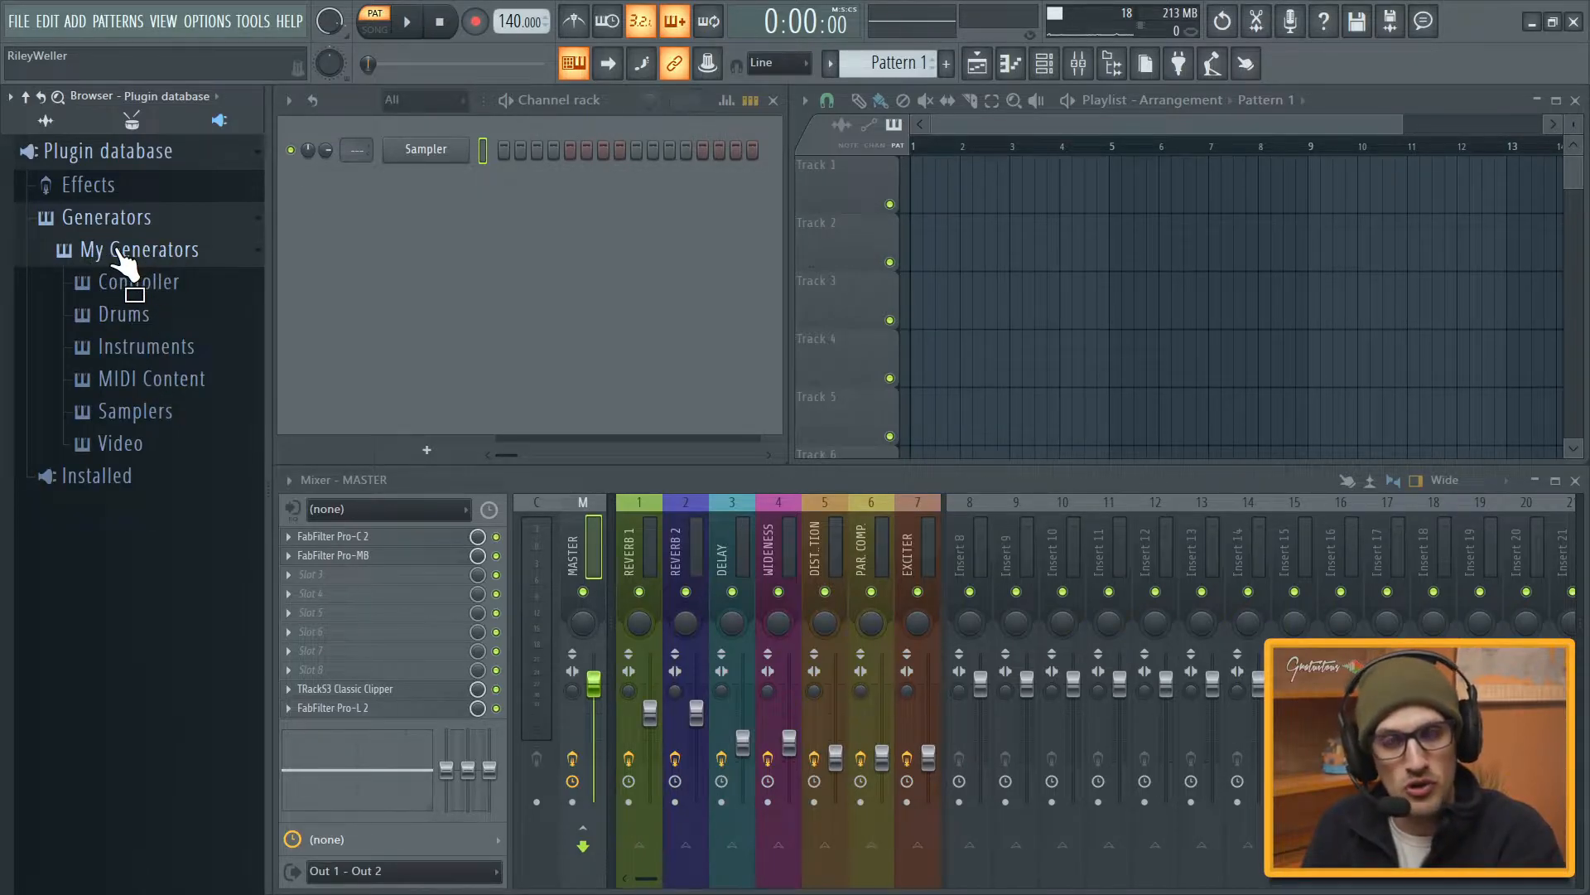
{"action": "left_click", "coordinate": [88, 184]}
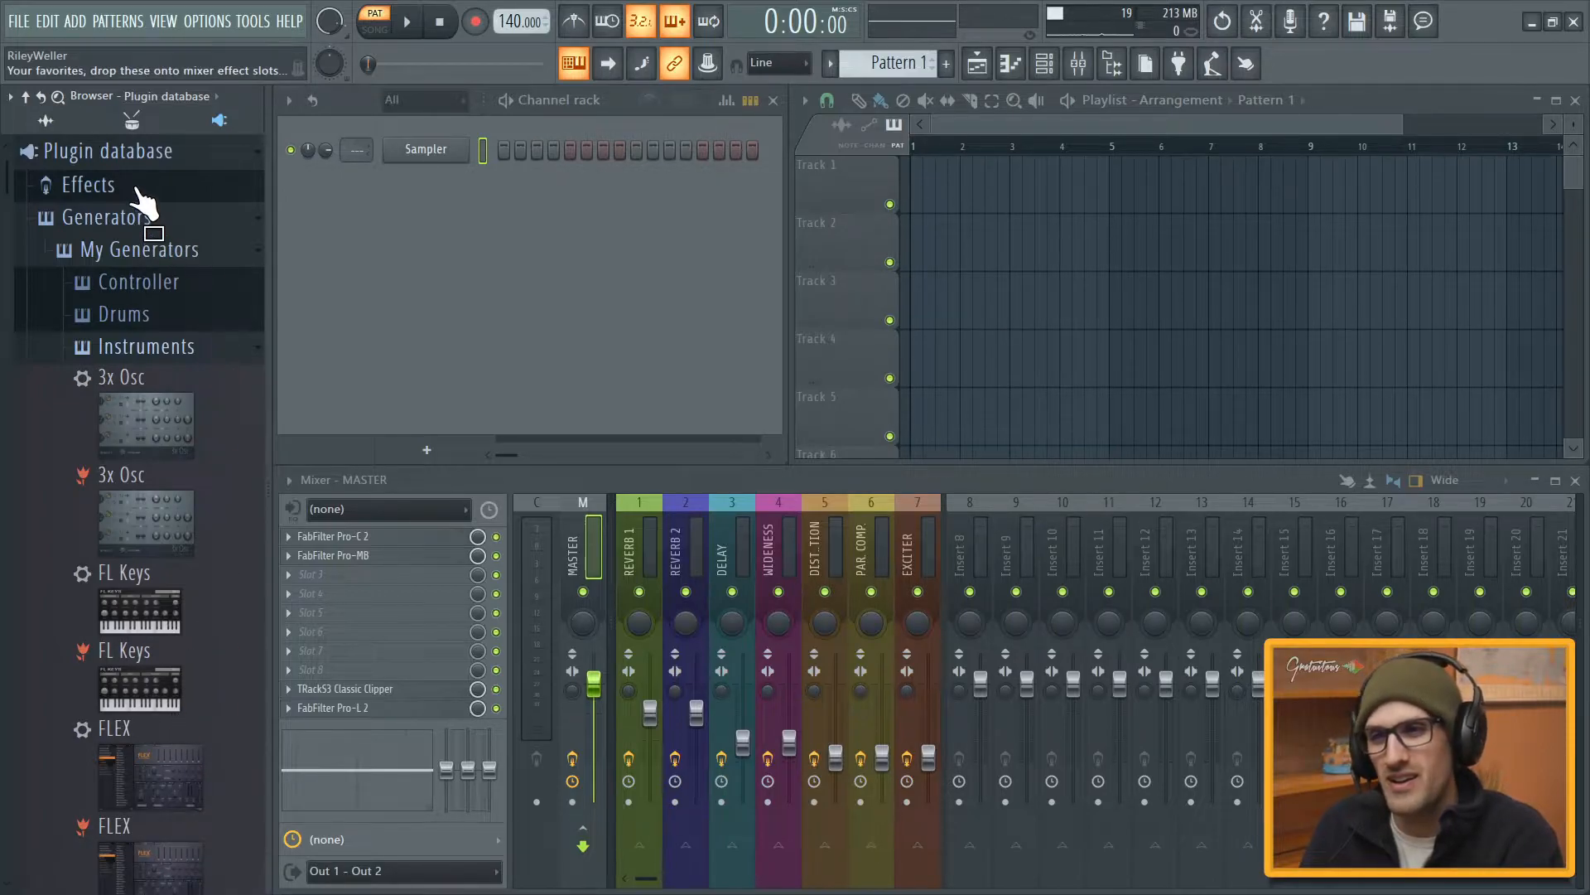
{"action": "left_click", "coordinate": [88, 184]}
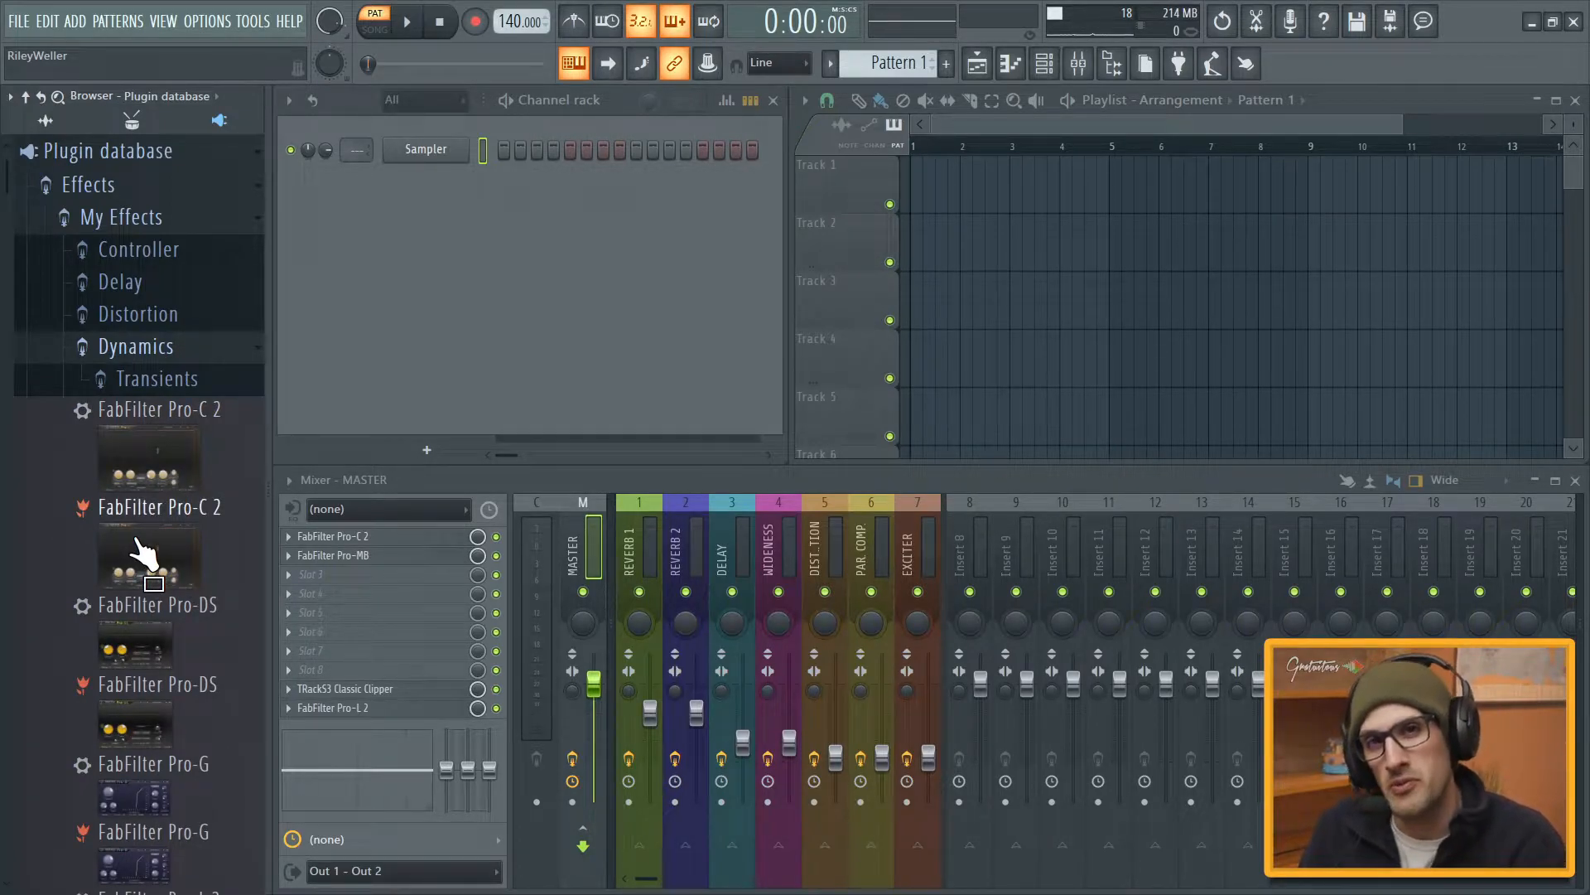
{"action": "right_click", "coordinate": [426, 181]}
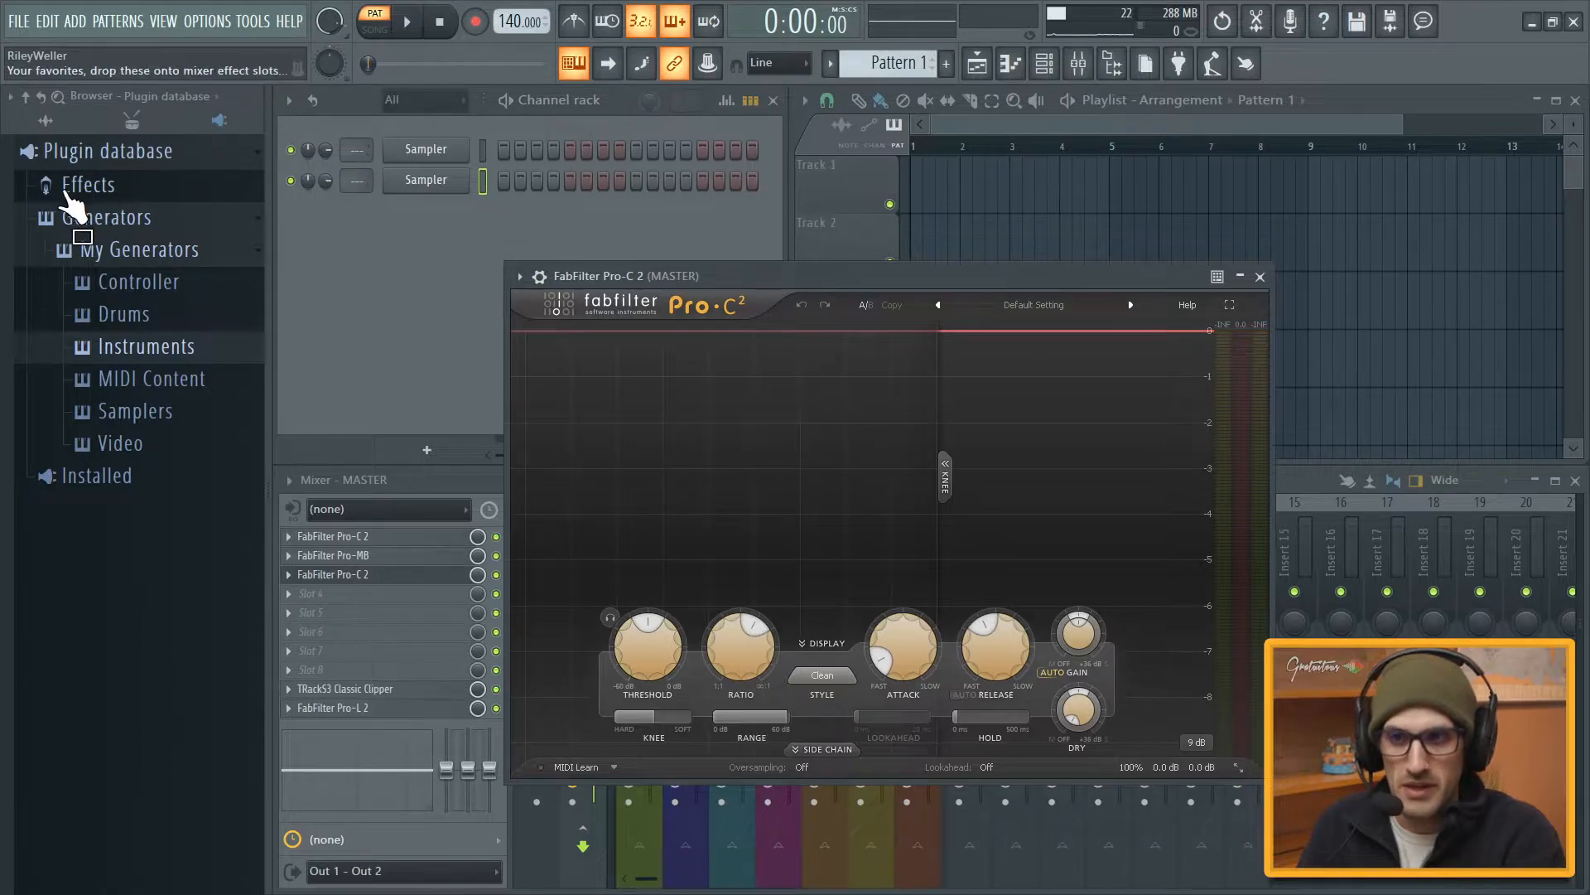
- Expand Effects > My Effects > Dynamics to show the dynamics effect thumbnails
{"action": "left_click", "coordinate": [88, 184]}
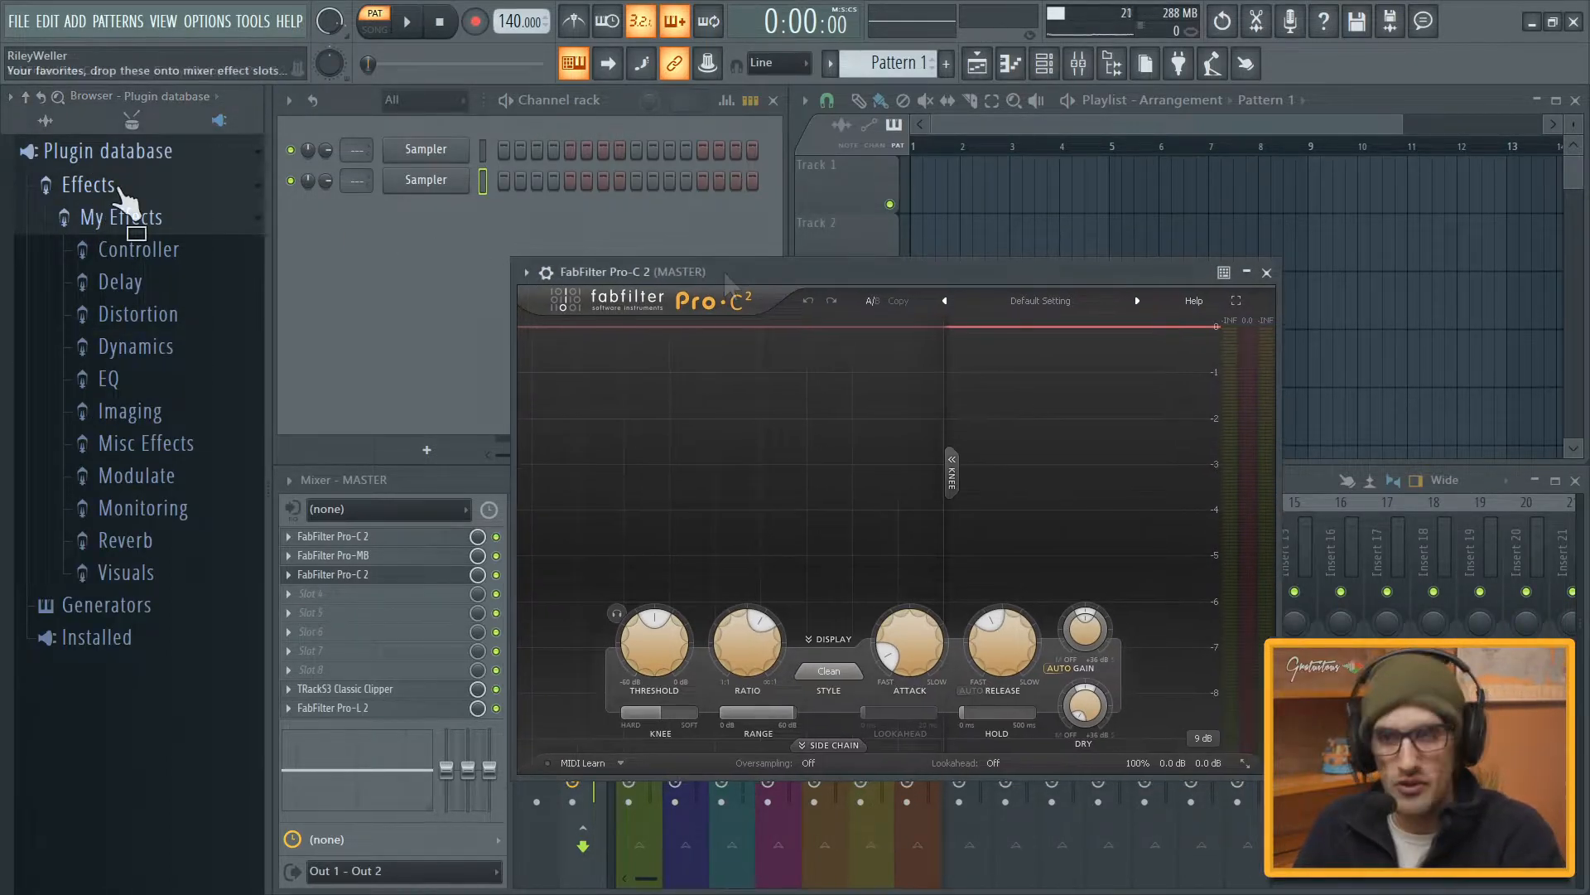
{"action": "left_click", "coordinate": [90, 184]}
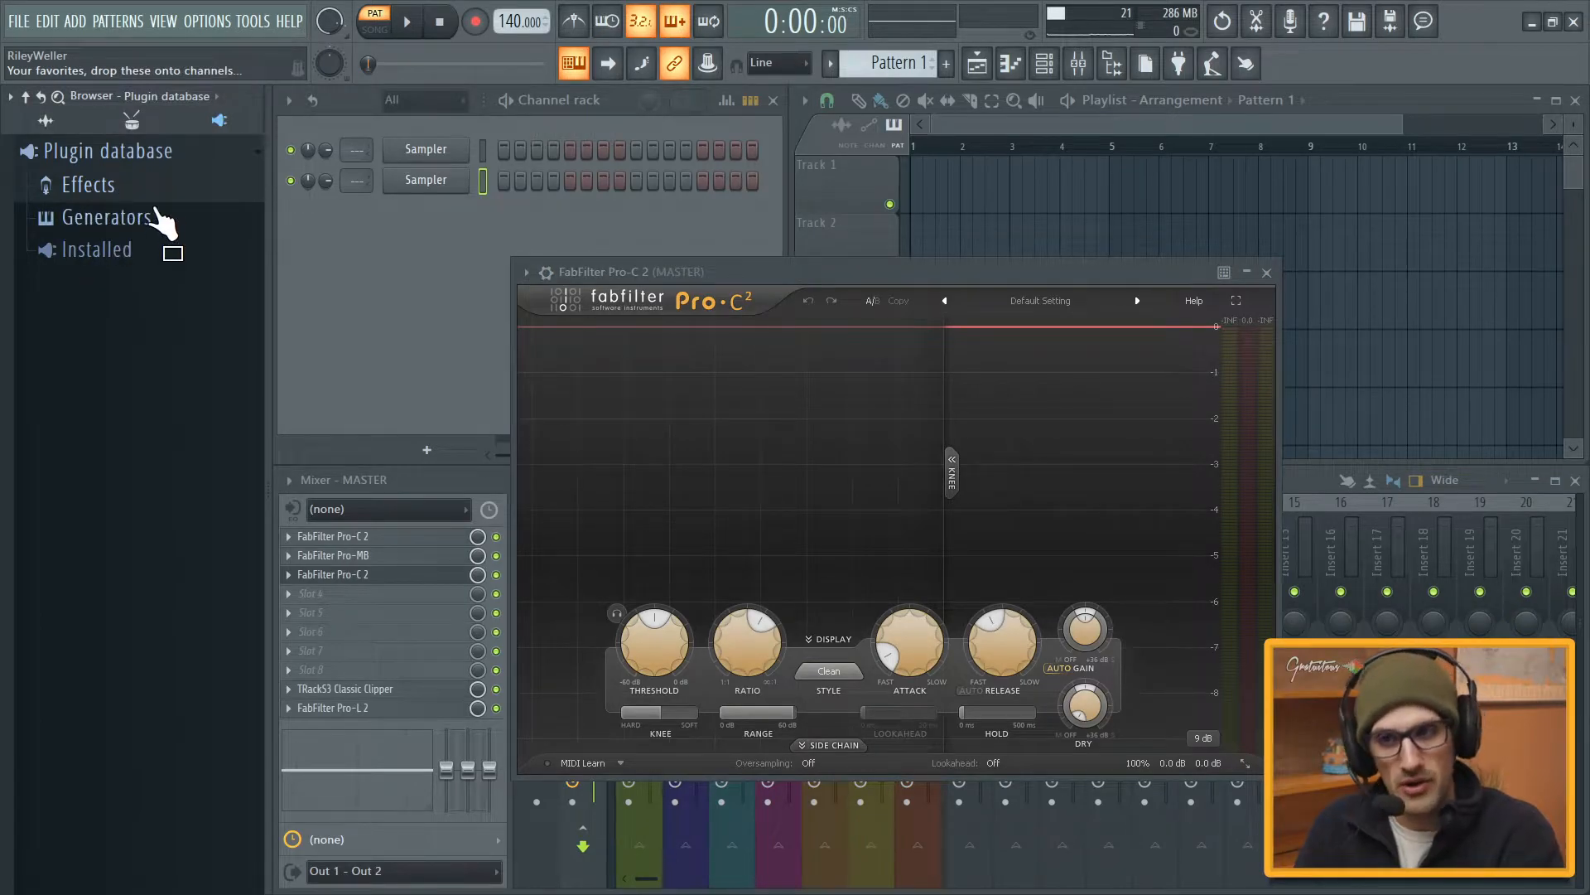
{"action": "left_click", "coordinate": [85, 184]}
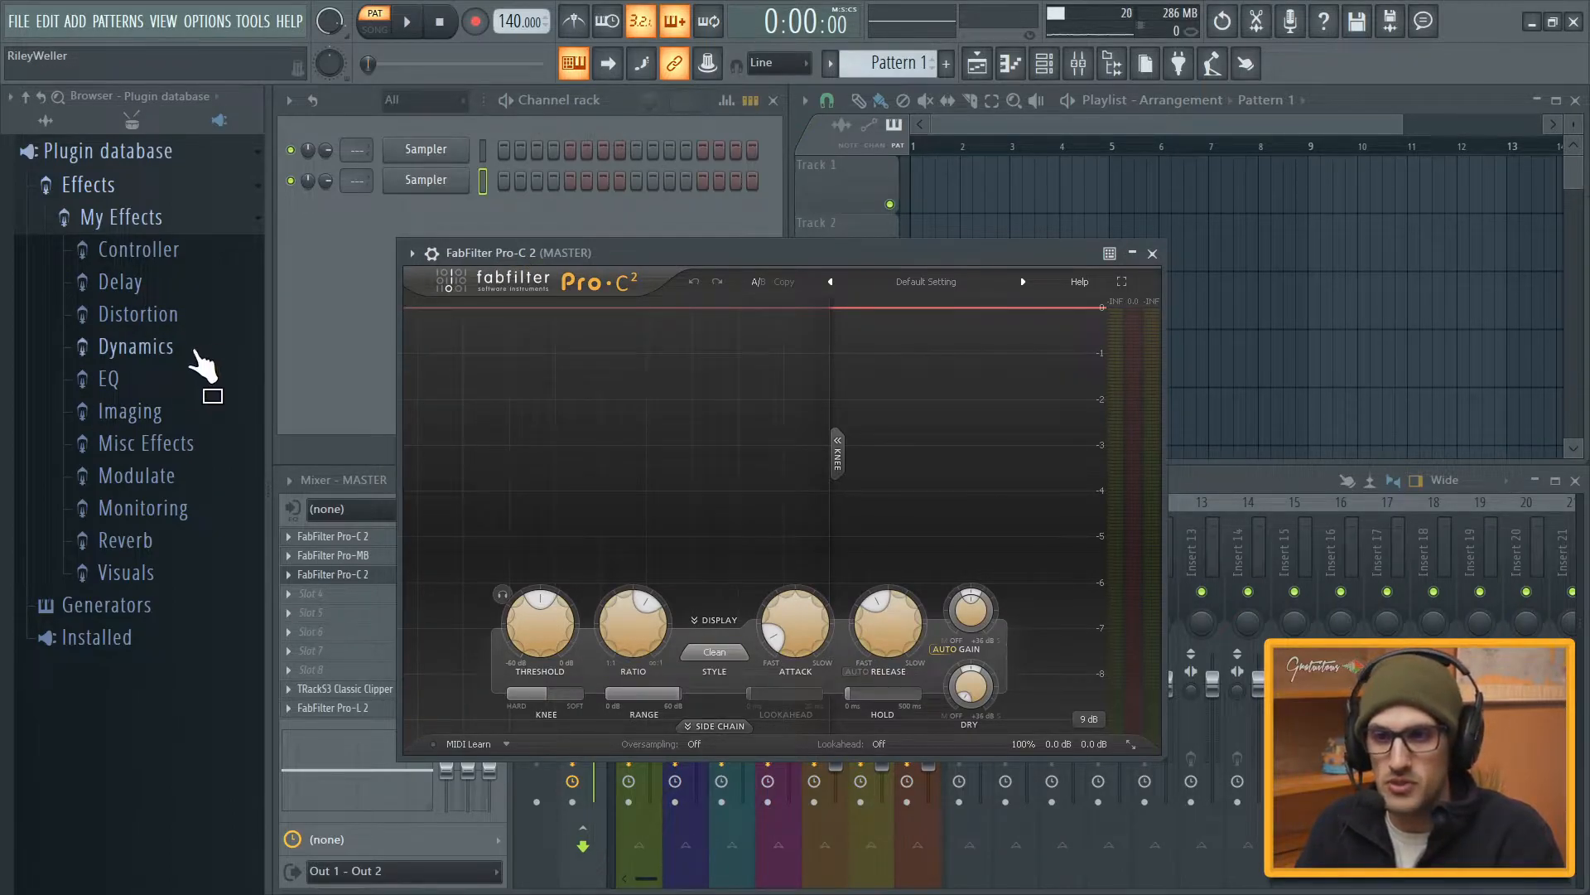
{"action": "left_click", "coordinate": [134, 346]}
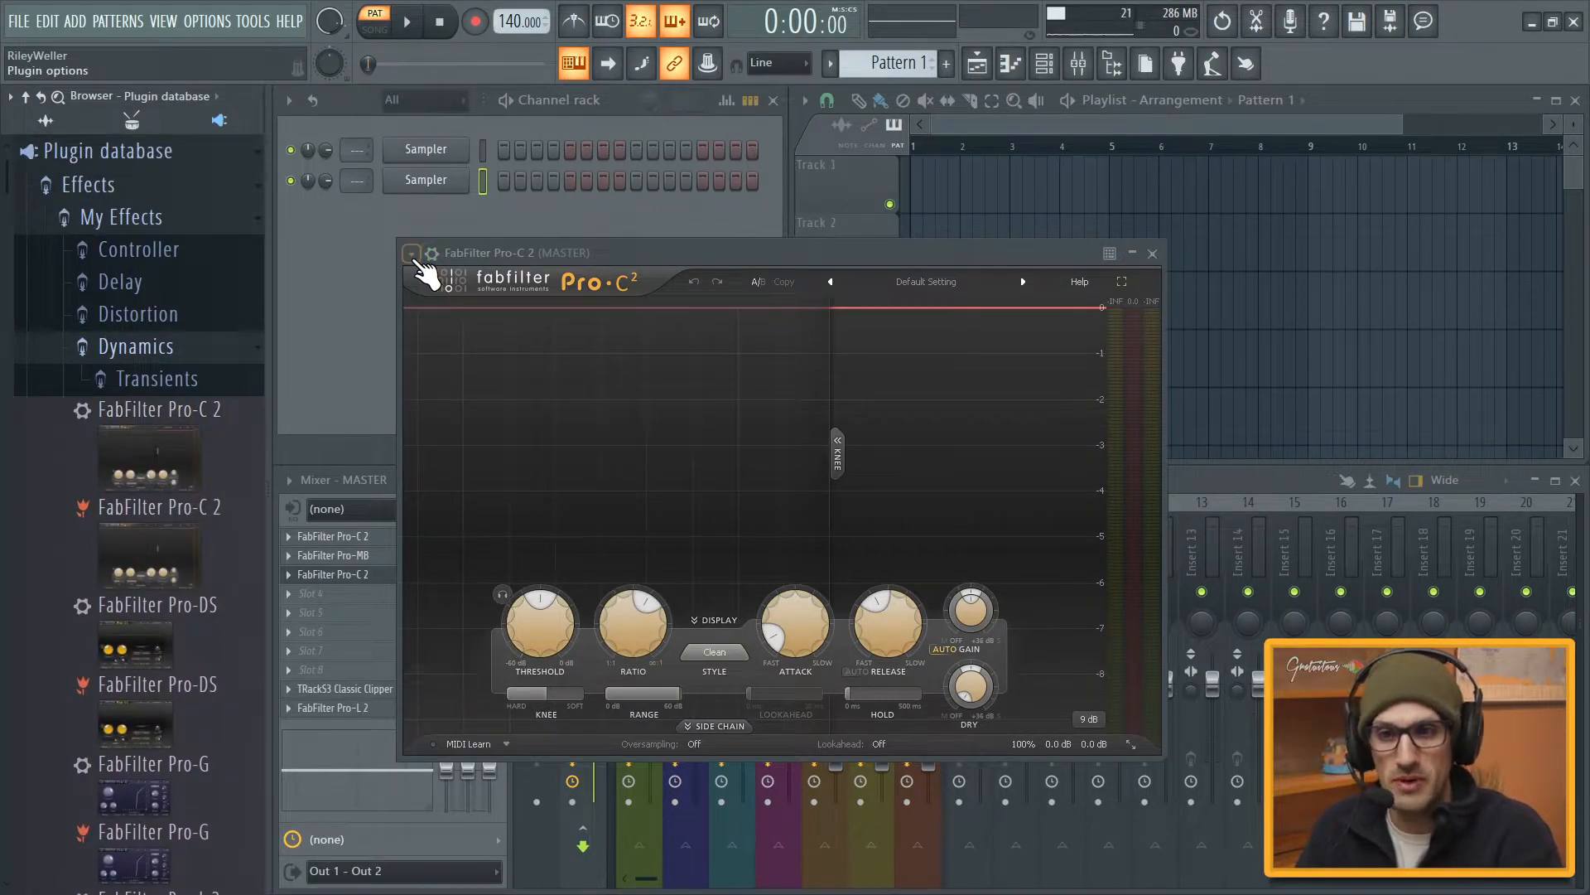
{"action": "left_click", "coordinate": [412, 252]}
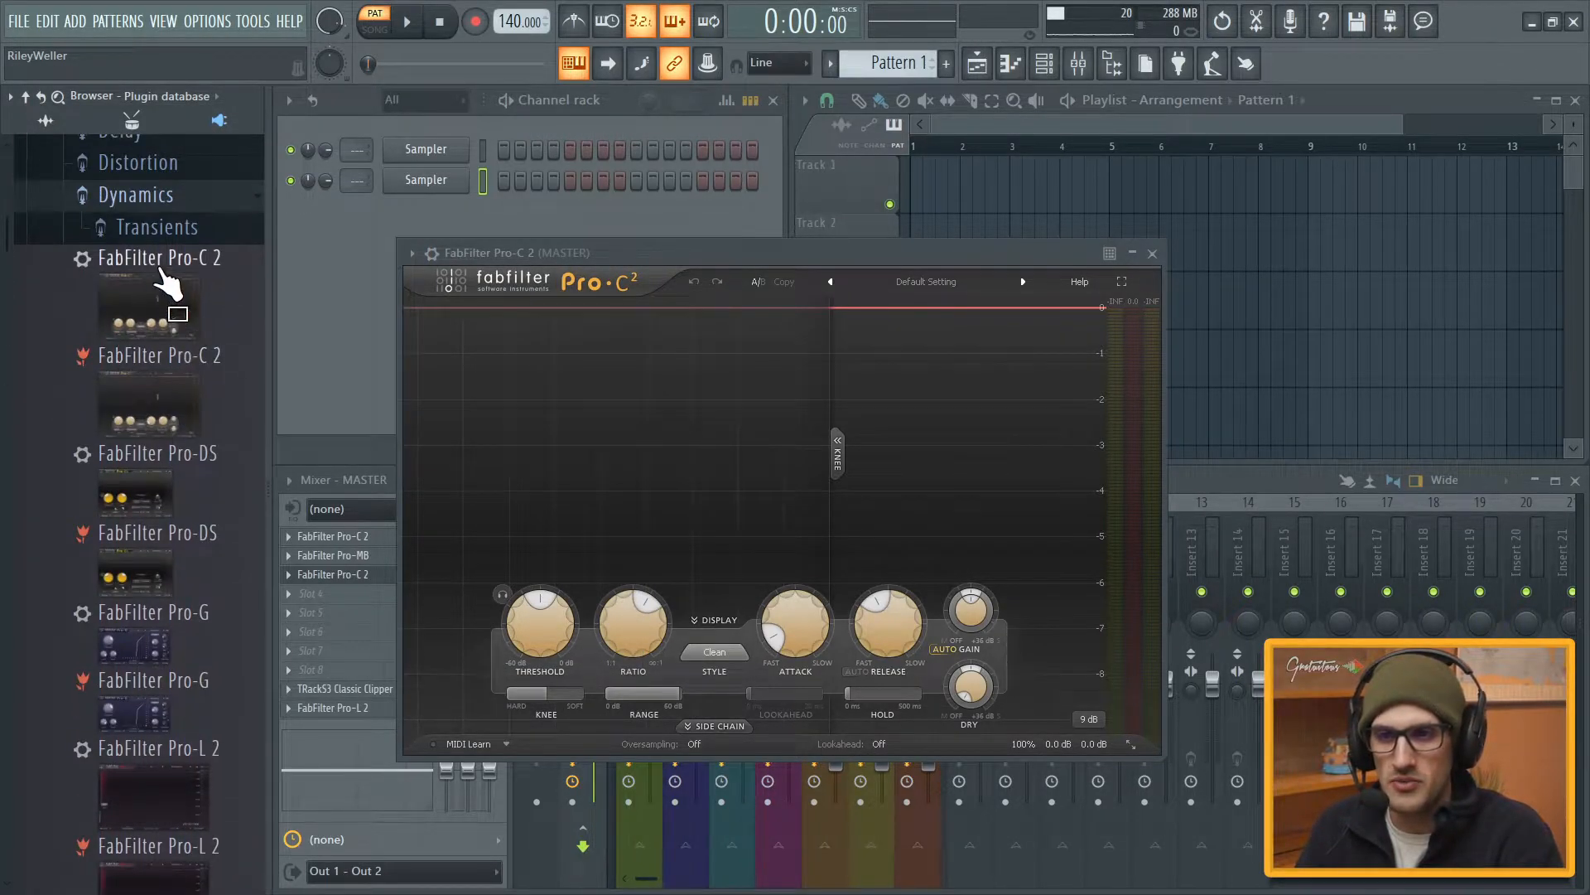
- Scroll through the Dynamics list confirming each effect appears twice, then close the Pro-C 2 window
{"action": "scroll", "scroll_direction": "down", "scroll_amount": 3}
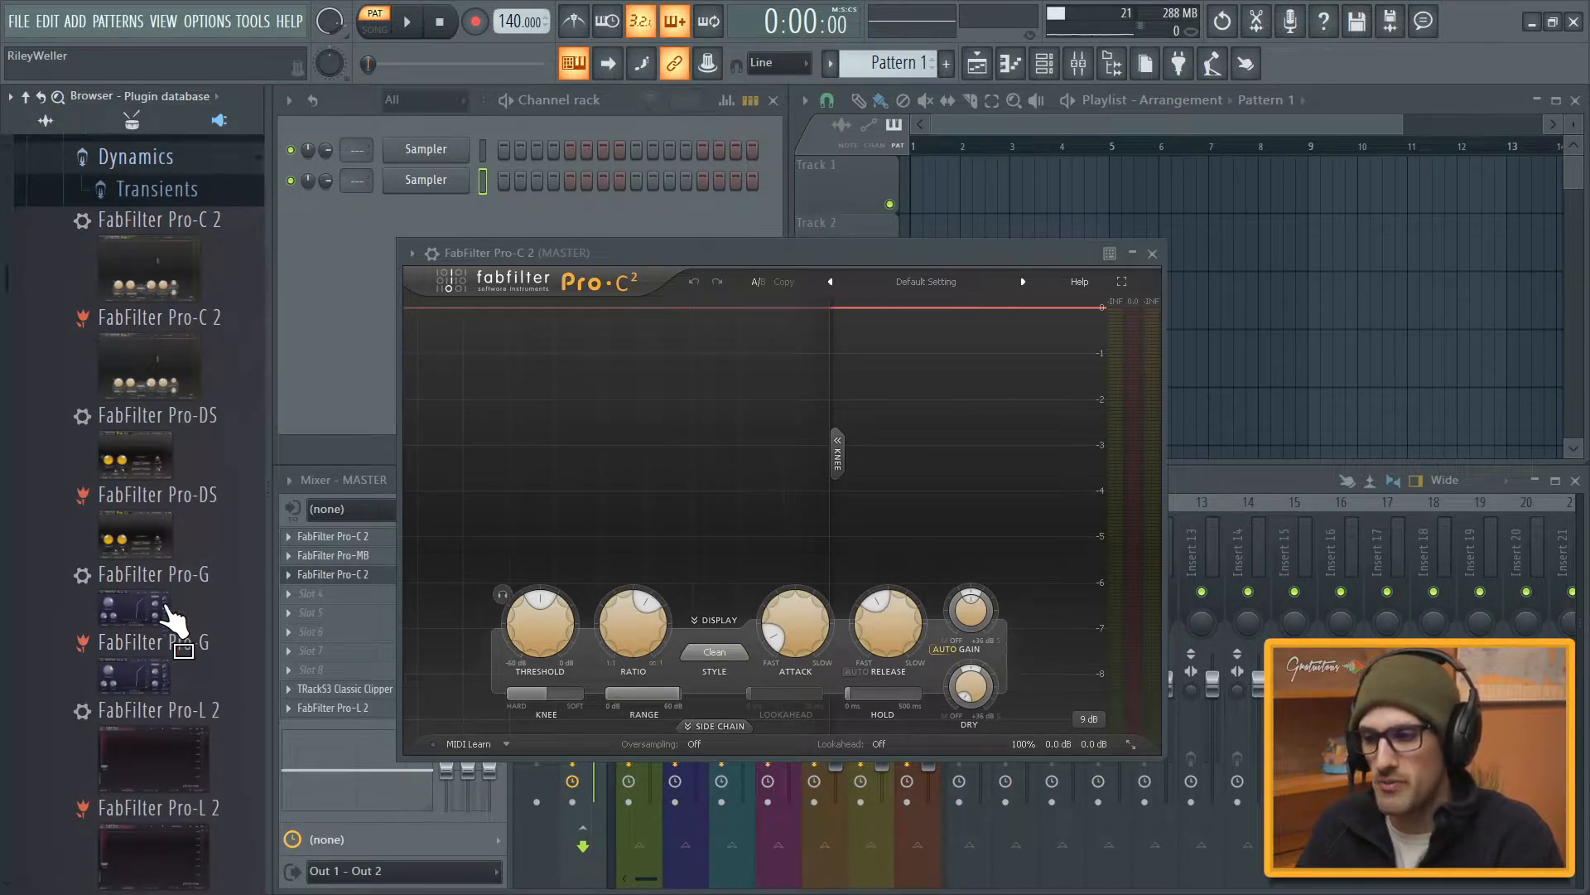
{"action": "scroll", "scroll_direction": "down", "scroll_amount": 3}
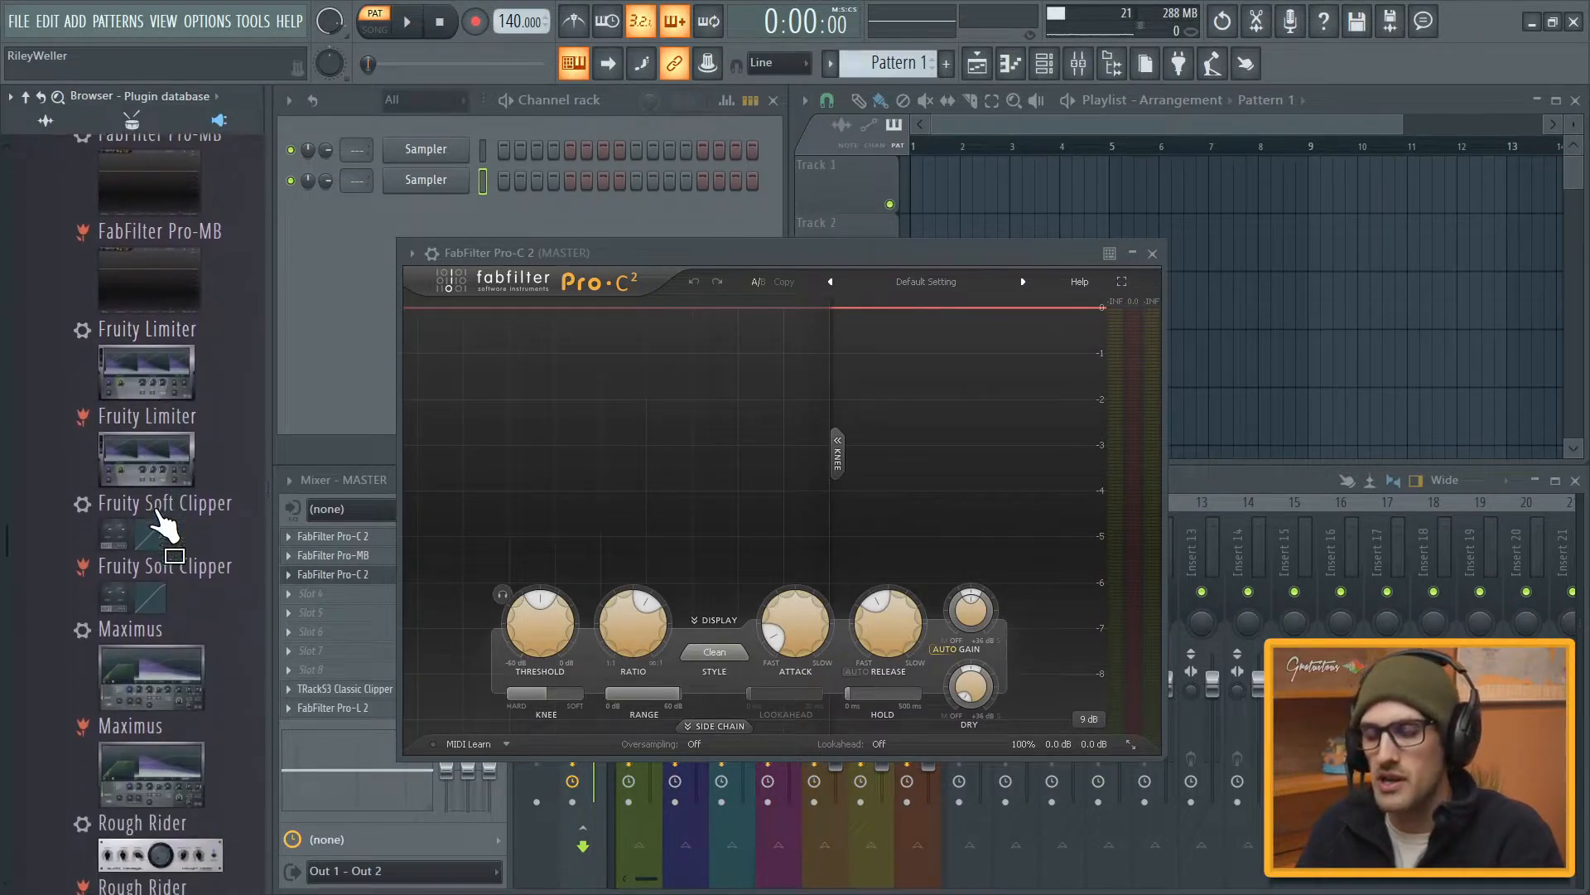
{"action": "scroll", "scroll_direction": "down", "scroll_amount": 3}
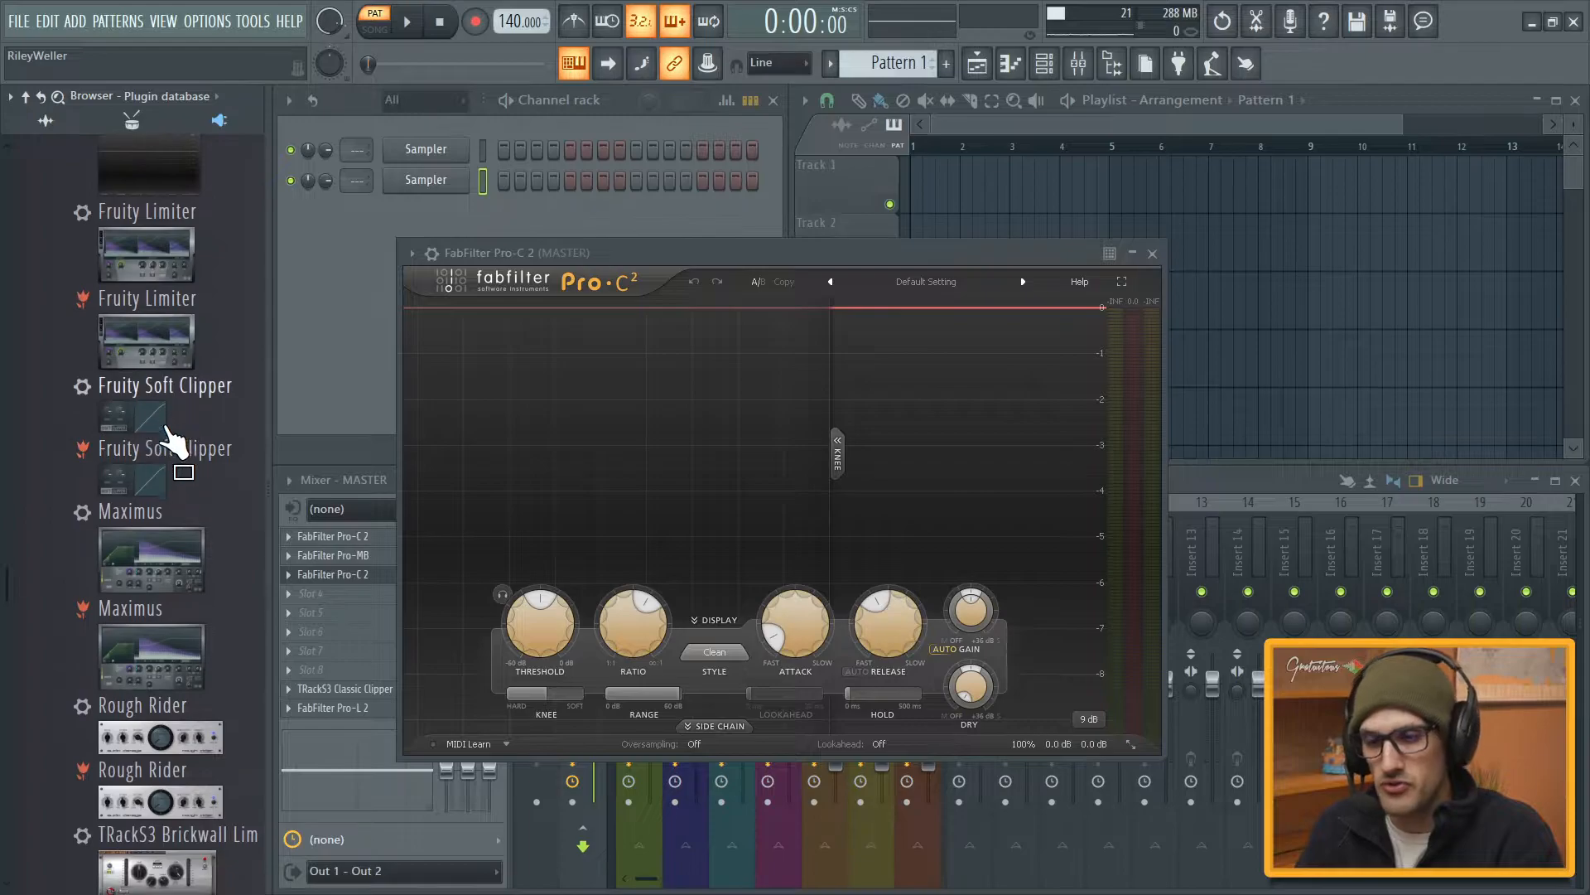
{"action": "scroll", "scroll_direction": "down", "scroll_amount": 3}
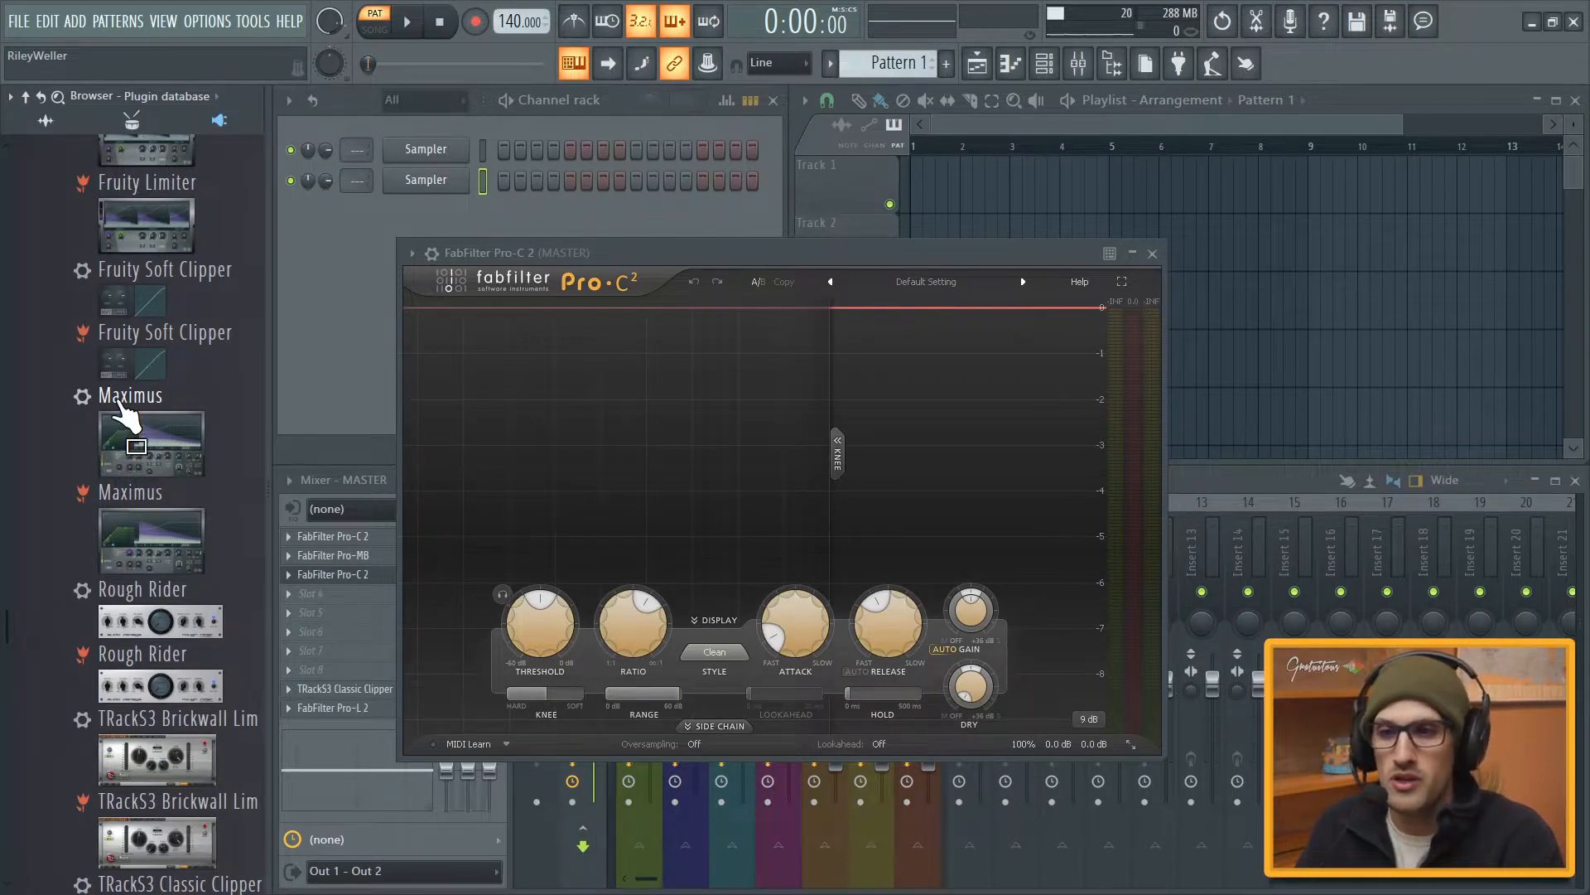
{"action": "scroll", "scroll_direction": "down", "scroll_amount": 3}
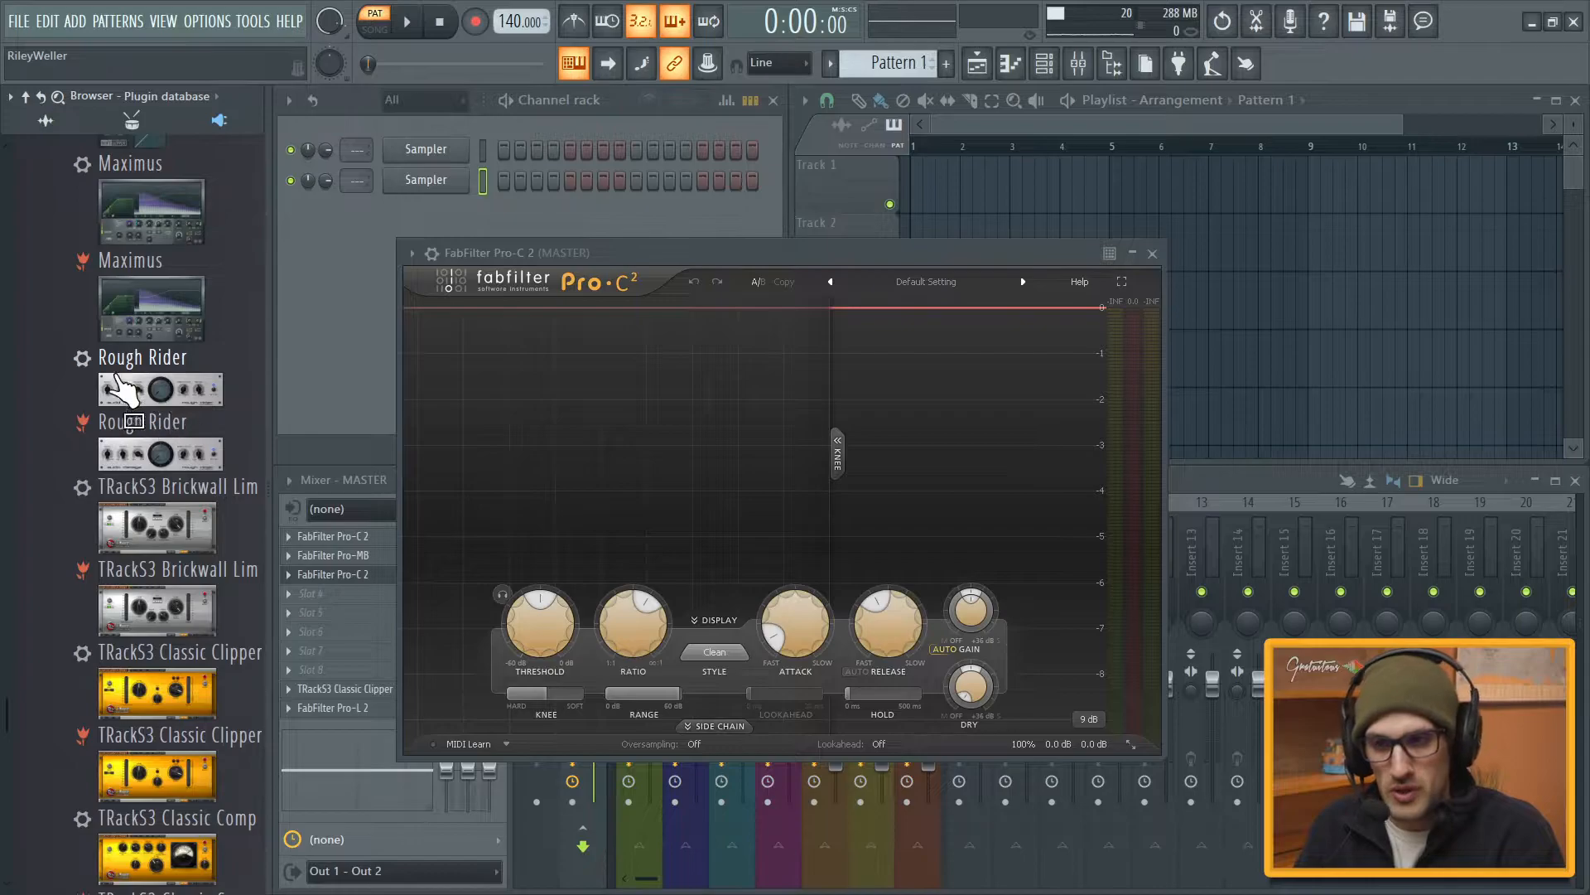
{"action": "scroll", "scroll_direction": "down", "scroll_amount": 3}
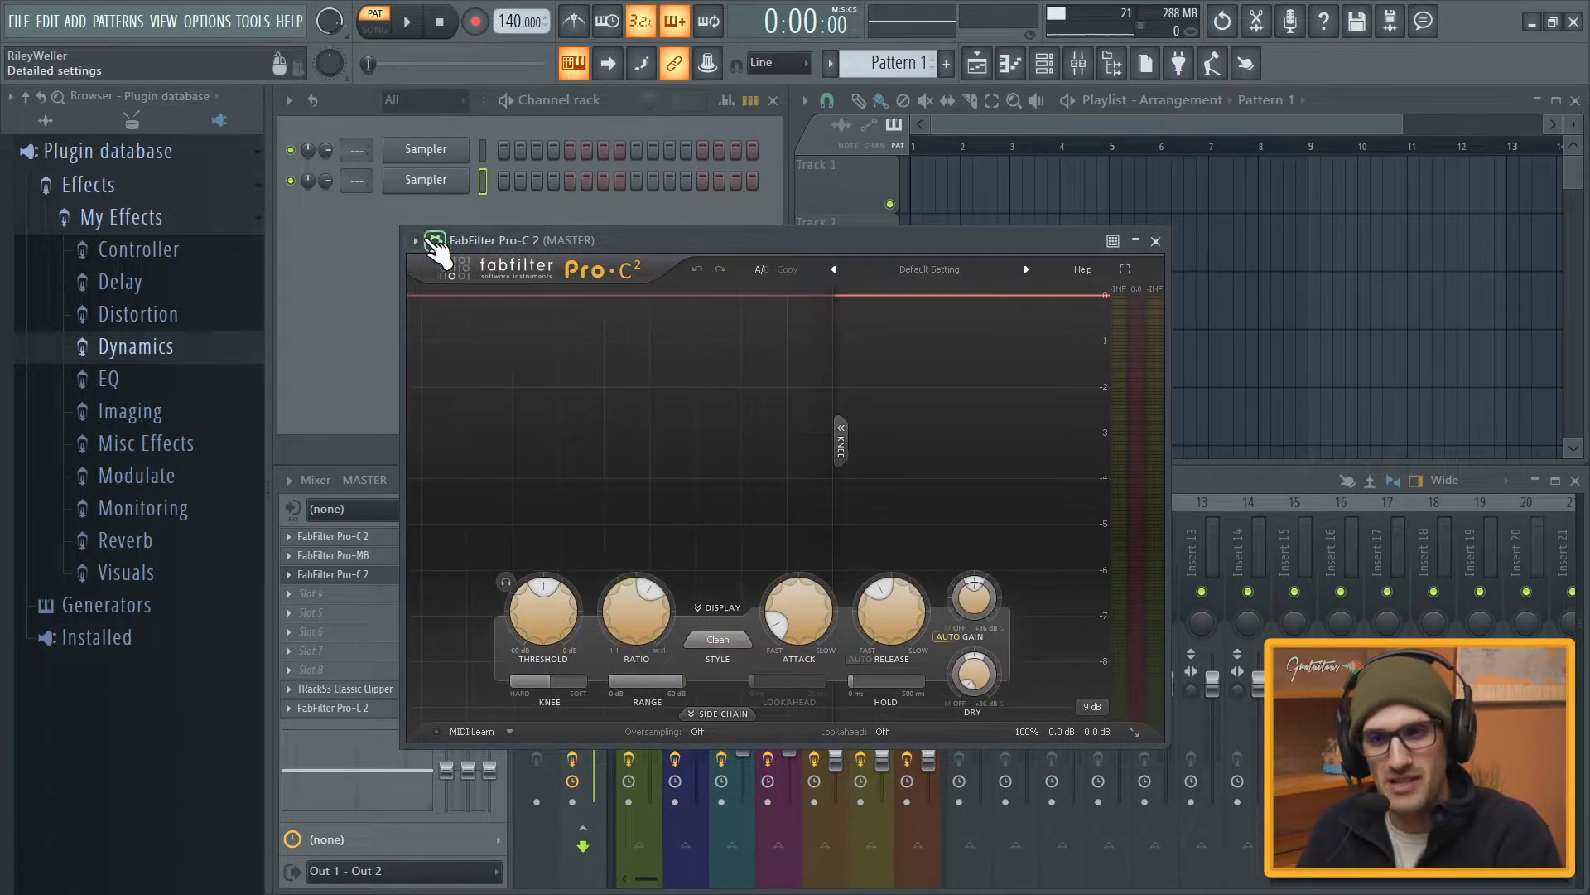
{"action": "left_click", "coordinate": [414, 240]}
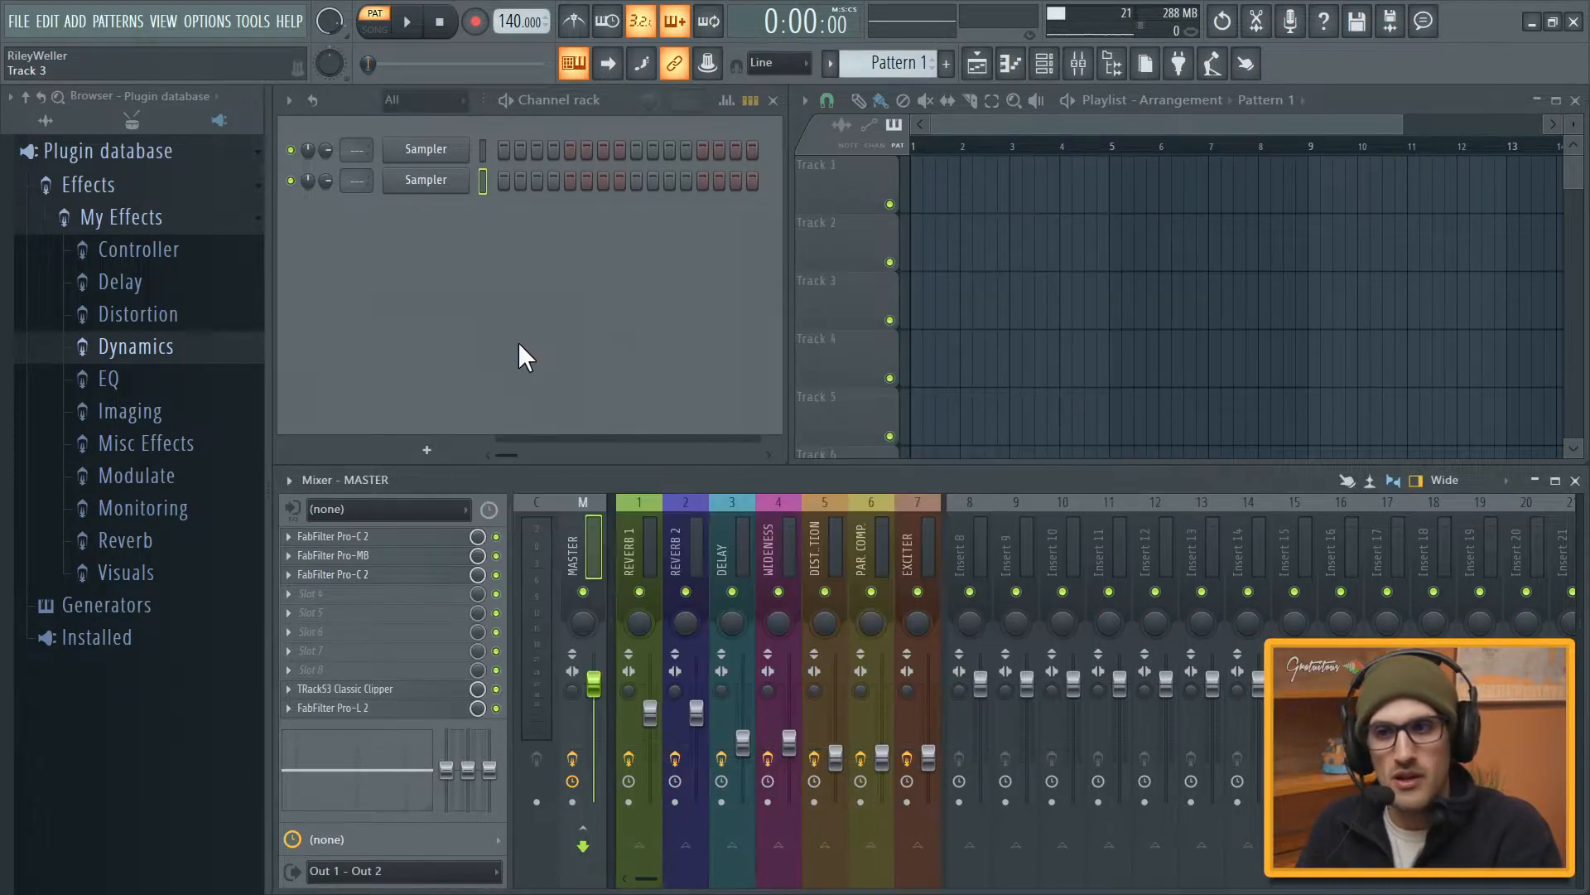
{"action": "mouse_move", "coordinate": [492, 360]}
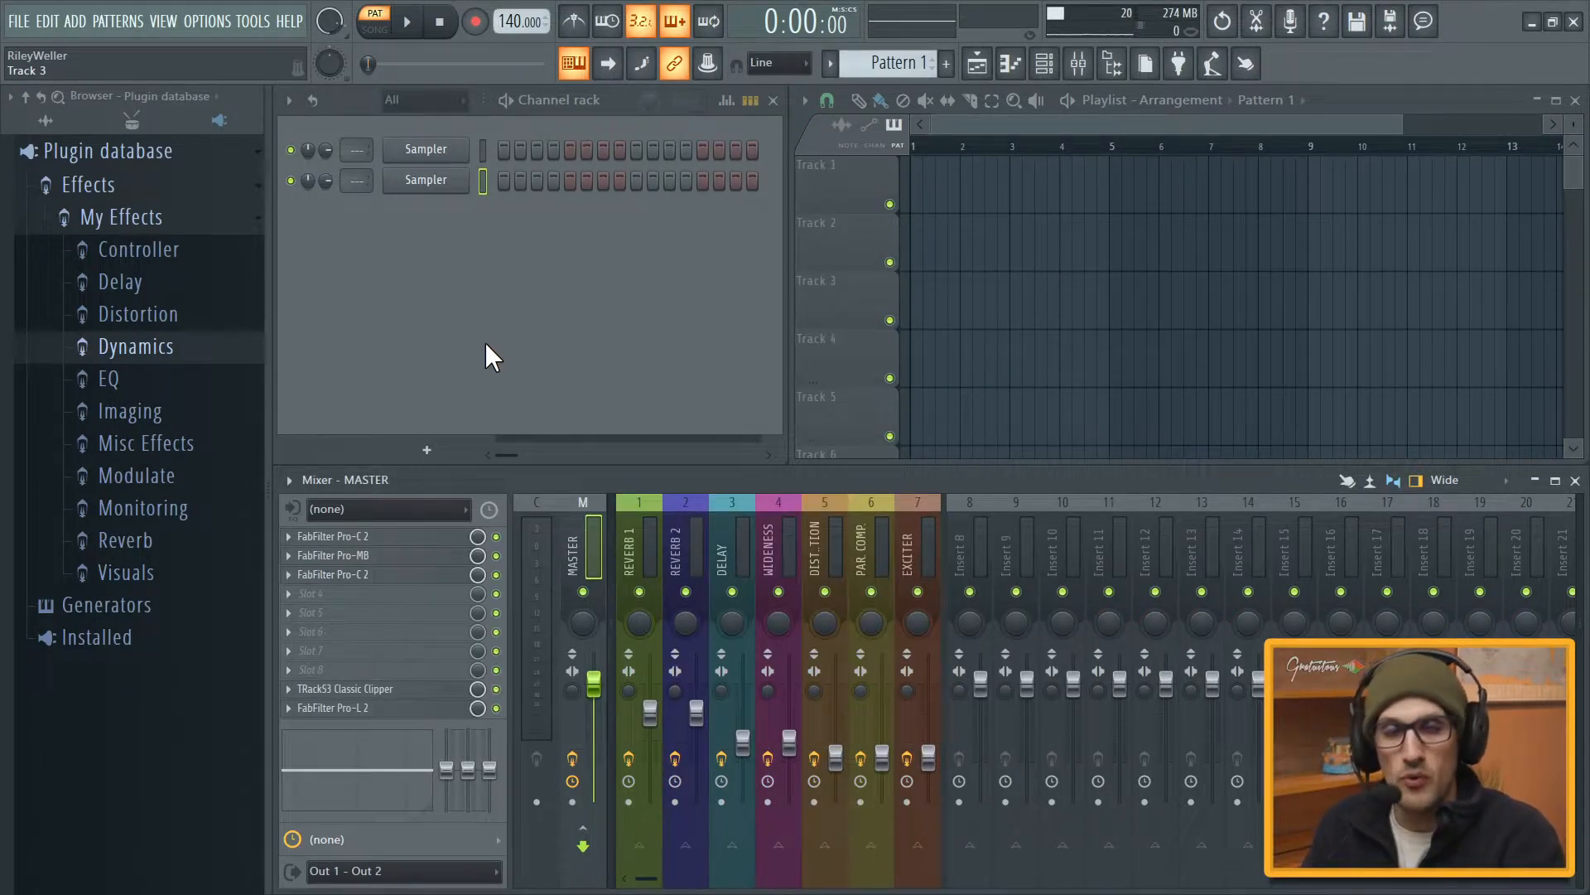
- Navigate File Explorer to Image-Line > FL Studio > Presets > Plugin database
{"action": "left_click", "coordinate": [135, 347]}
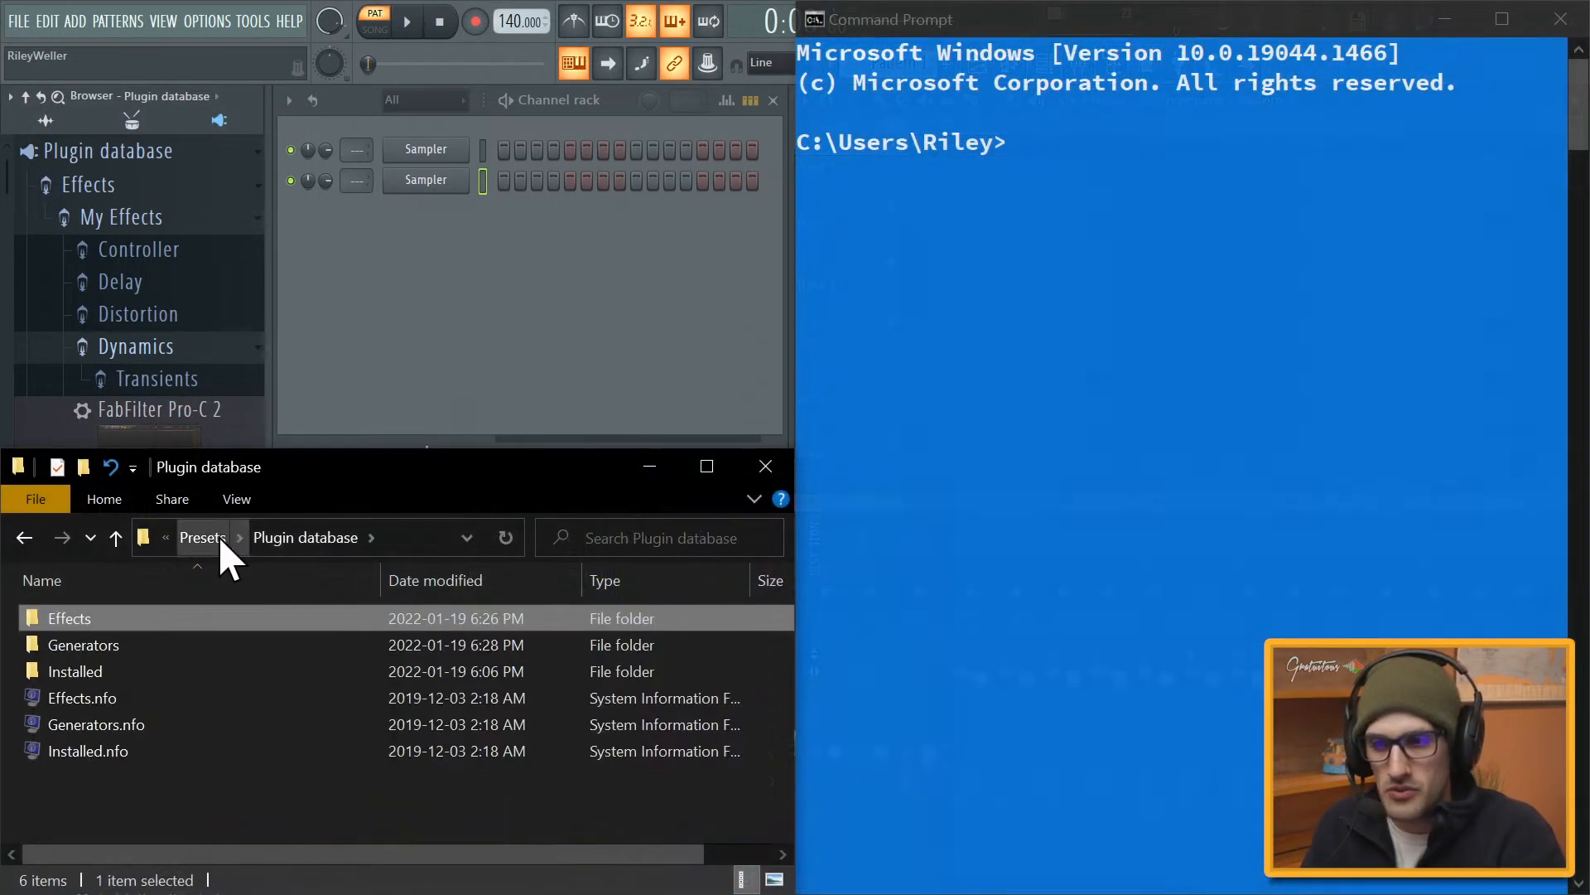
{"action": "left_click", "coordinate": [201, 537]}
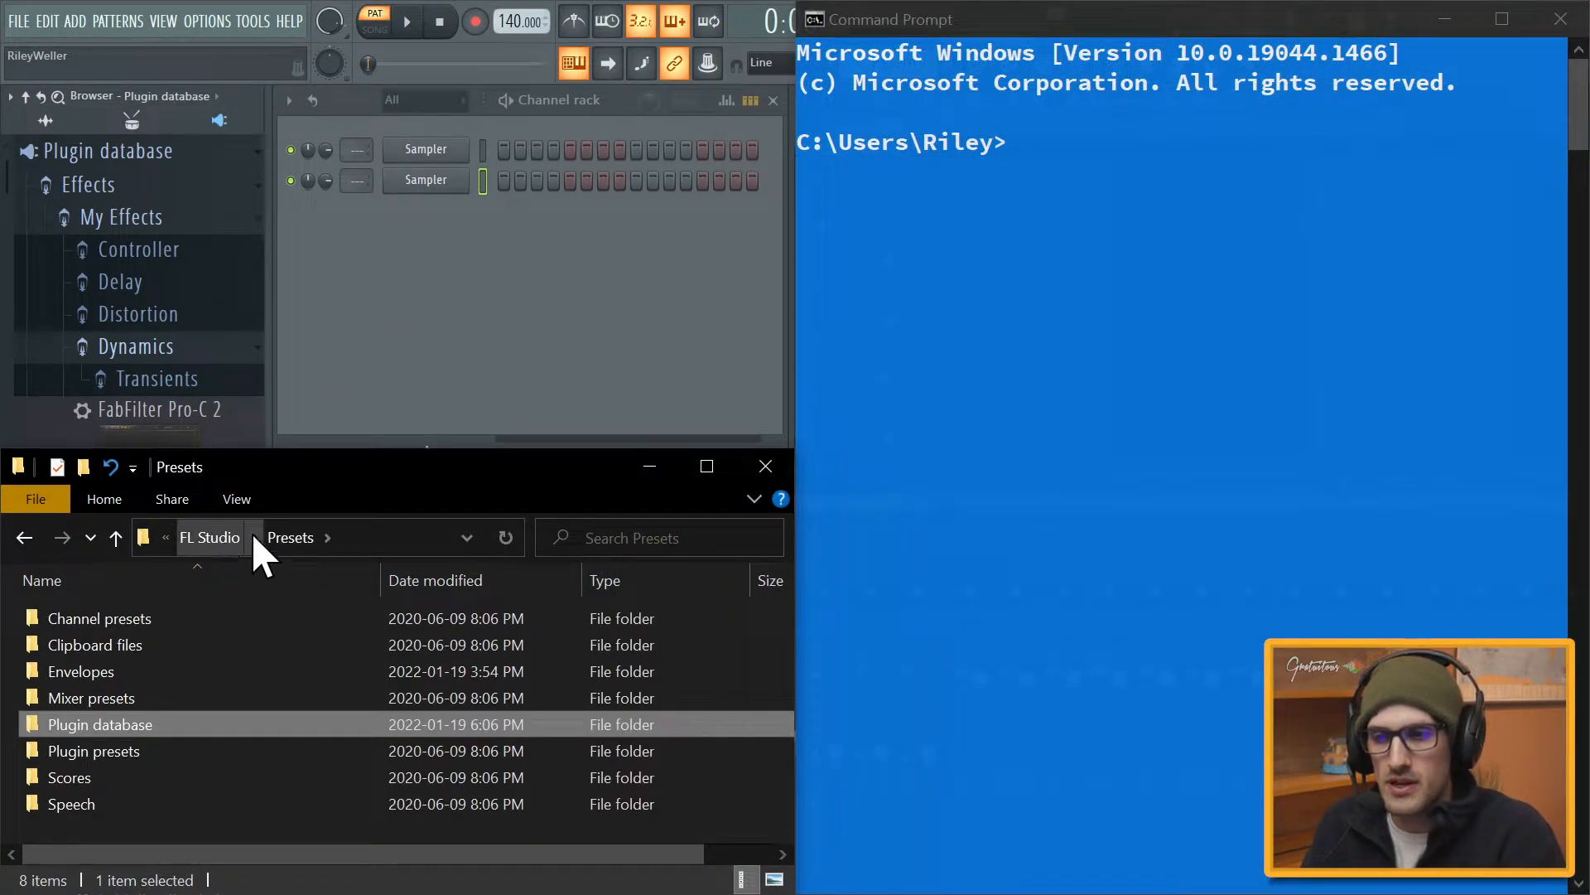
{"action": "left_click", "coordinate": [209, 537]}
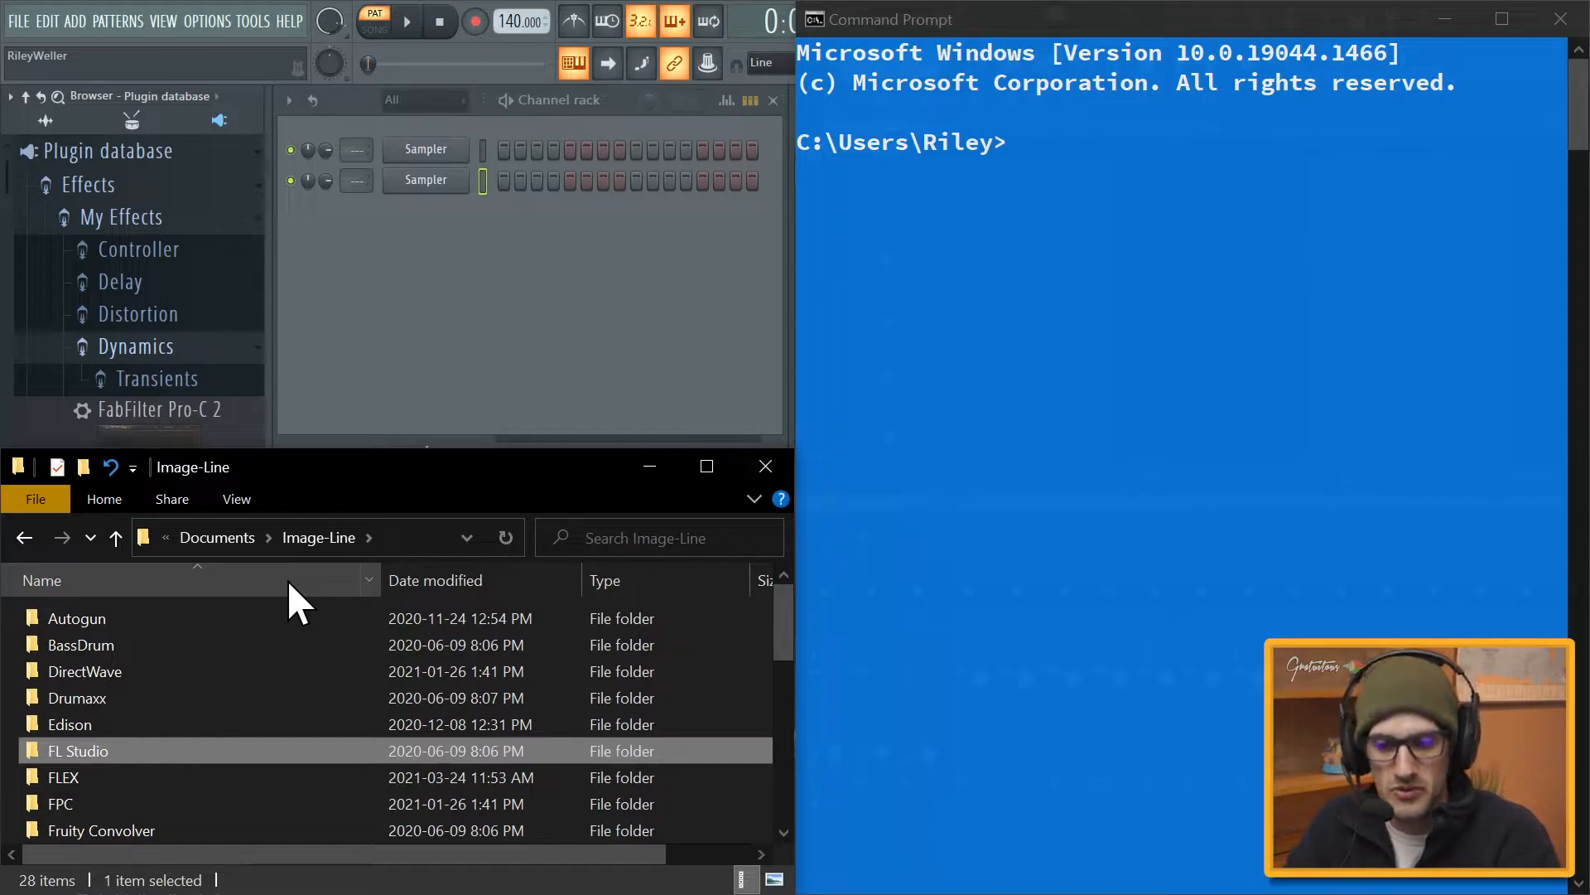
{"action": "mouse_move", "coordinate": [273, 603]}
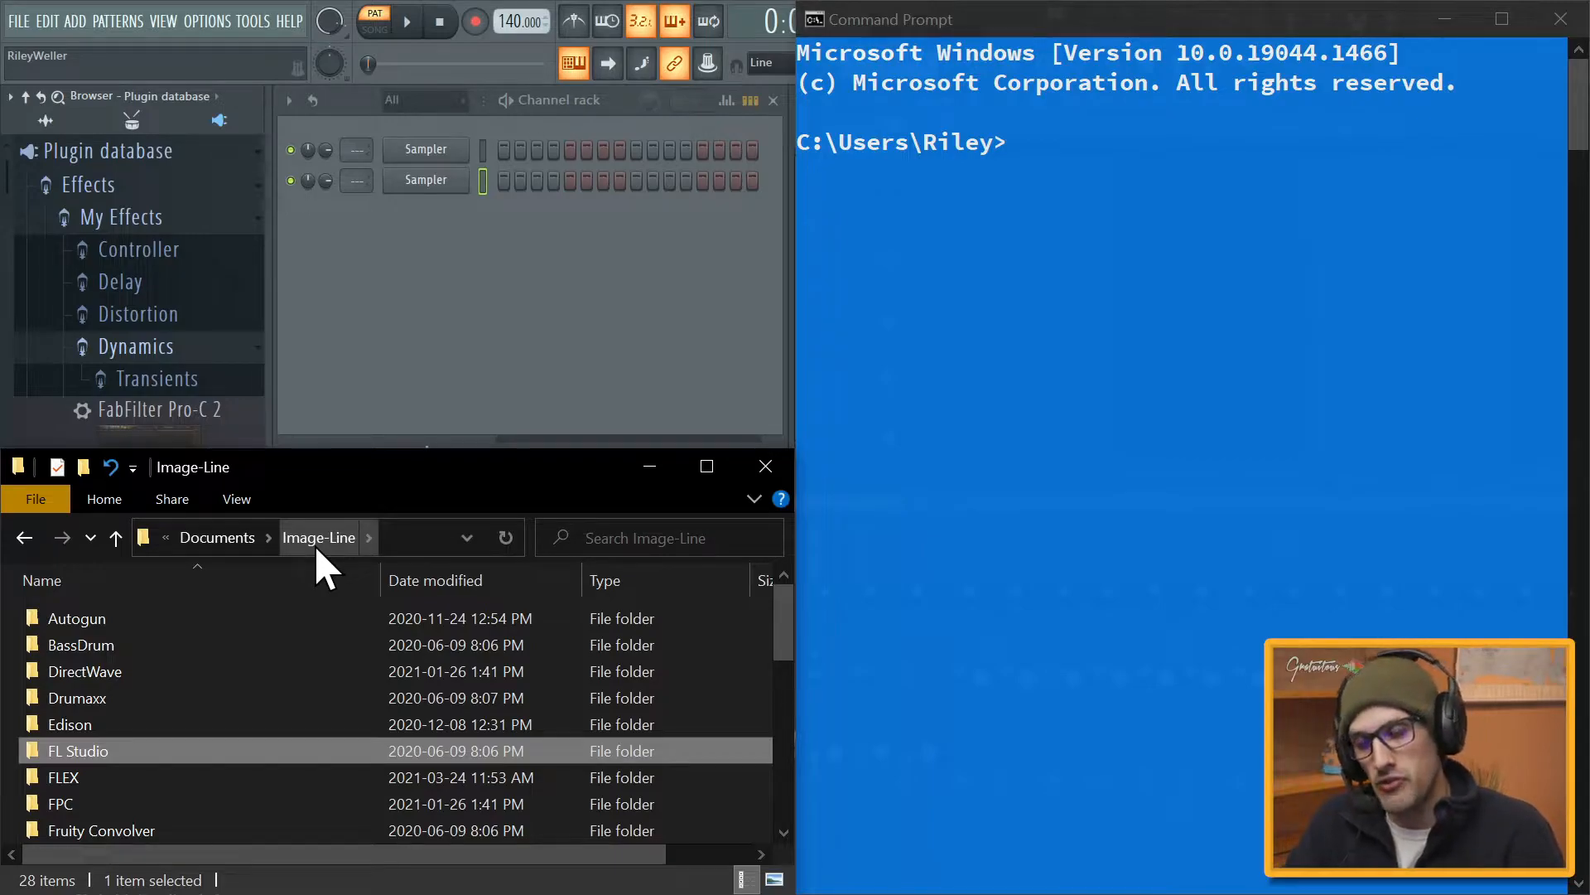
{"action": "mouse_move", "coordinate": [79, 750]}
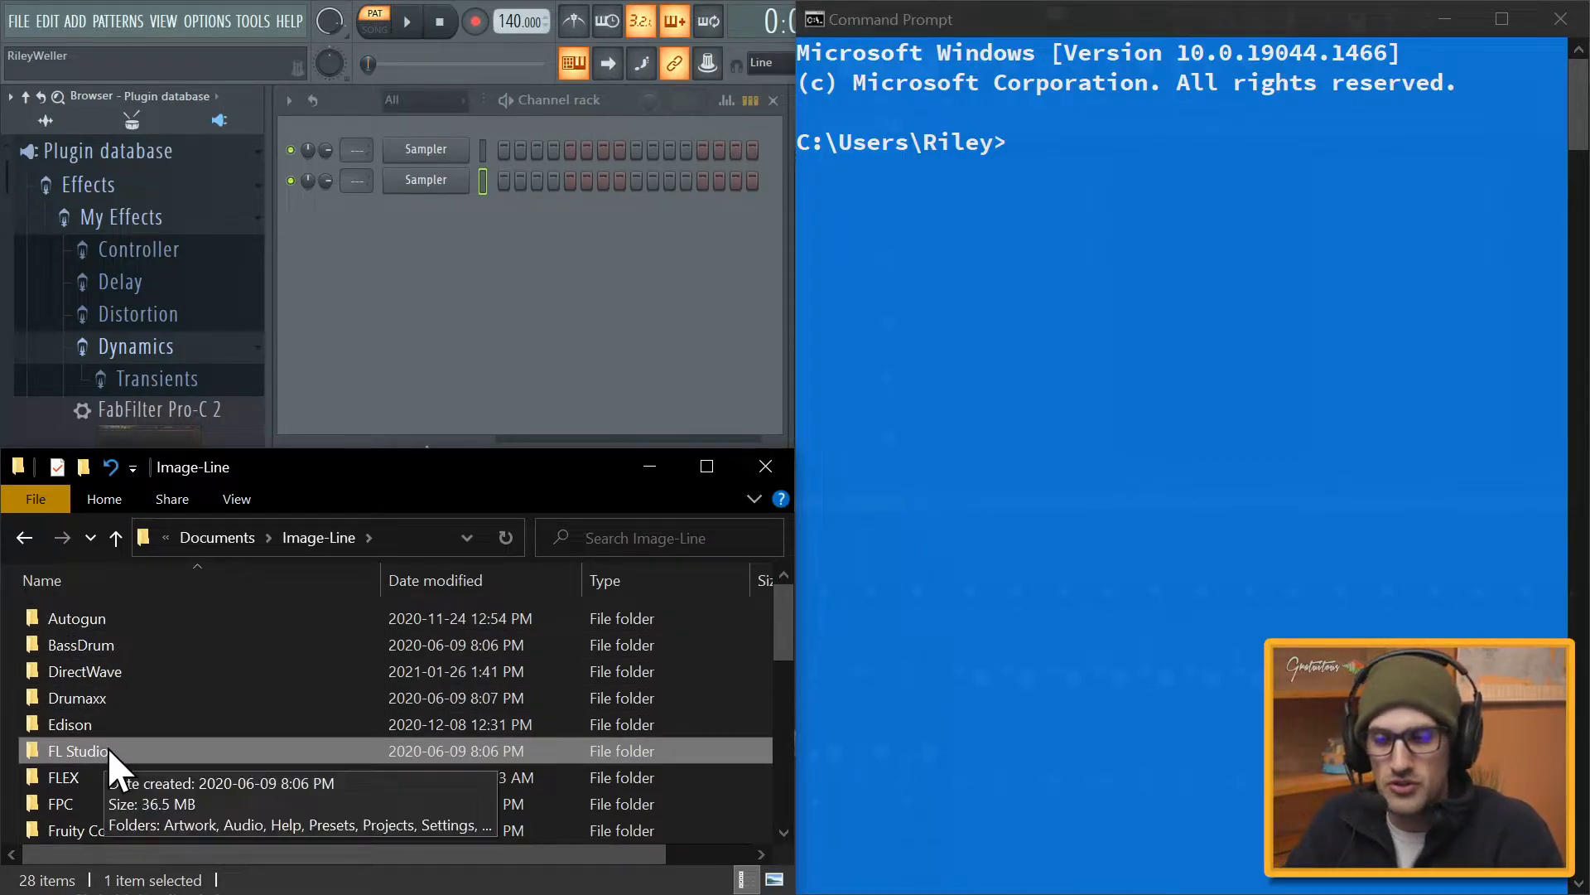
{"action": "double_click", "coordinate": [77, 750]}
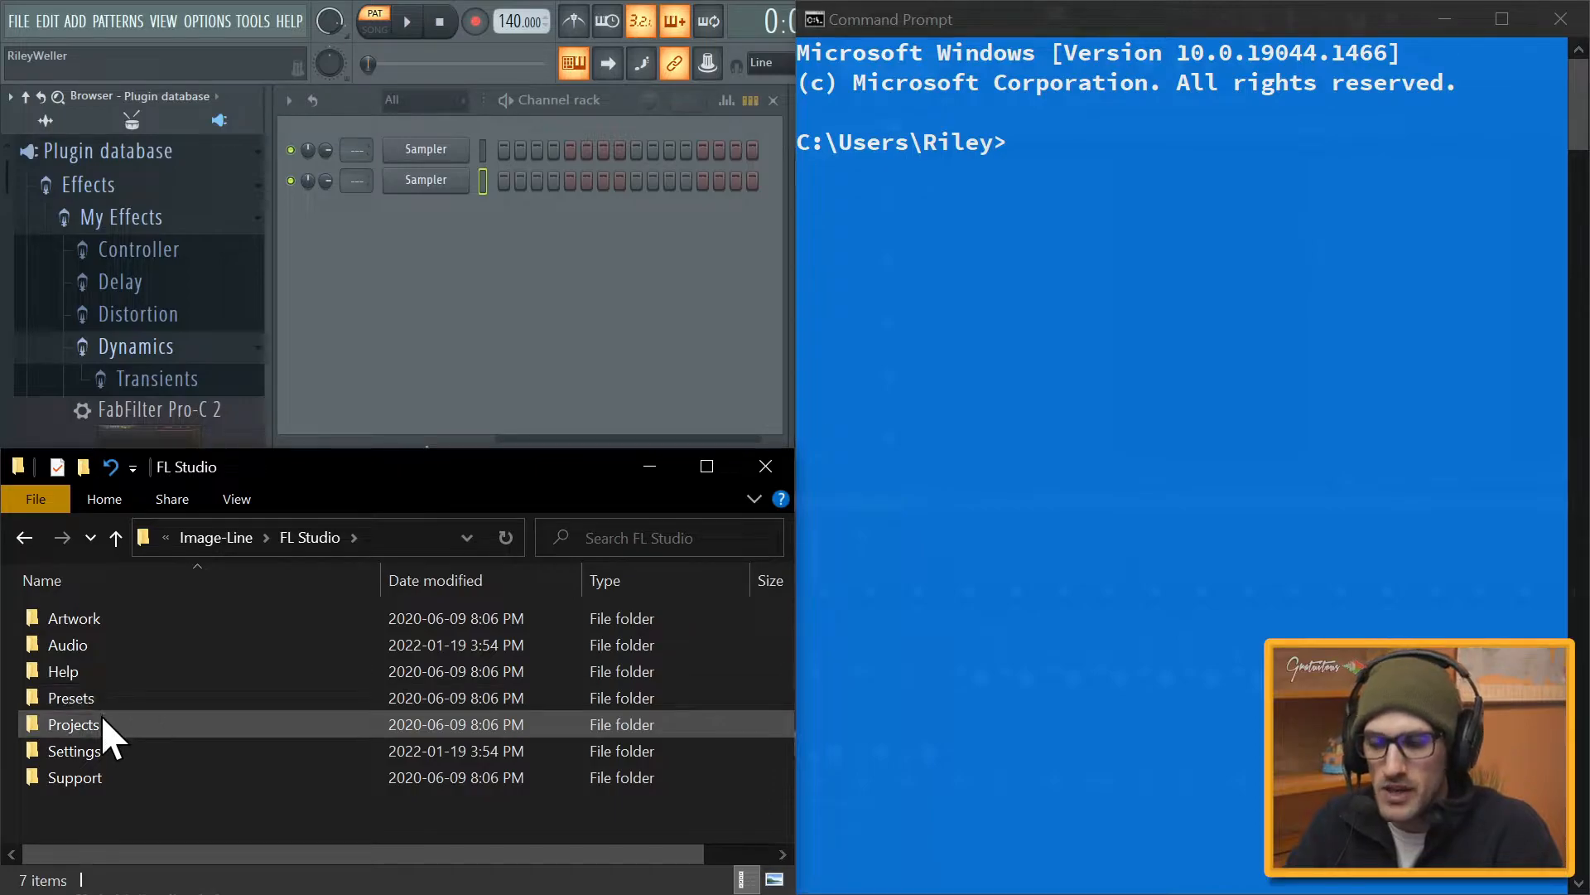
{"action": "double_click", "coordinate": [74, 724]}
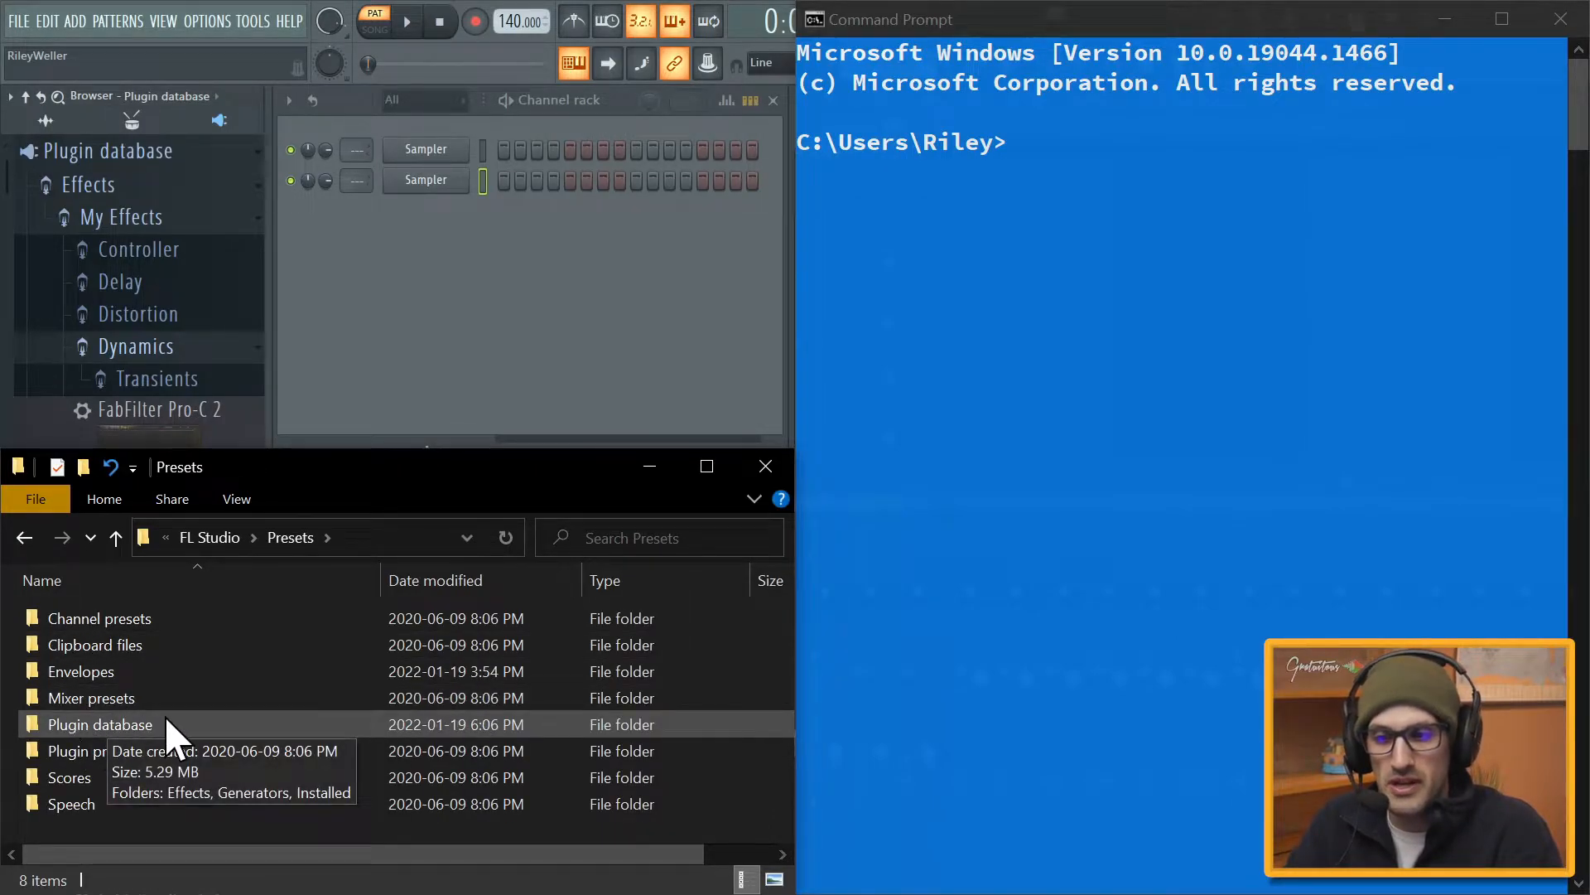
{"action": "double_click", "coordinate": [99, 724]}
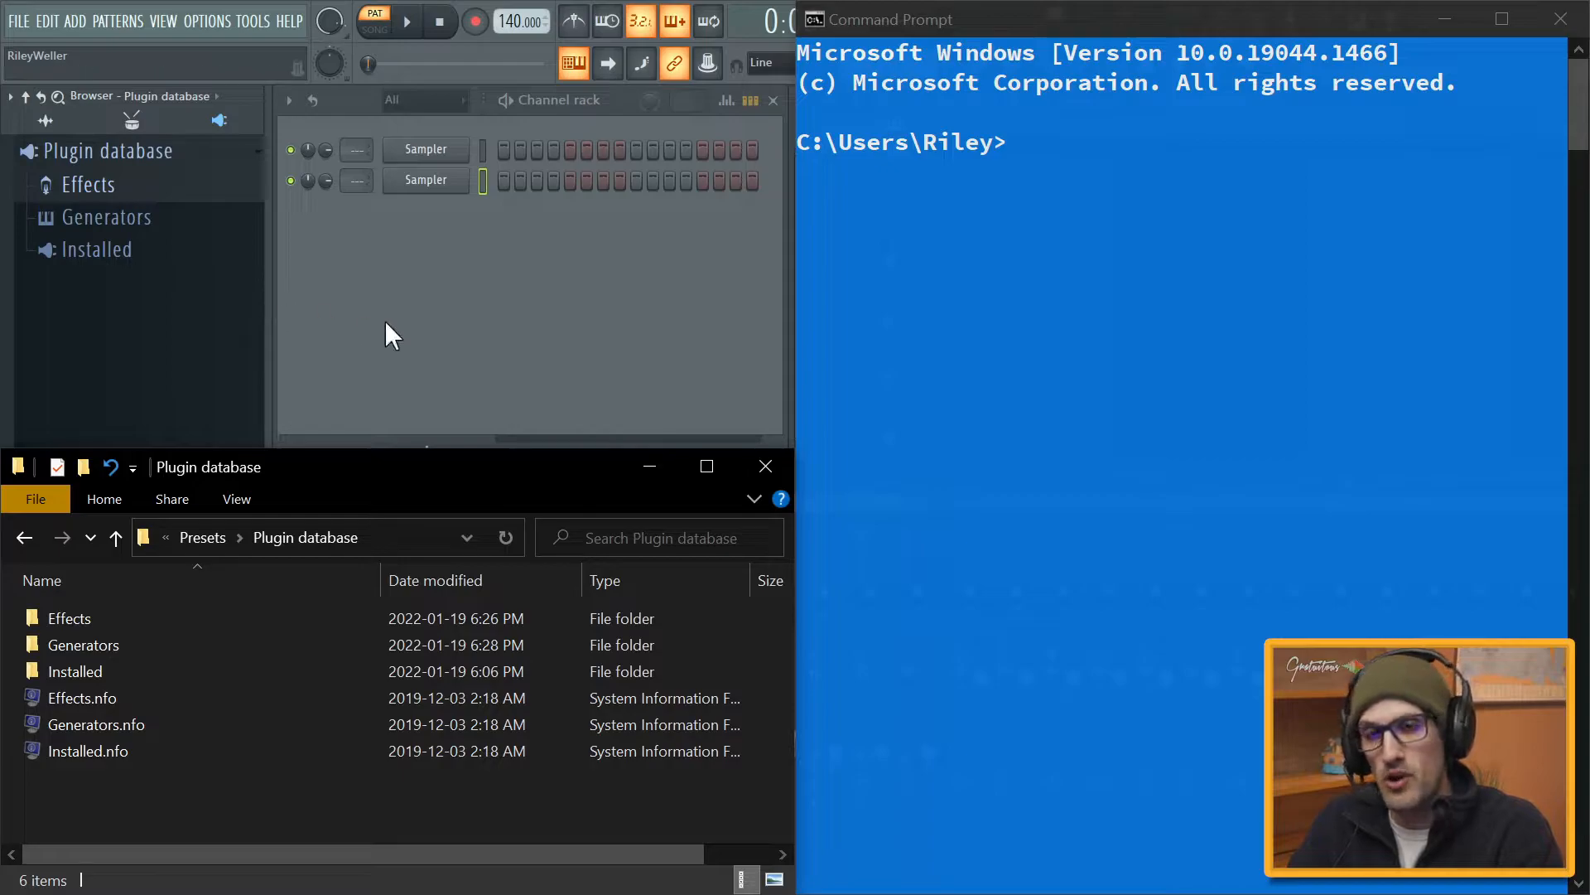
- Open Effects > My Effects > Controller to show each plugin's preset, info and image files
{"action": "left_click", "coordinate": [70, 618]}
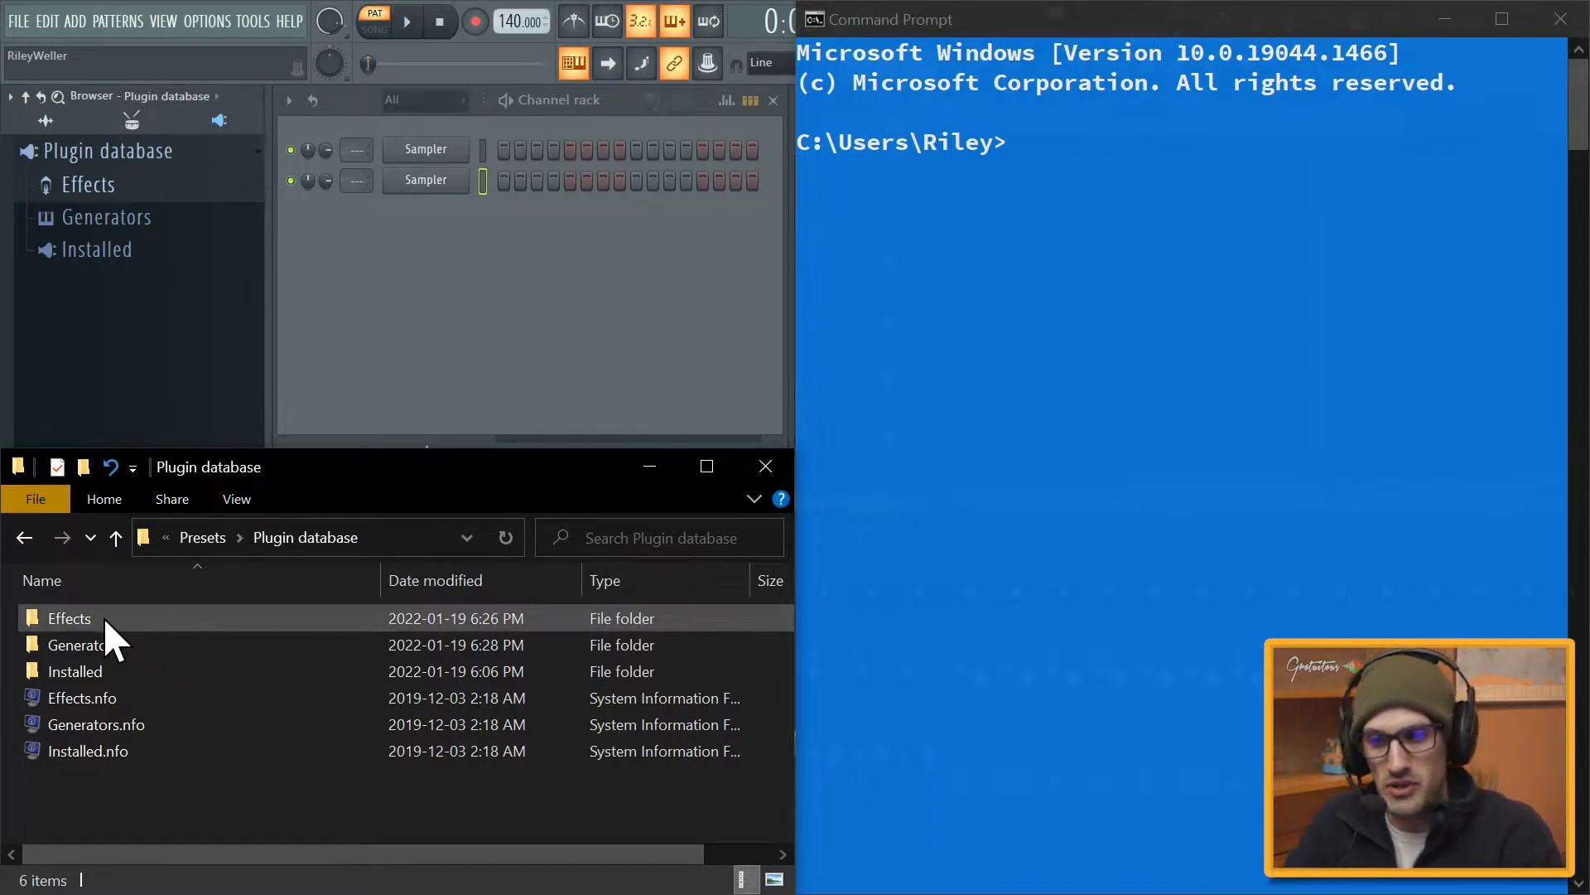
{"action": "double_click", "coordinate": [68, 618]}
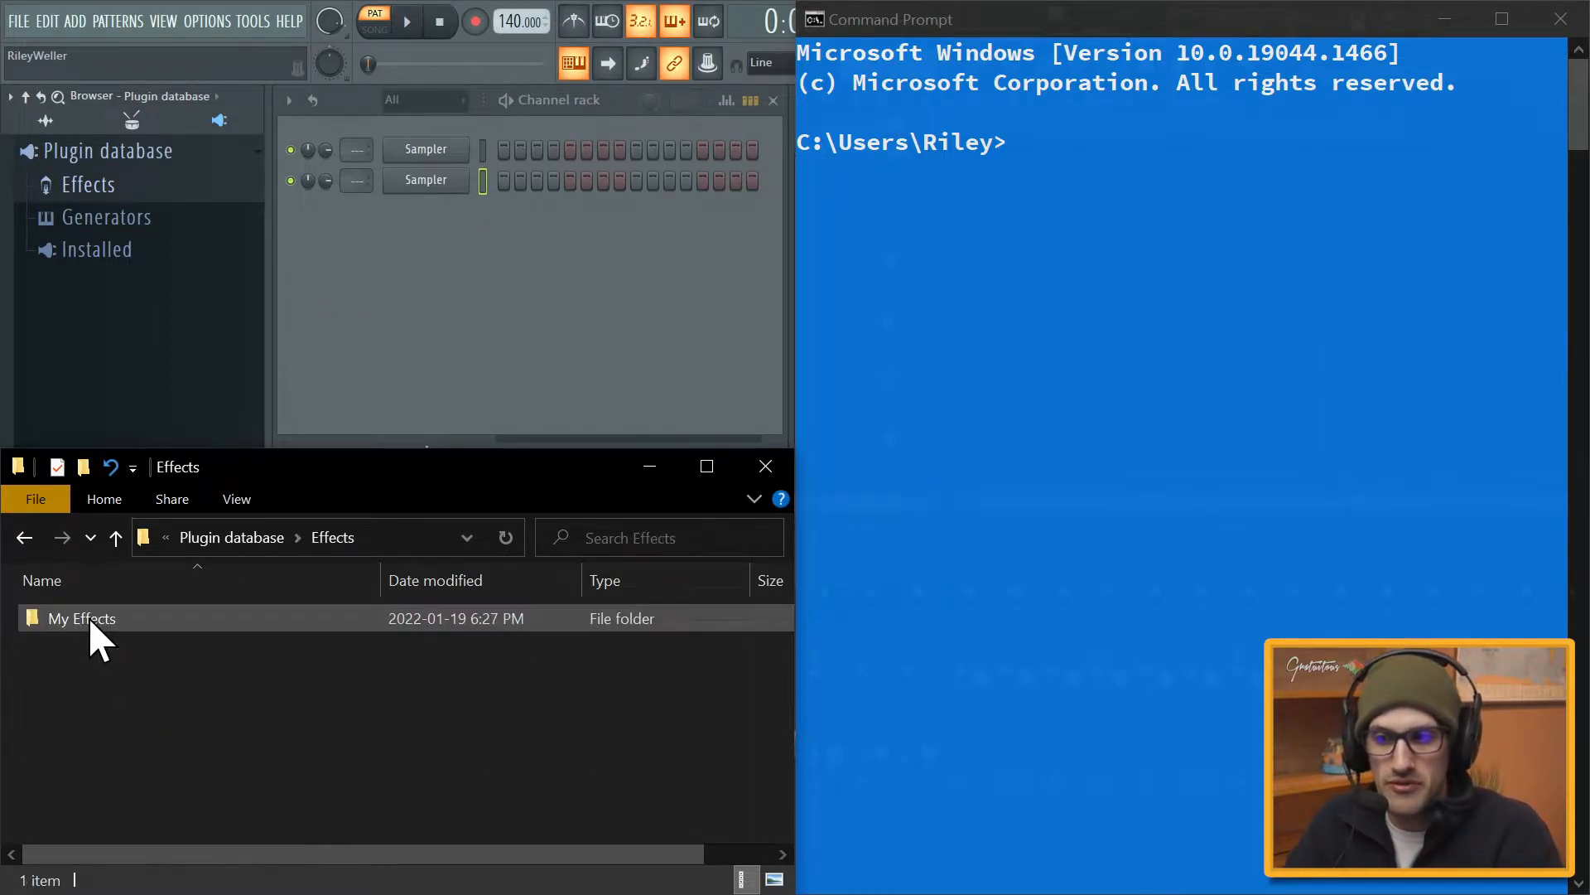
{"action": "mouse_move", "coordinate": [81, 618]}
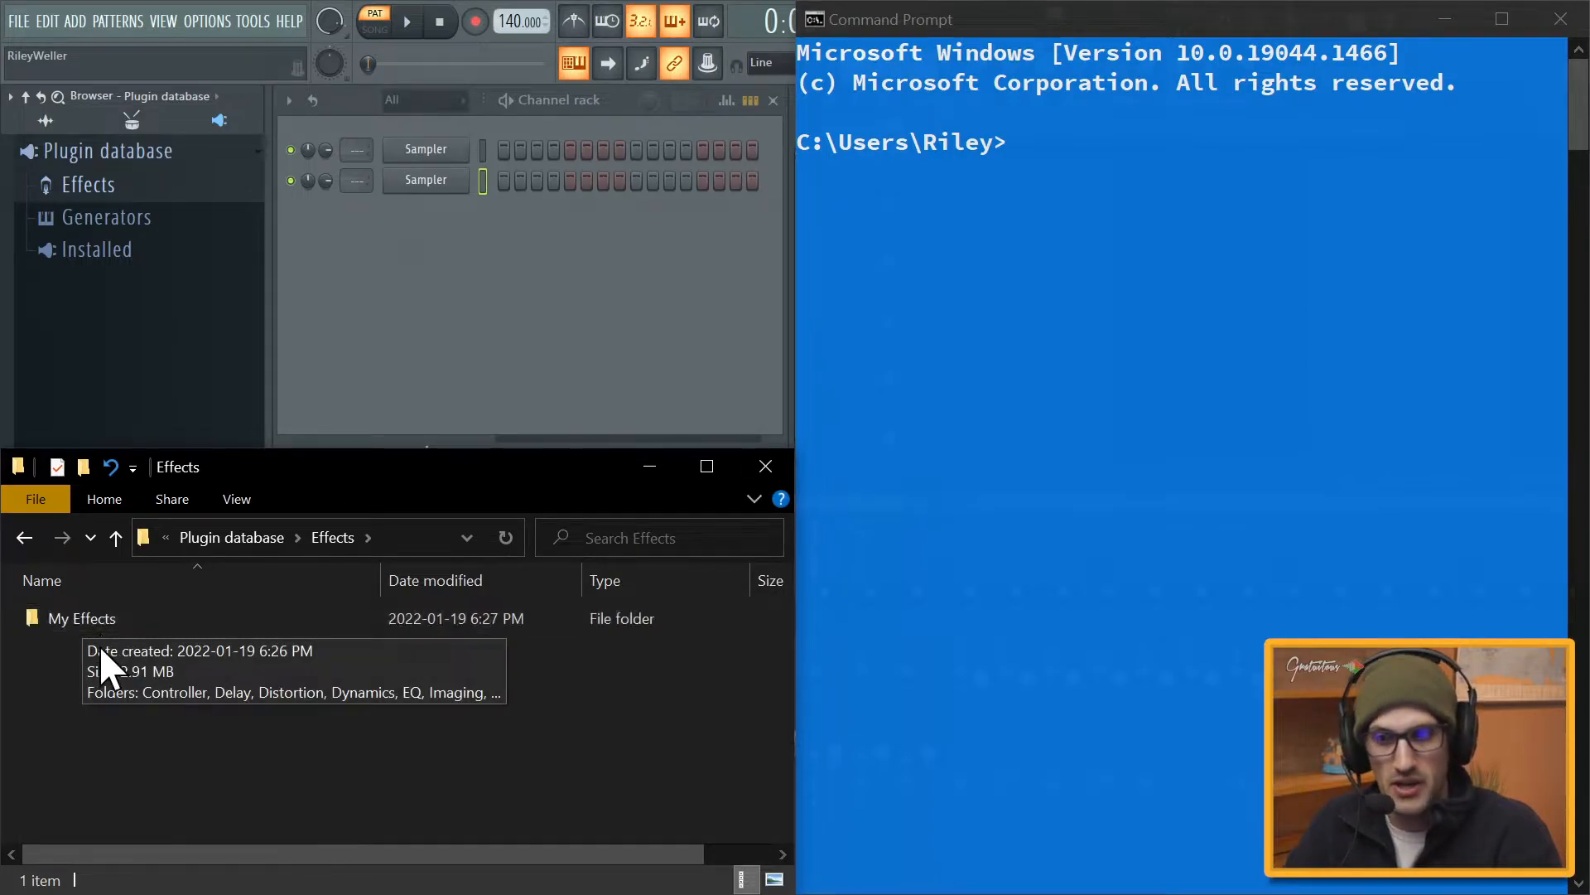
{"action": "mouse_move", "coordinate": [91, 659]}
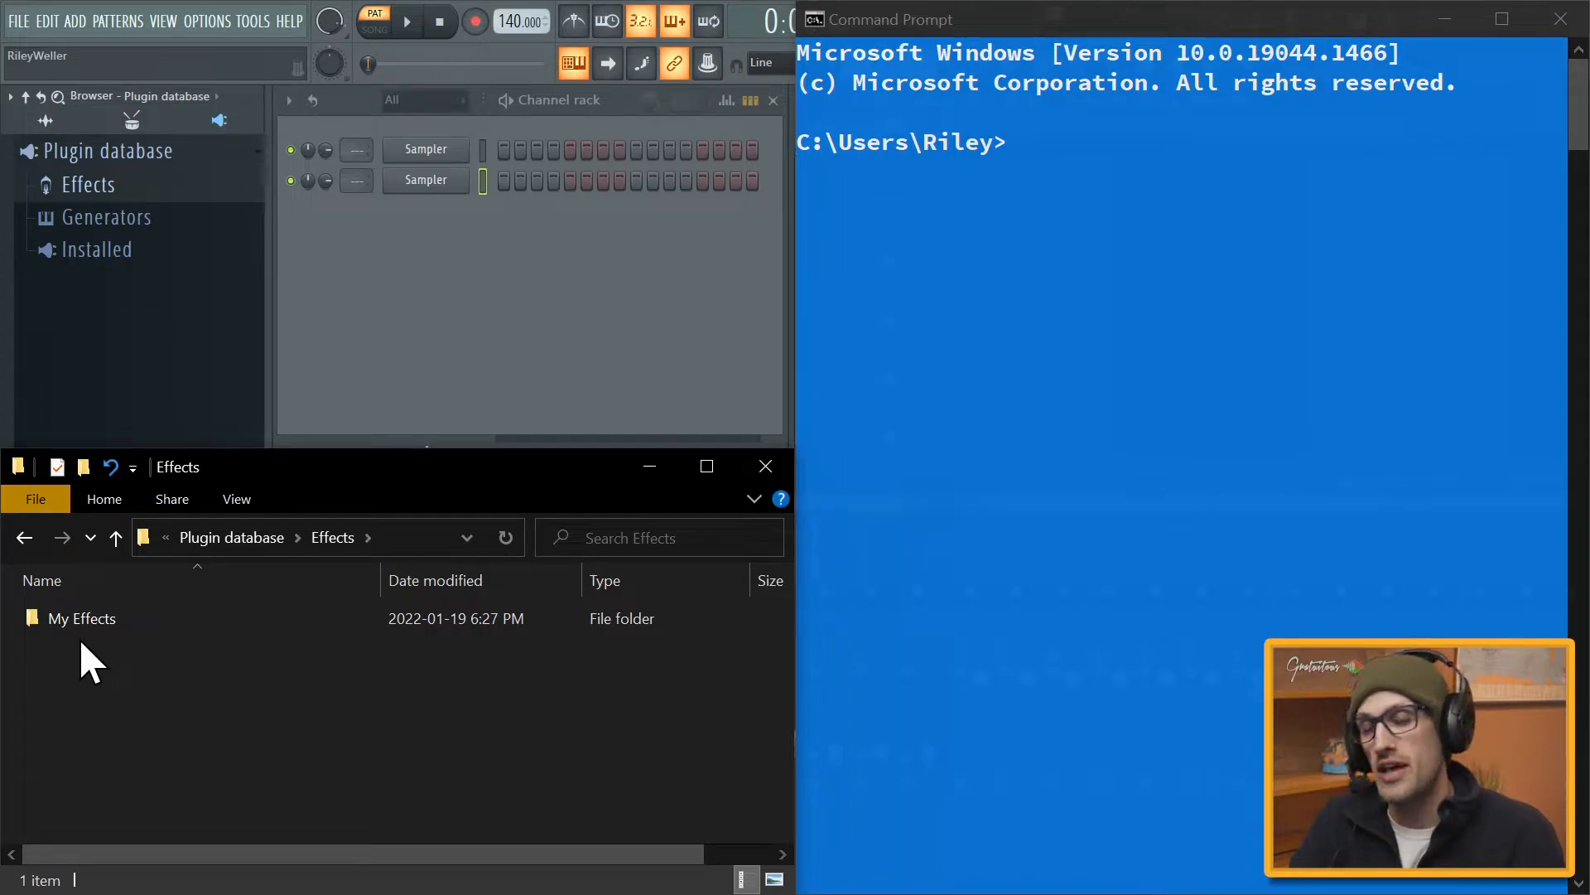
{"action": "left_click", "coordinate": [81, 618]}
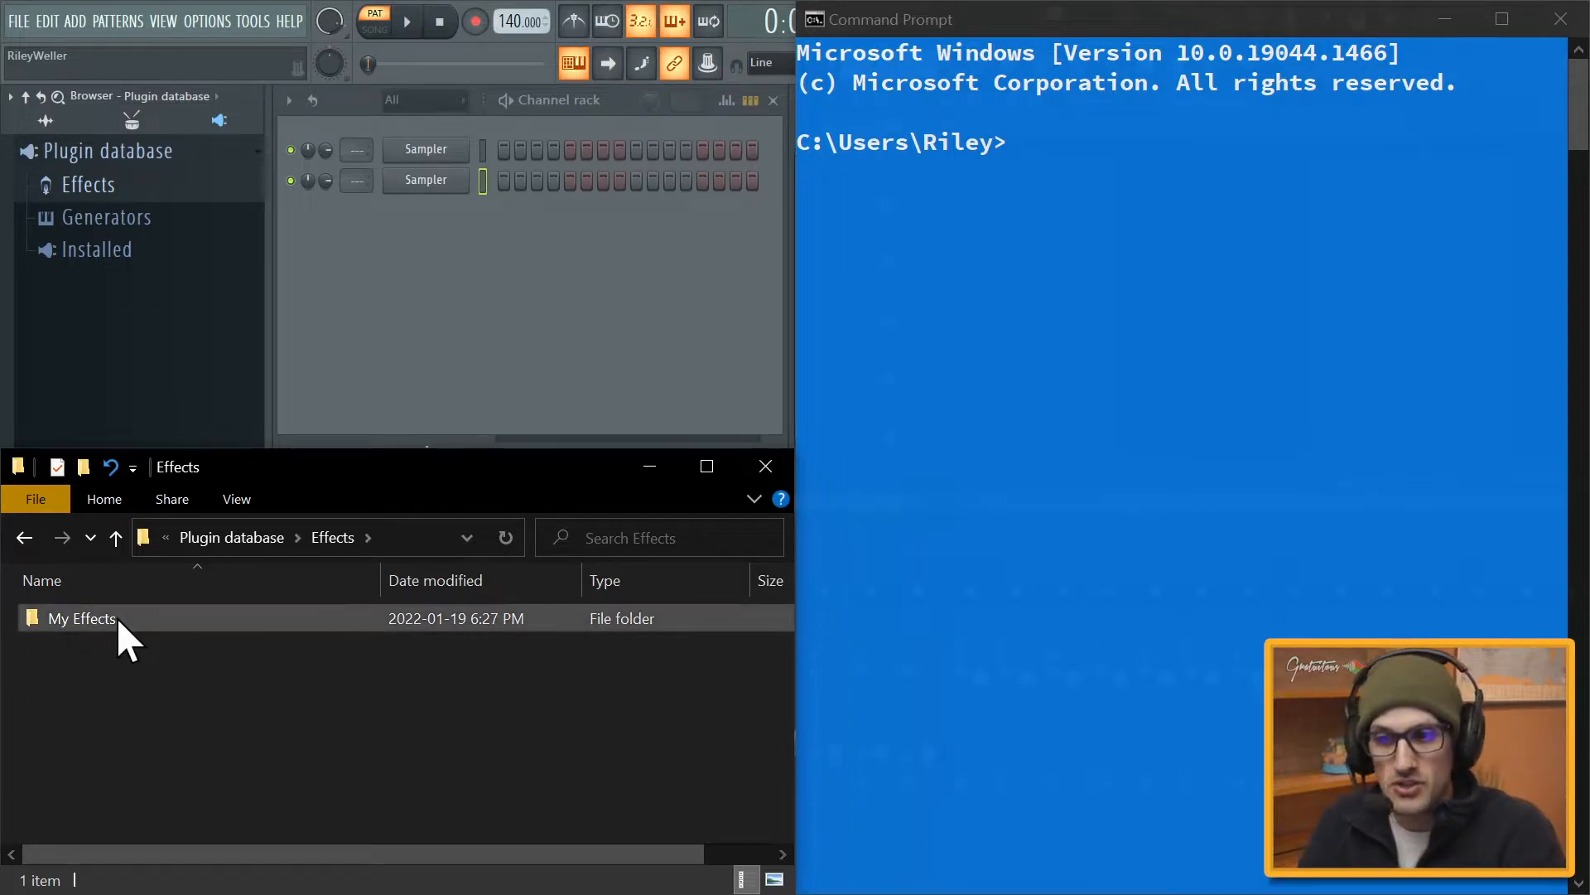
{"action": "double_click", "coordinate": [83, 618]}
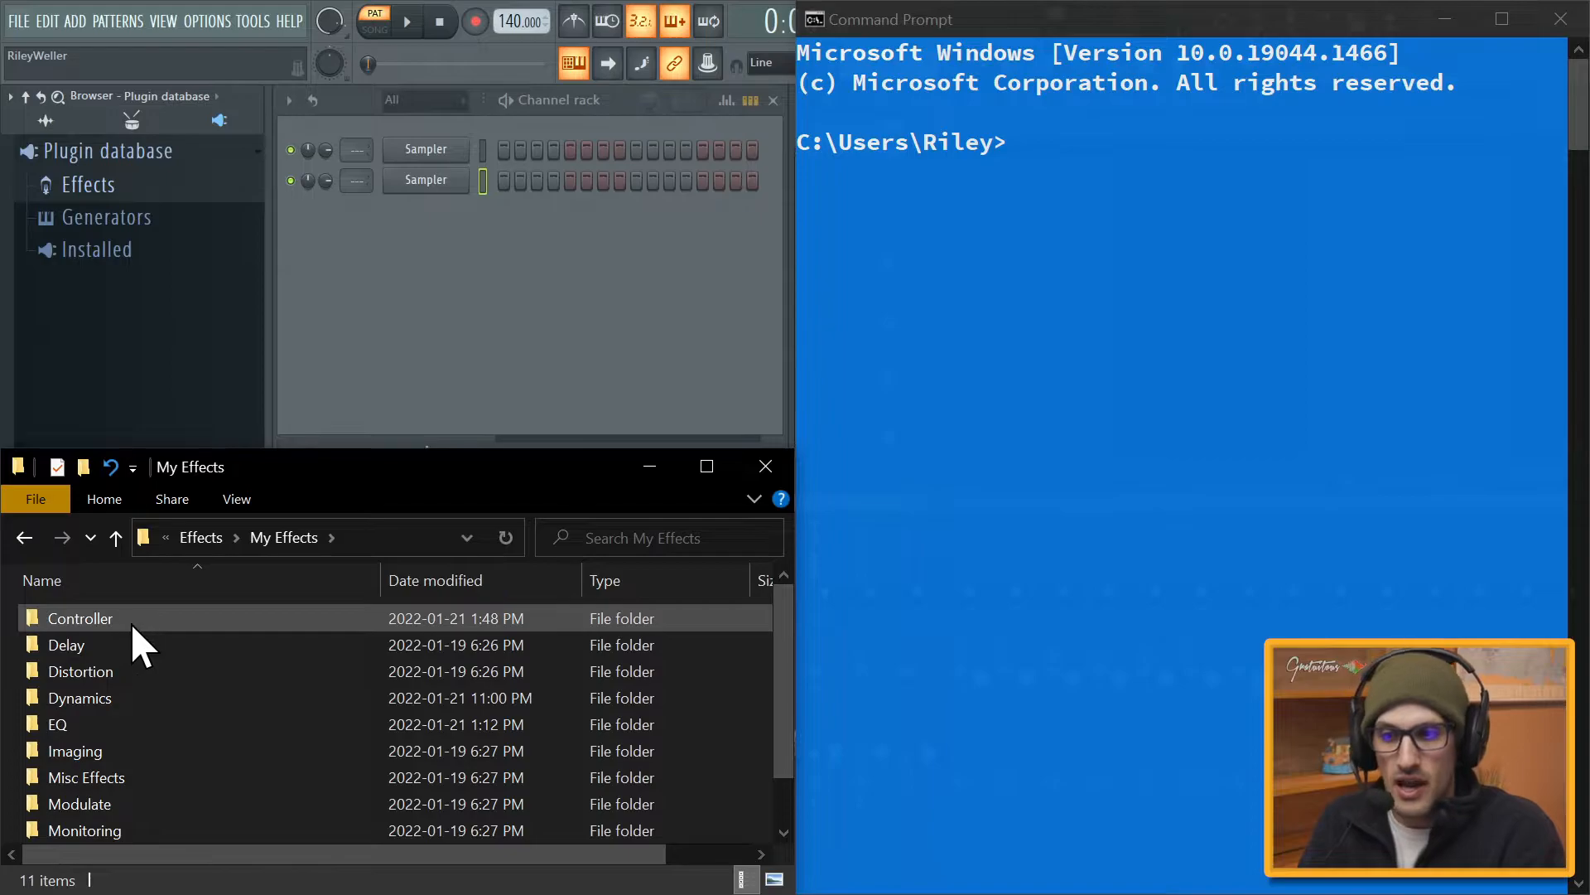
{"action": "double_click", "coordinate": [80, 618]}
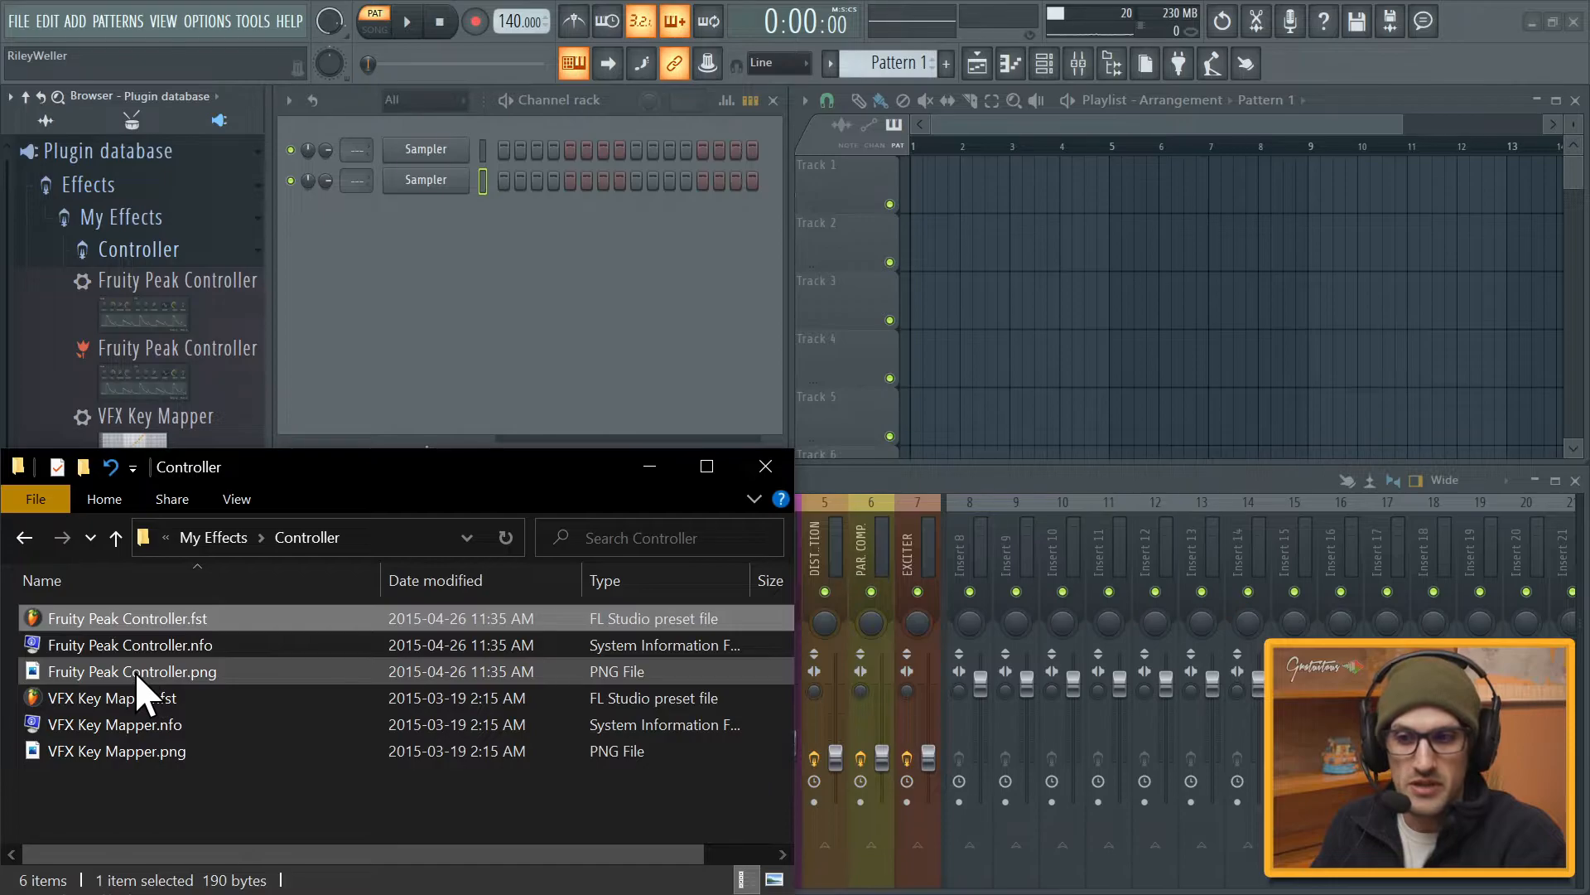
- Set the Hidden attribute on Fruity Peak Controller.png via its Properties dialog and apply it
{"action": "right_click", "coordinate": [131, 671]}
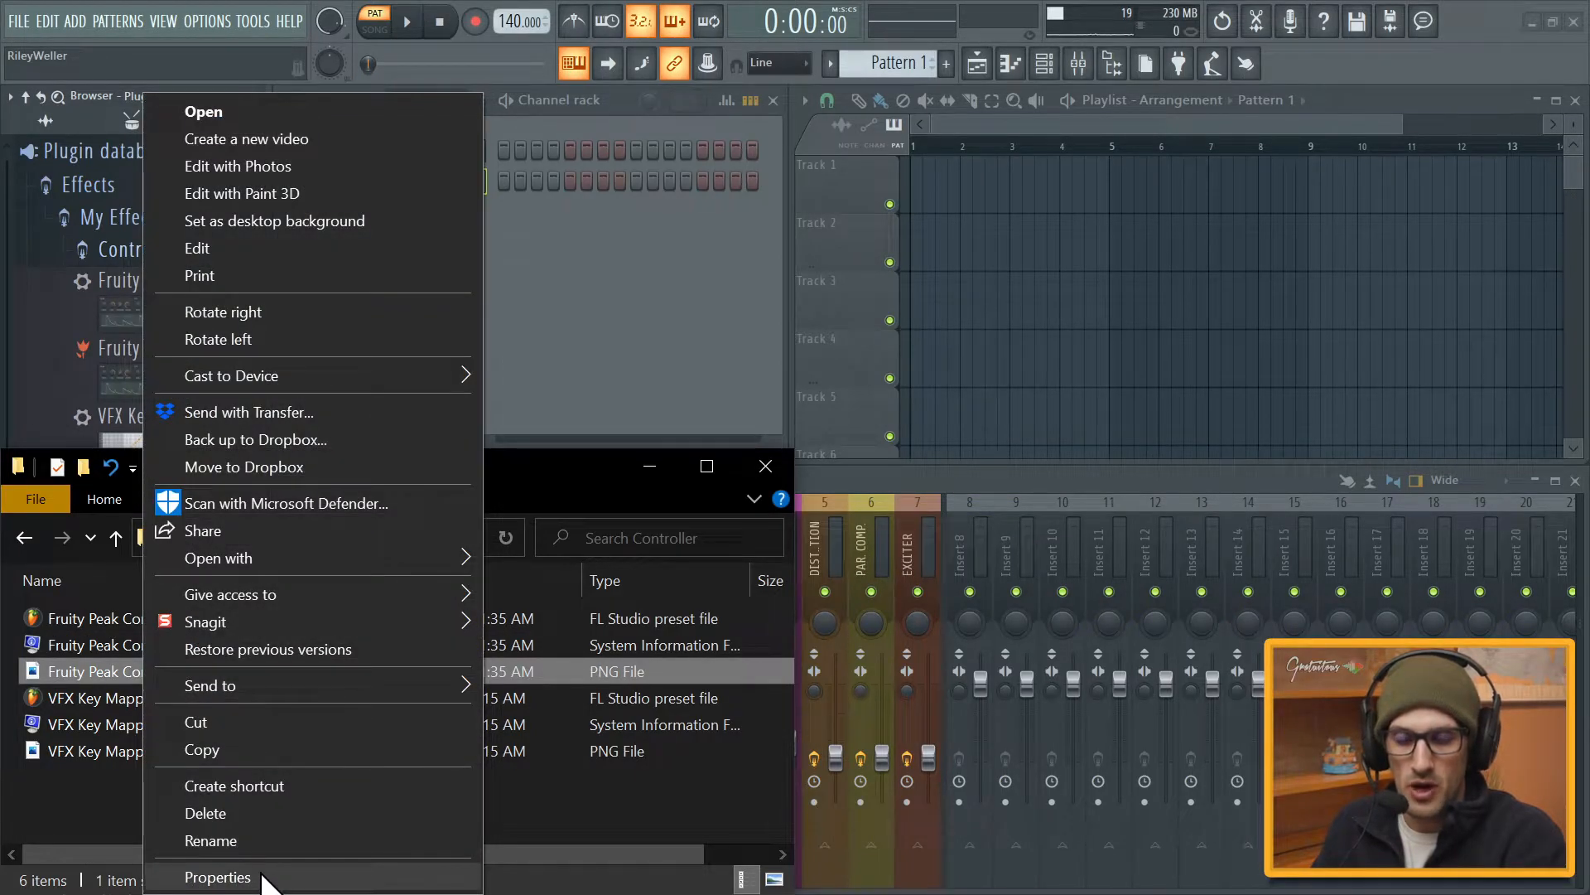
{"action": "left_click", "coordinate": [217, 876]}
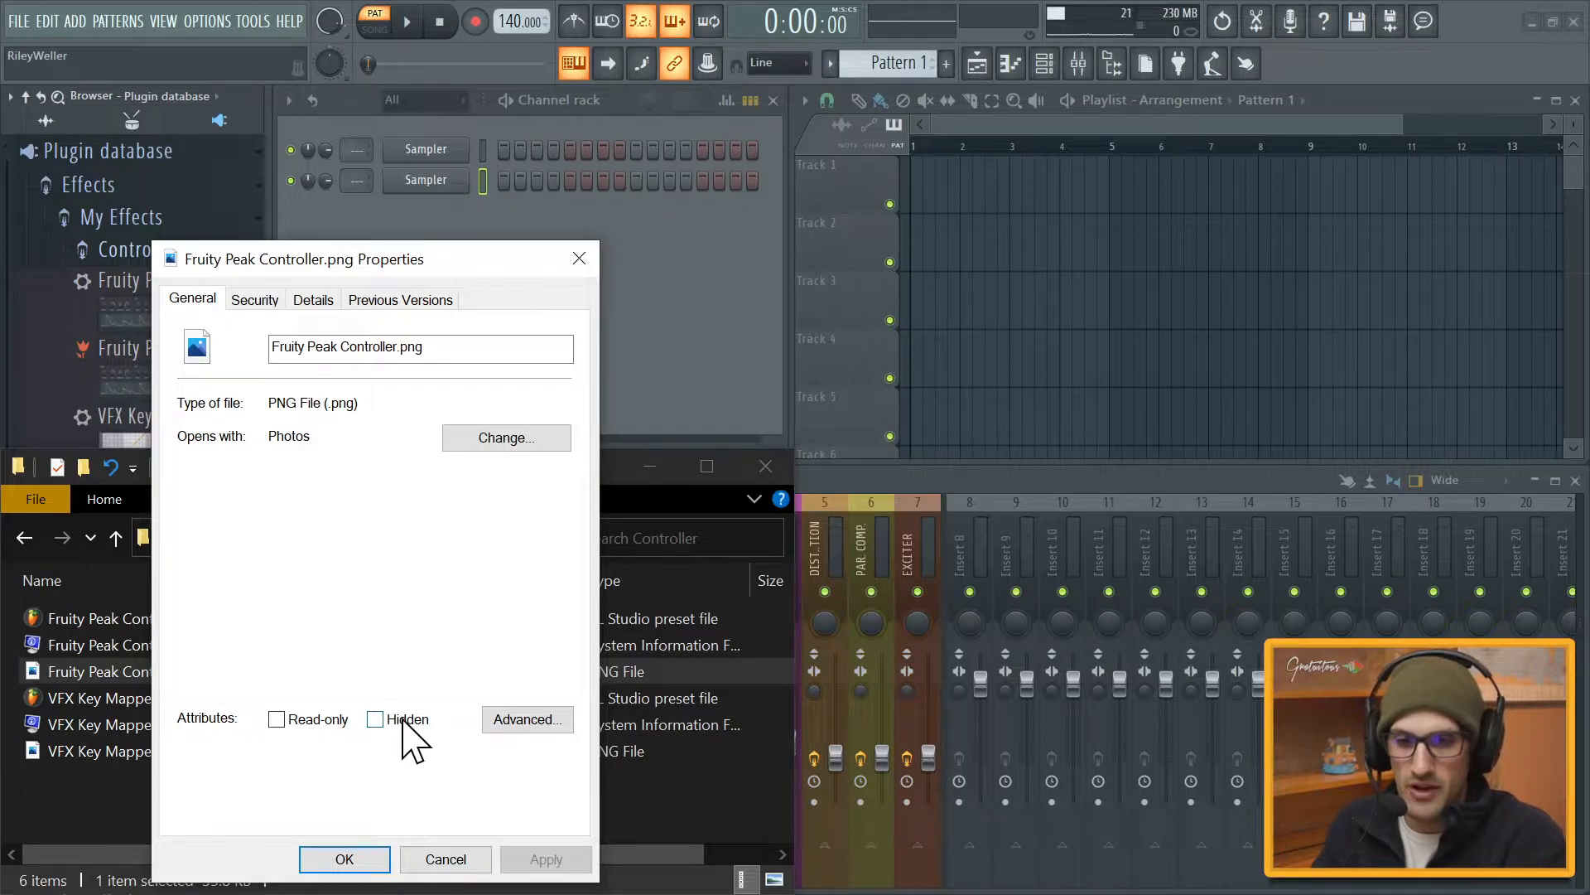
{"action": "left_click", "coordinate": [376, 719]}
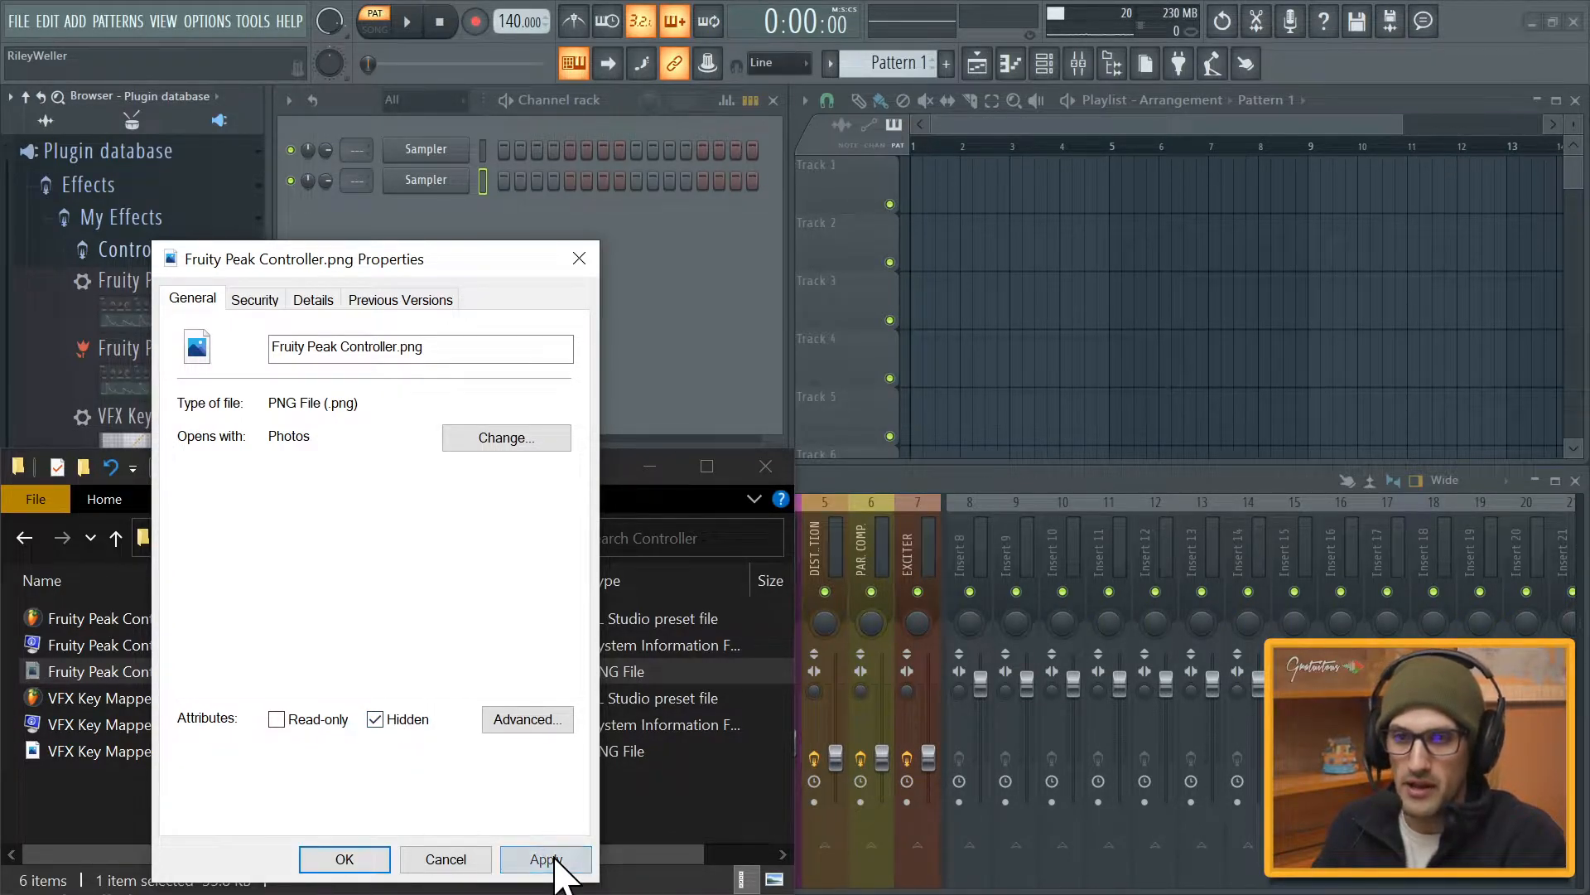
{"action": "left_click", "coordinate": [545, 860]}
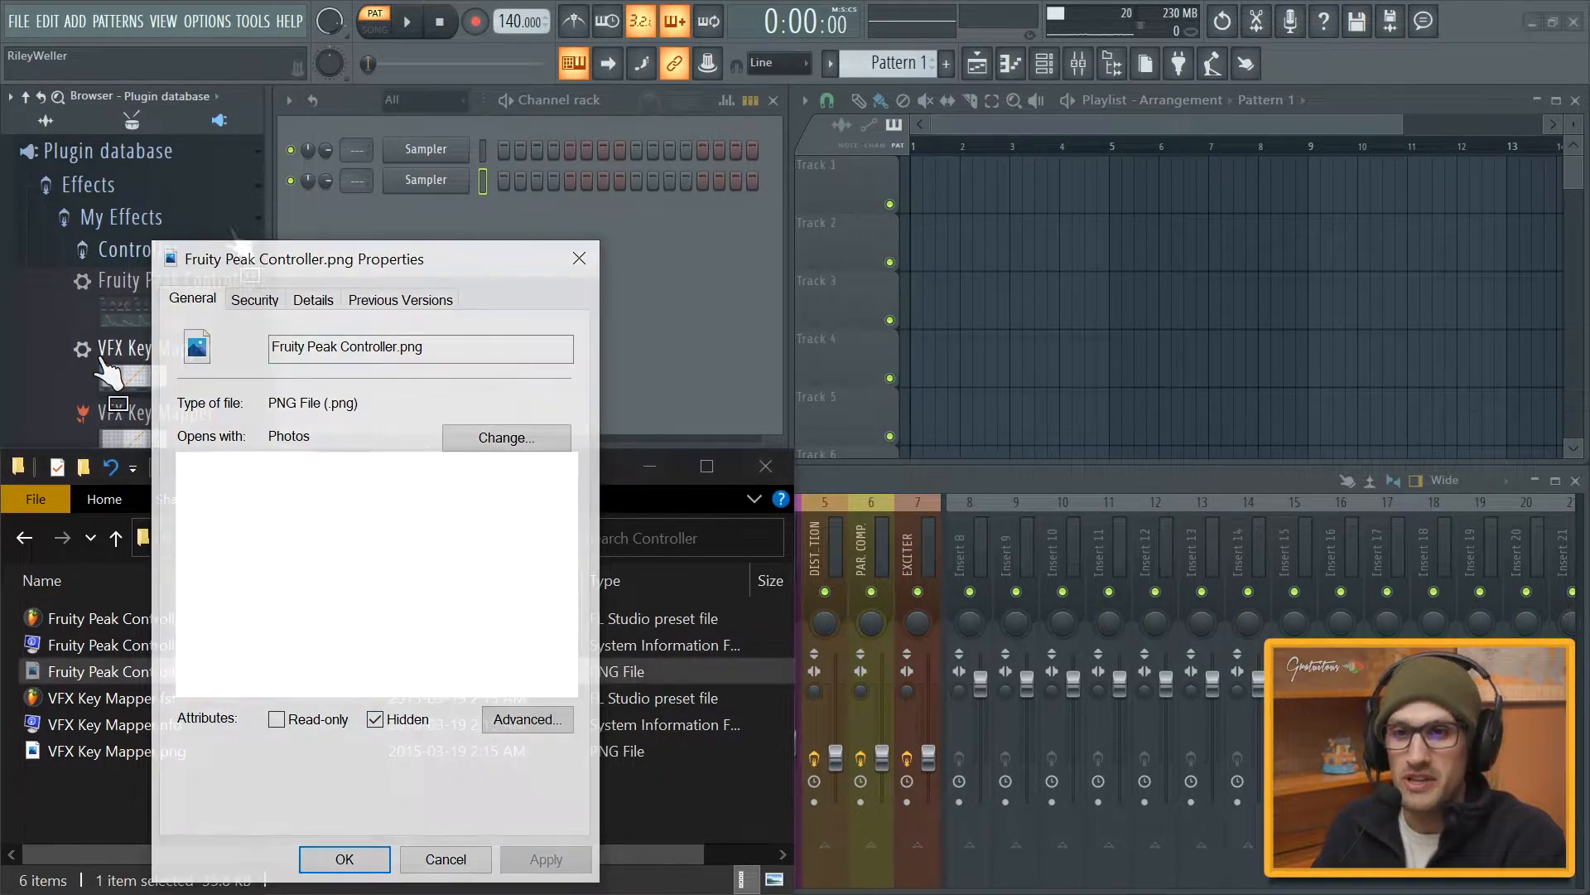
{"action": "left_click", "coordinate": [344, 860]}
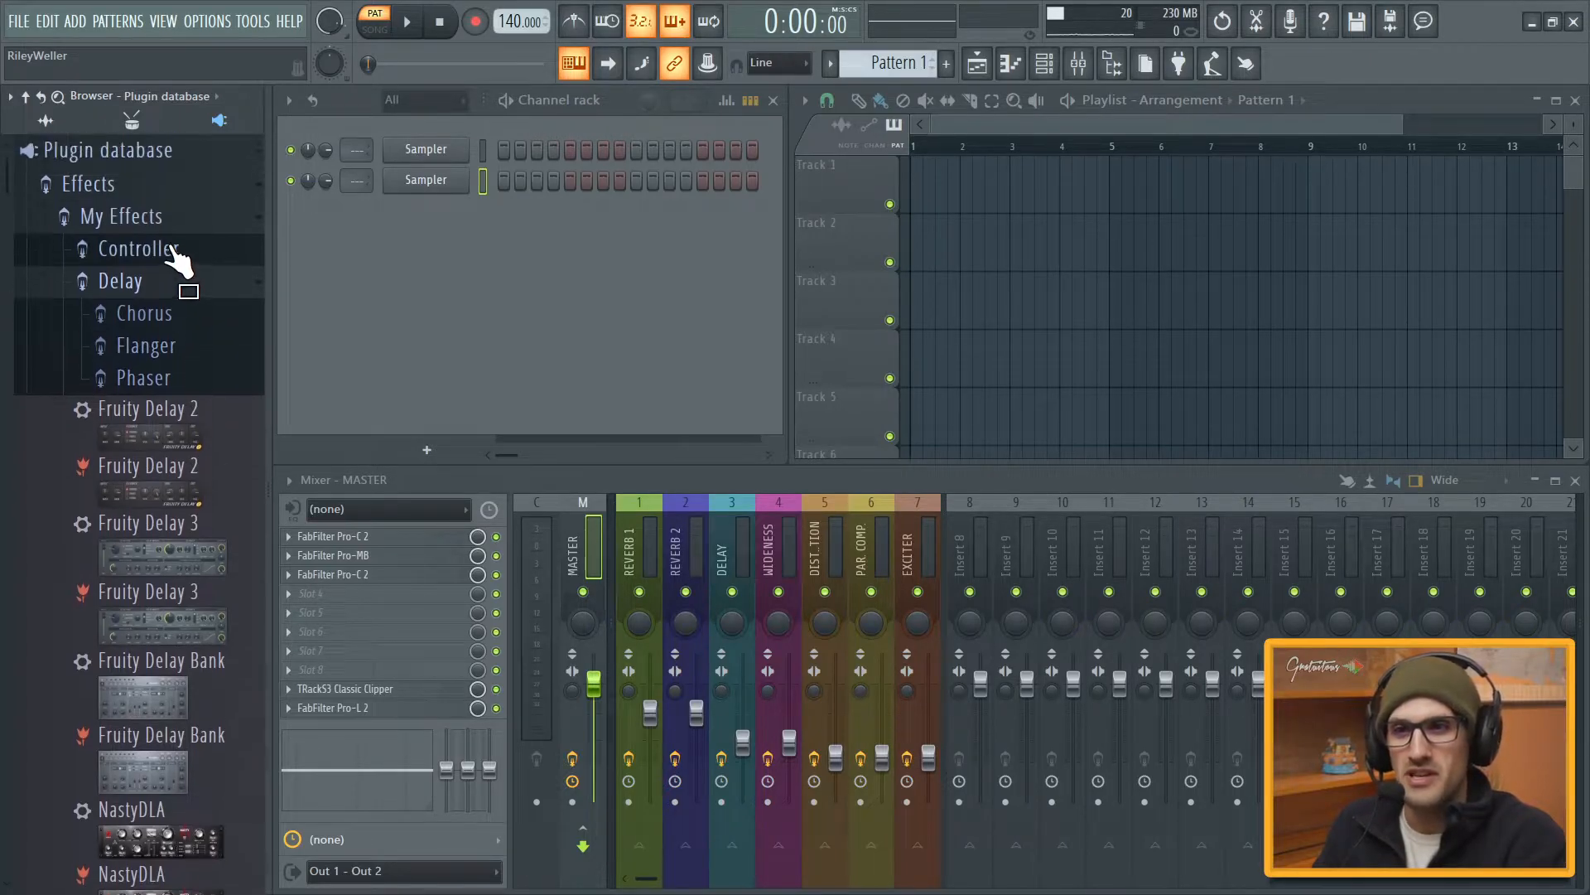
{"action": "left_click", "coordinate": [120, 281]}
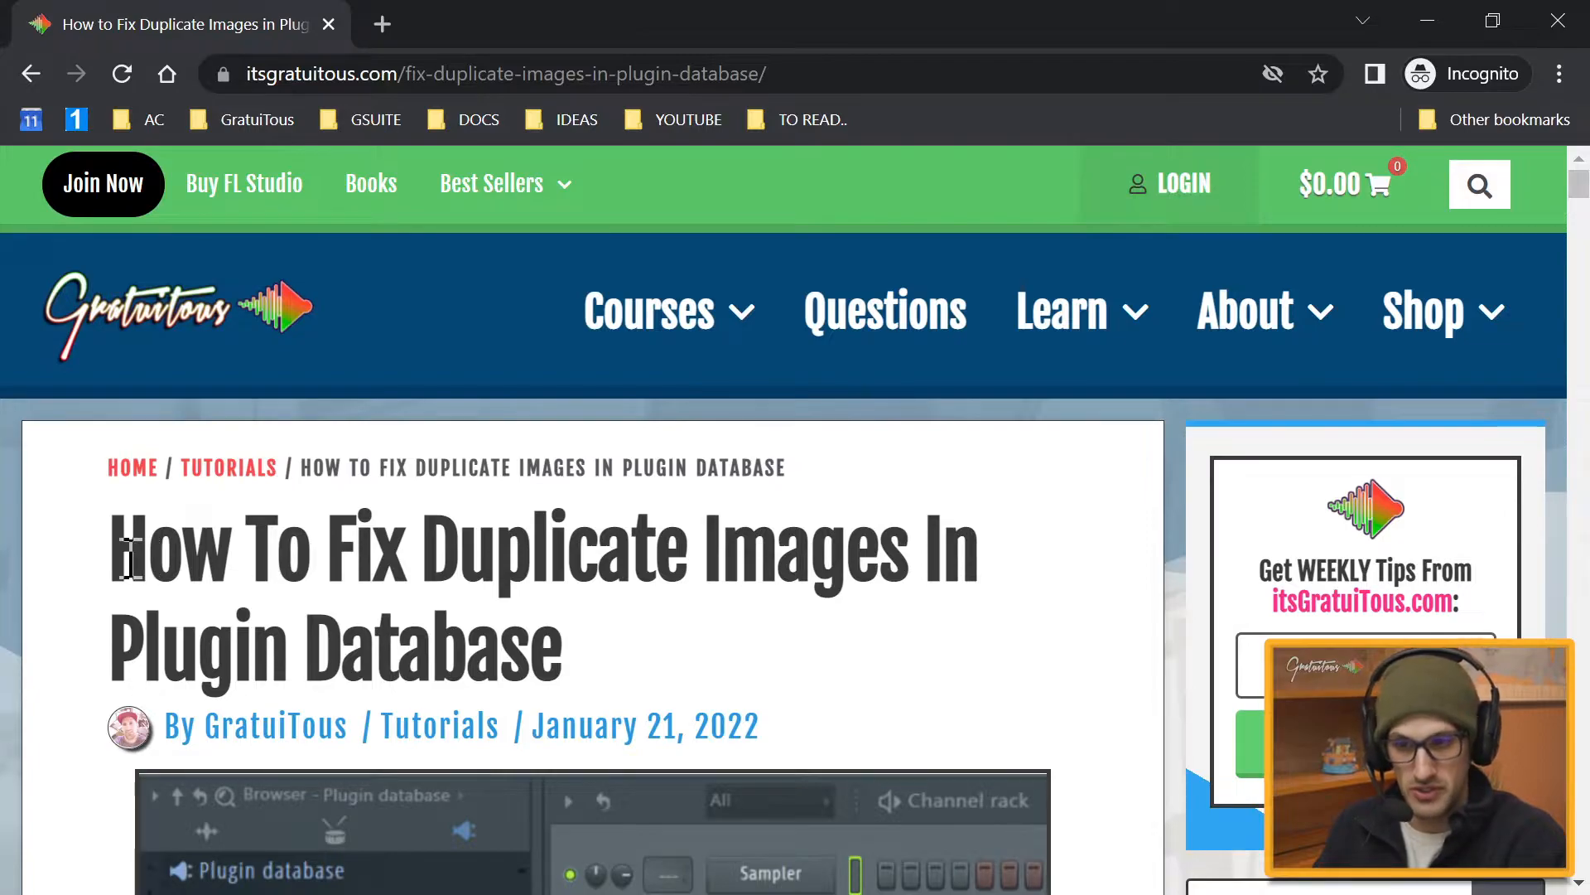
- Scroll the GratuiTous article to the plugin database path and its .fst, .nfo and .png files section
{"action": "left_click_drag", "start_coordinate": [111, 554], "coordinate": [376, 553]}
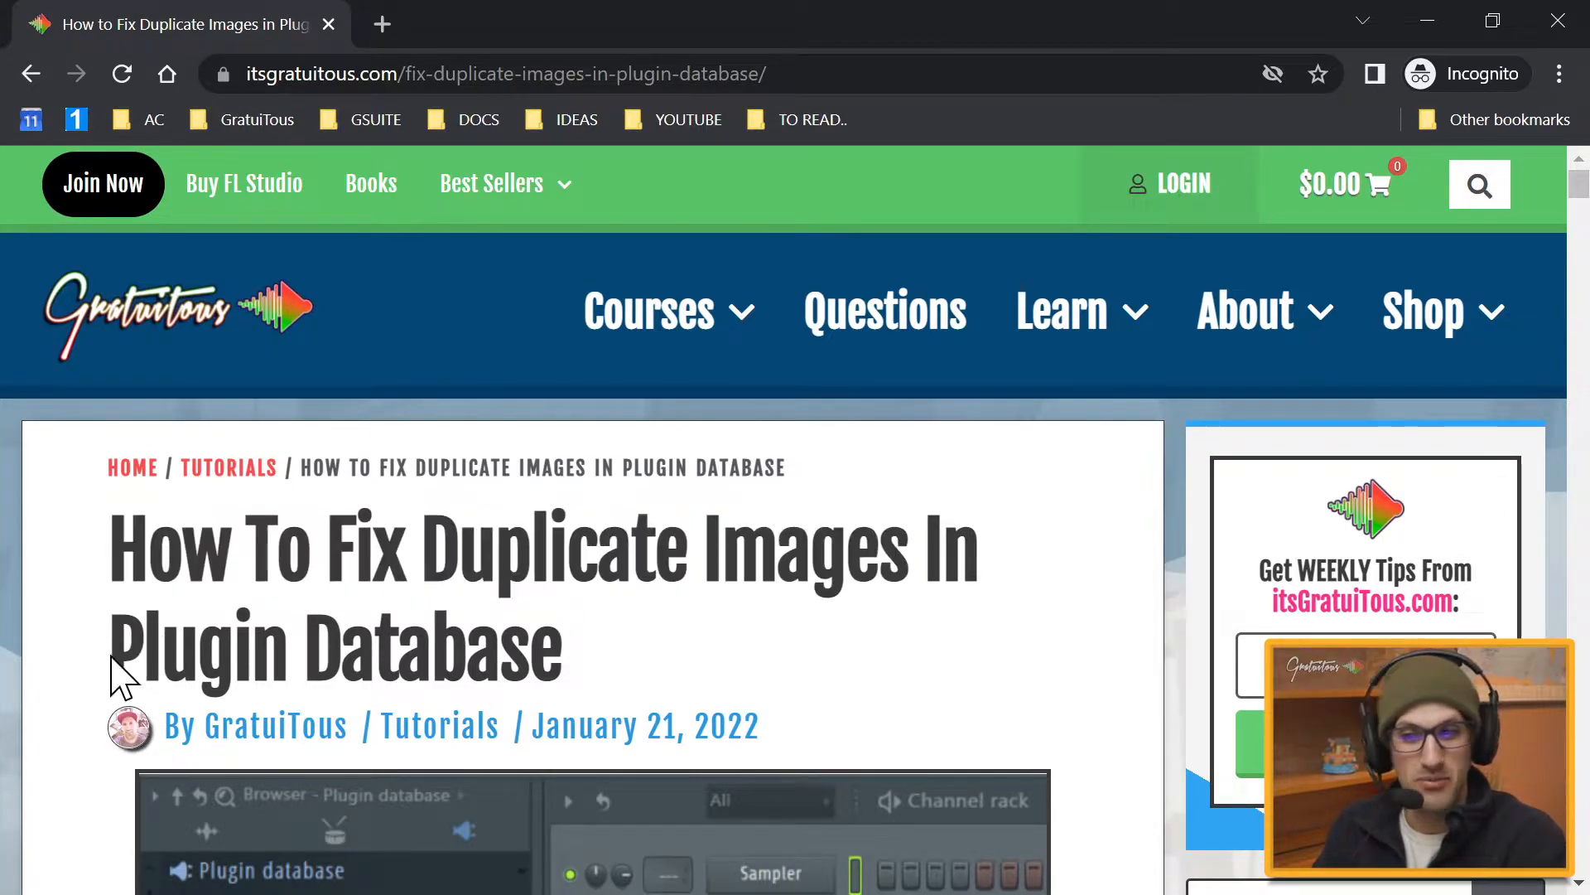
{"action": "scroll", "scroll_direction": "down", "scroll_amount": 3}
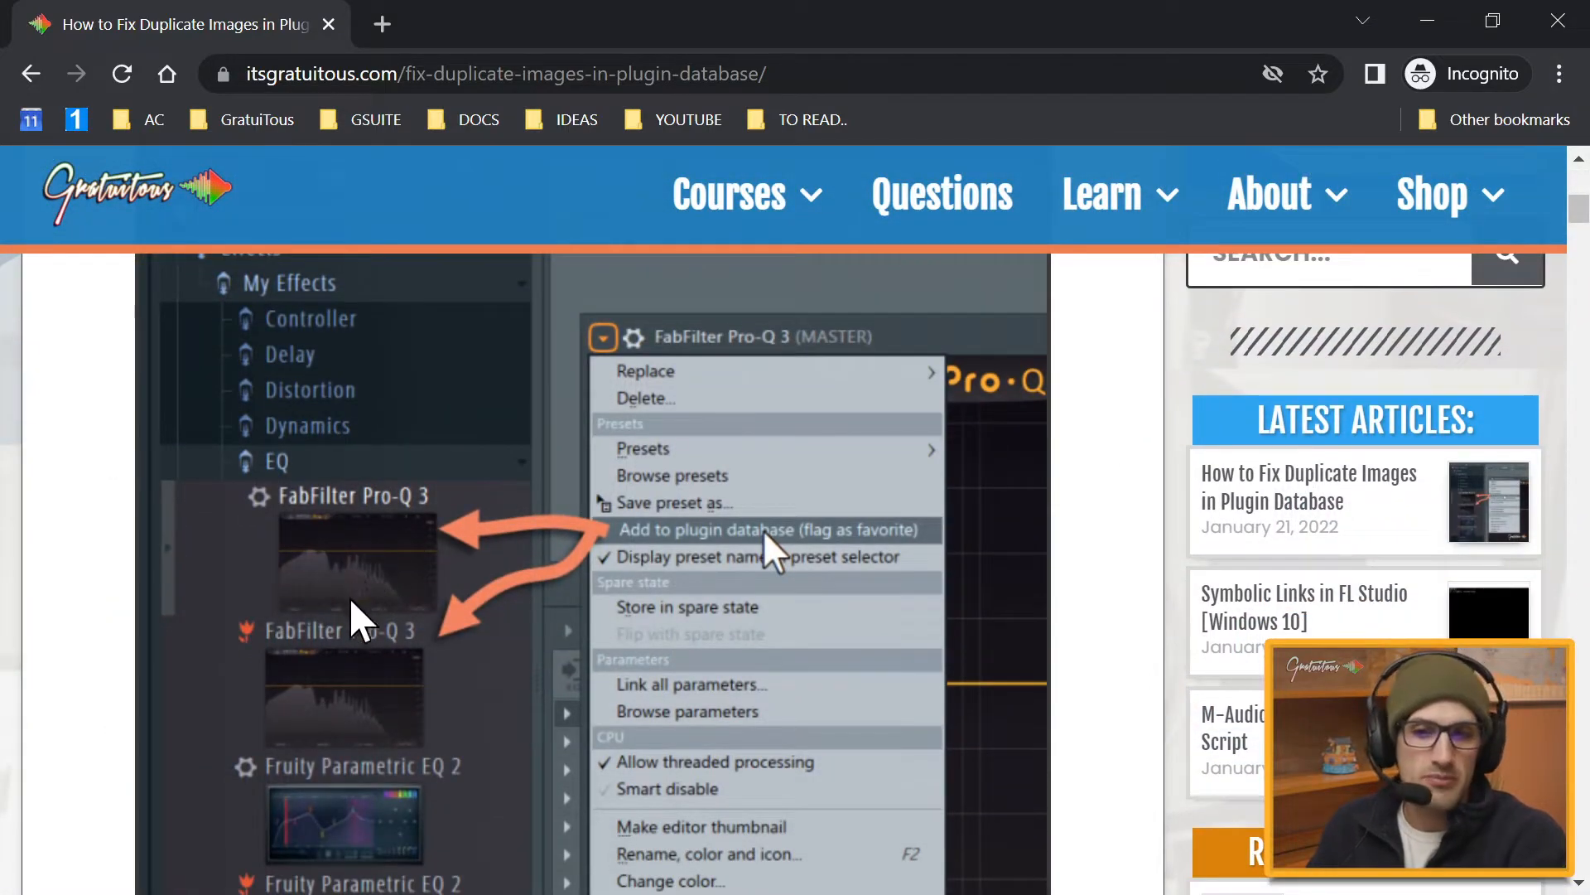
{"action": "mouse_move", "coordinate": [391, 588]}
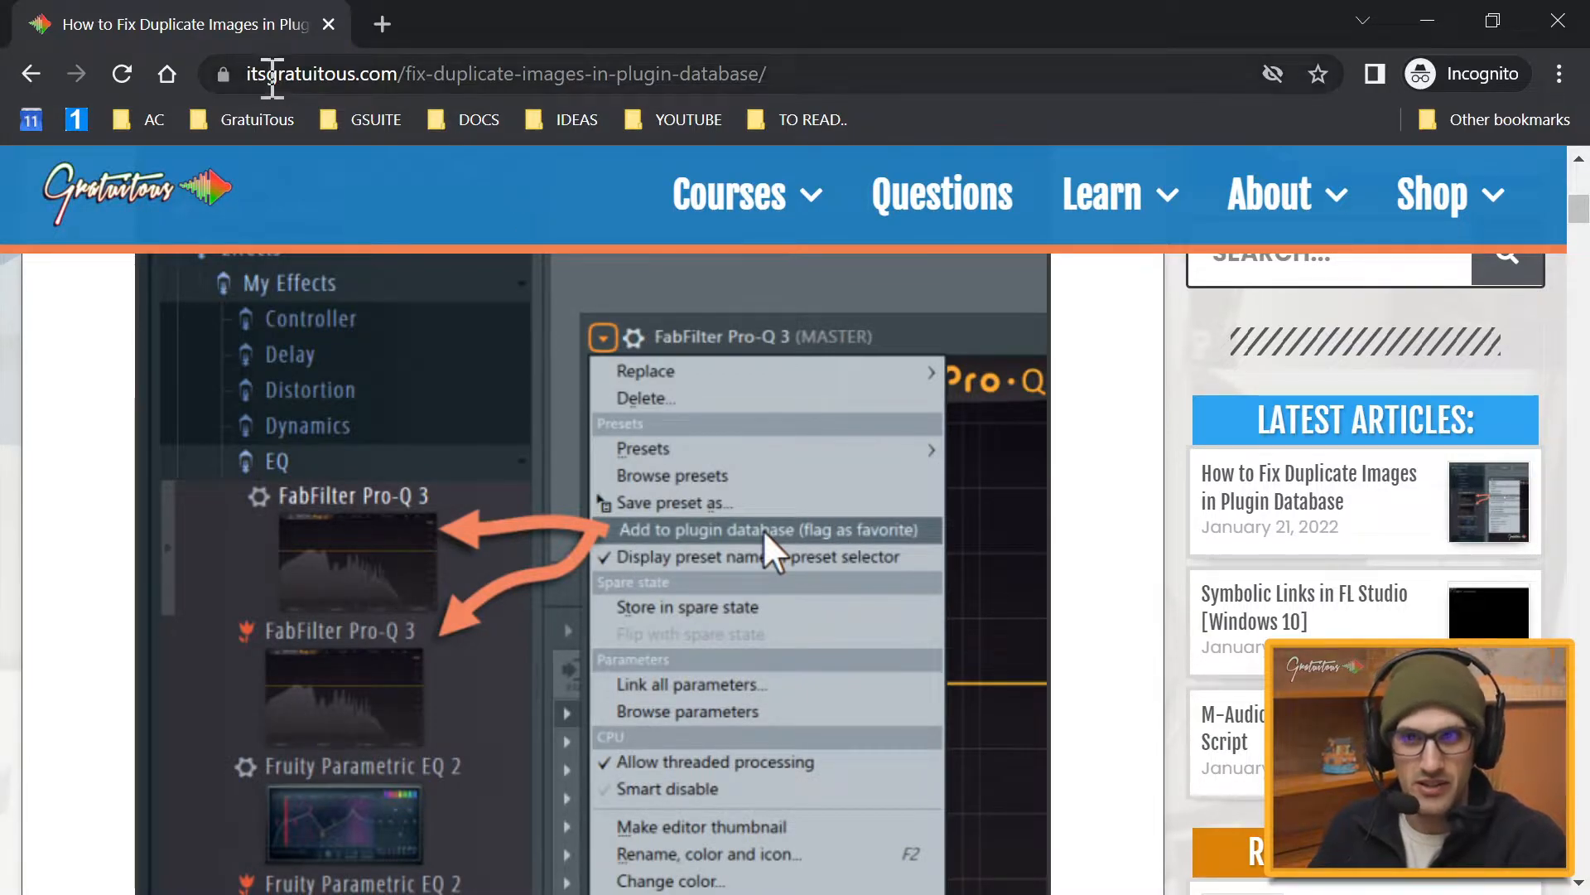
{"action": "left_click", "coordinate": [506, 73]}
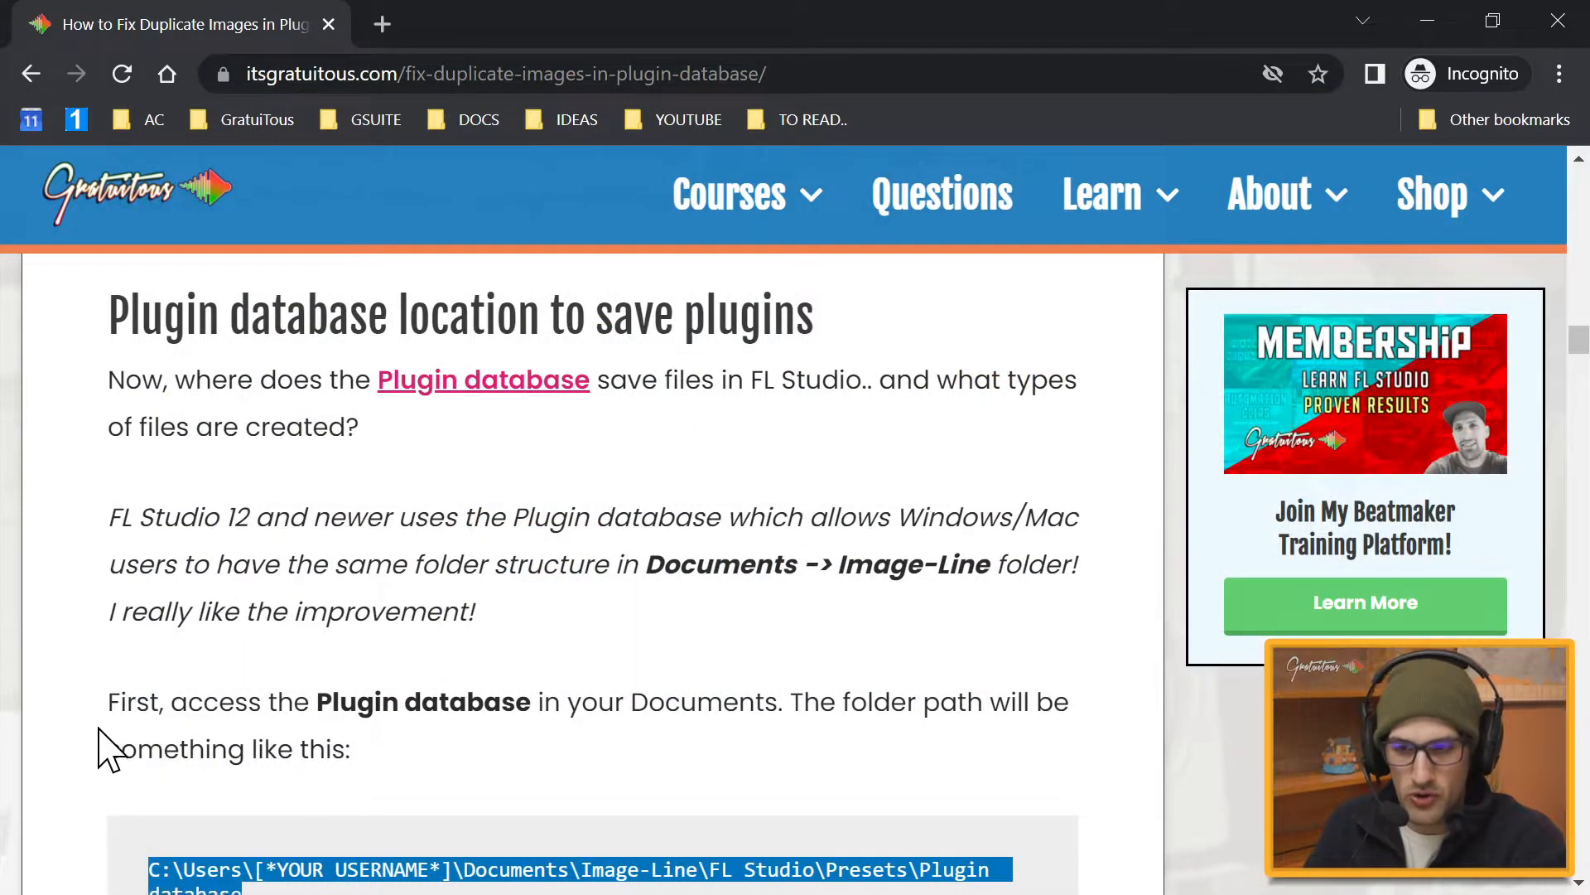
{"action": "scroll", "scroll_direction": "down", "scroll_amount": 3}
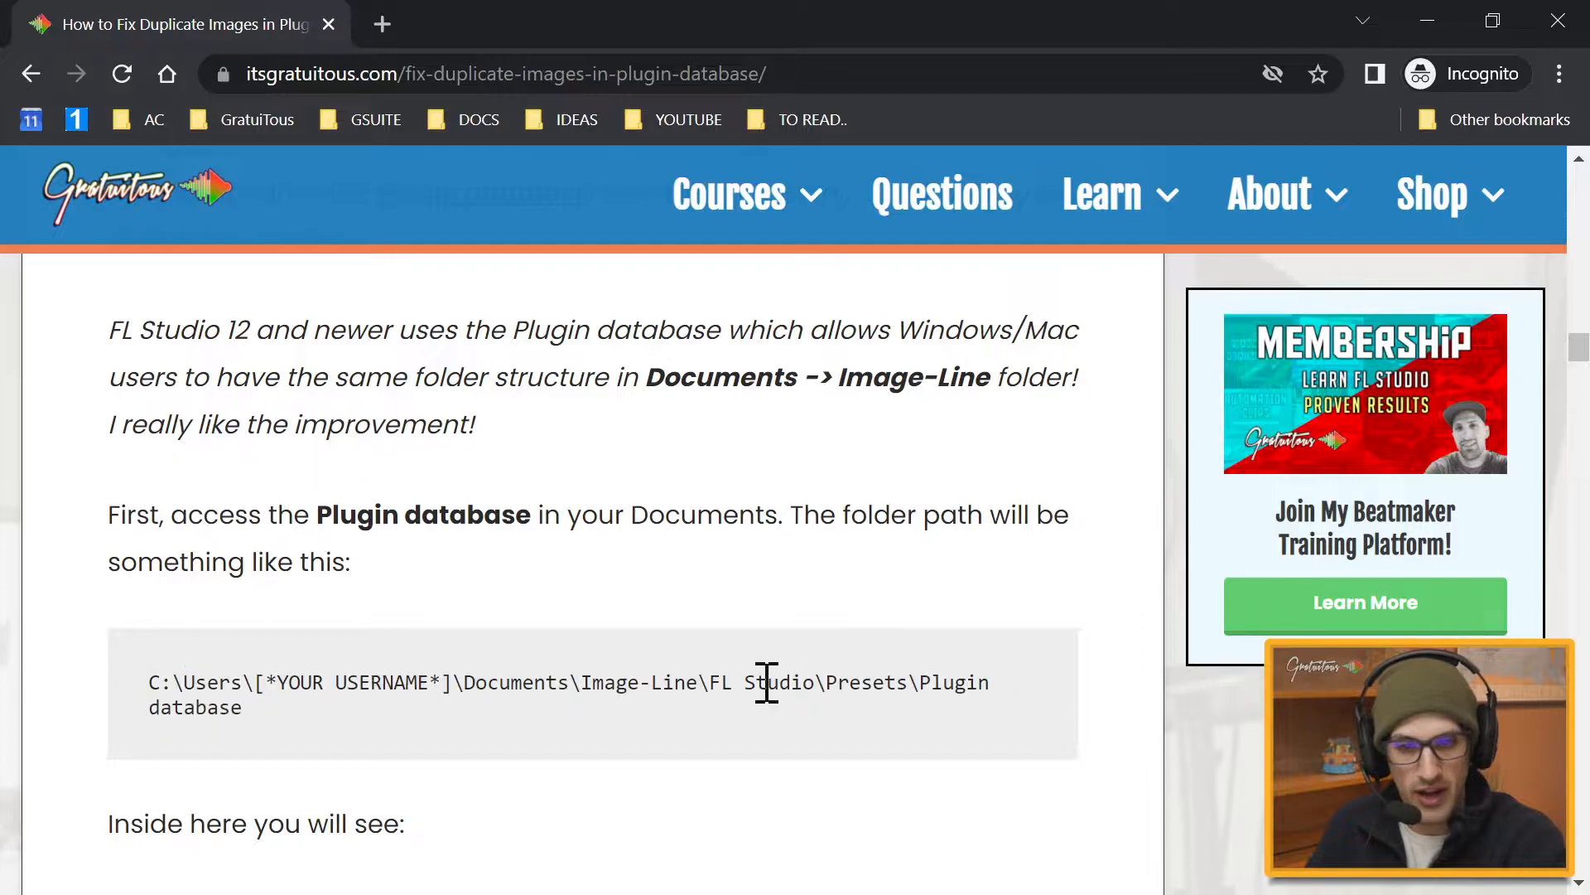
{"action": "scroll", "scroll_direction": "down", "scroll_amount": 3}
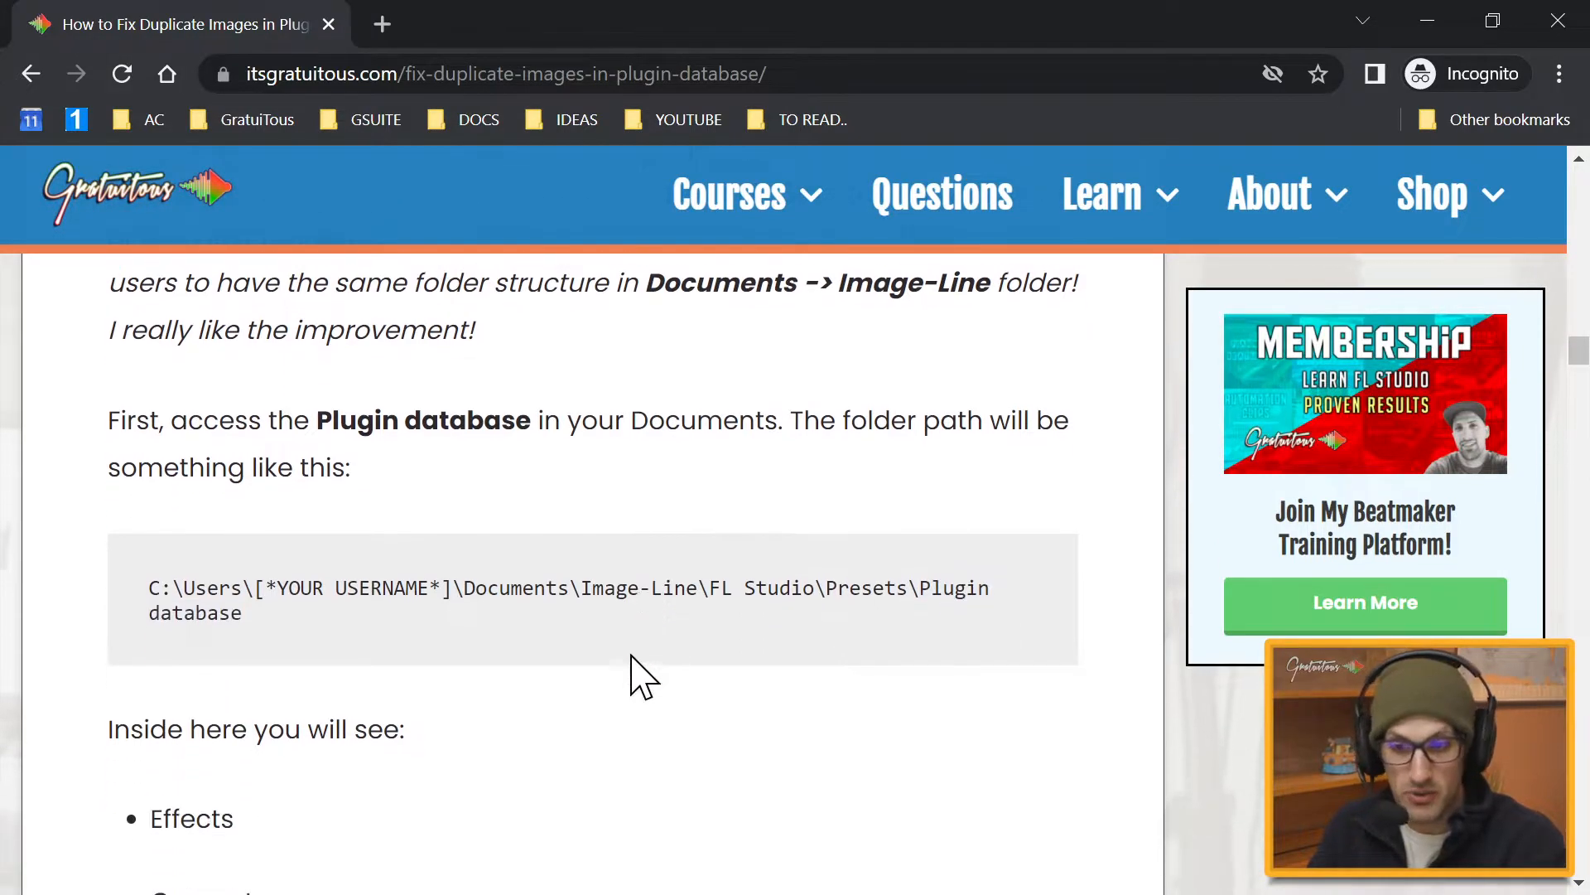
{"action": "scroll", "scroll_direction": "down", "scroll_amount": 3}
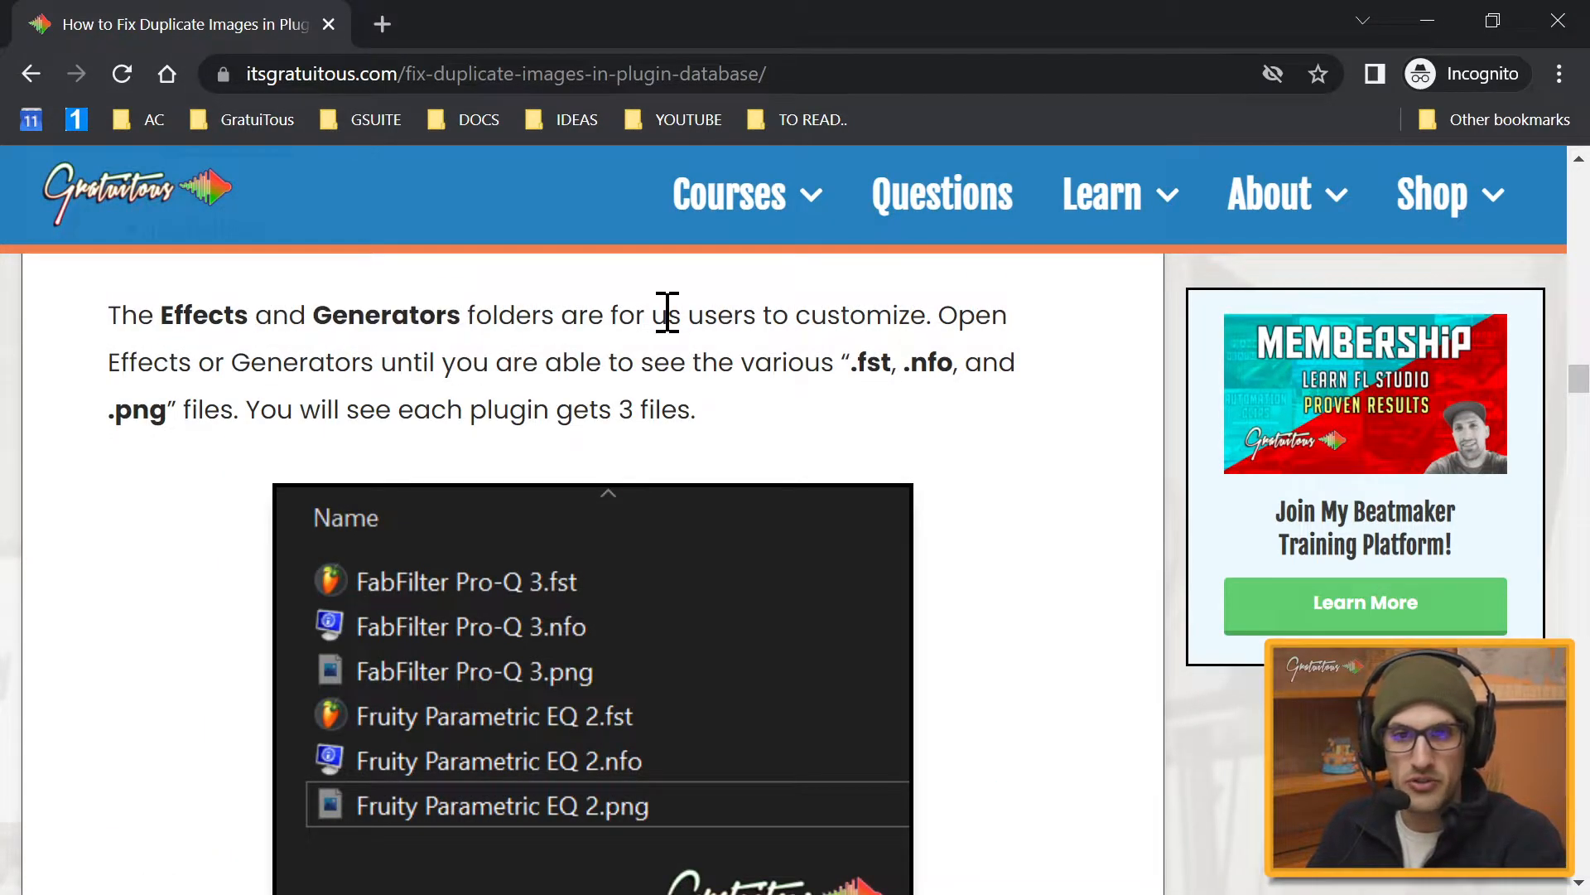
{"action": "mouse_move", "coordinate": [766, 335]}
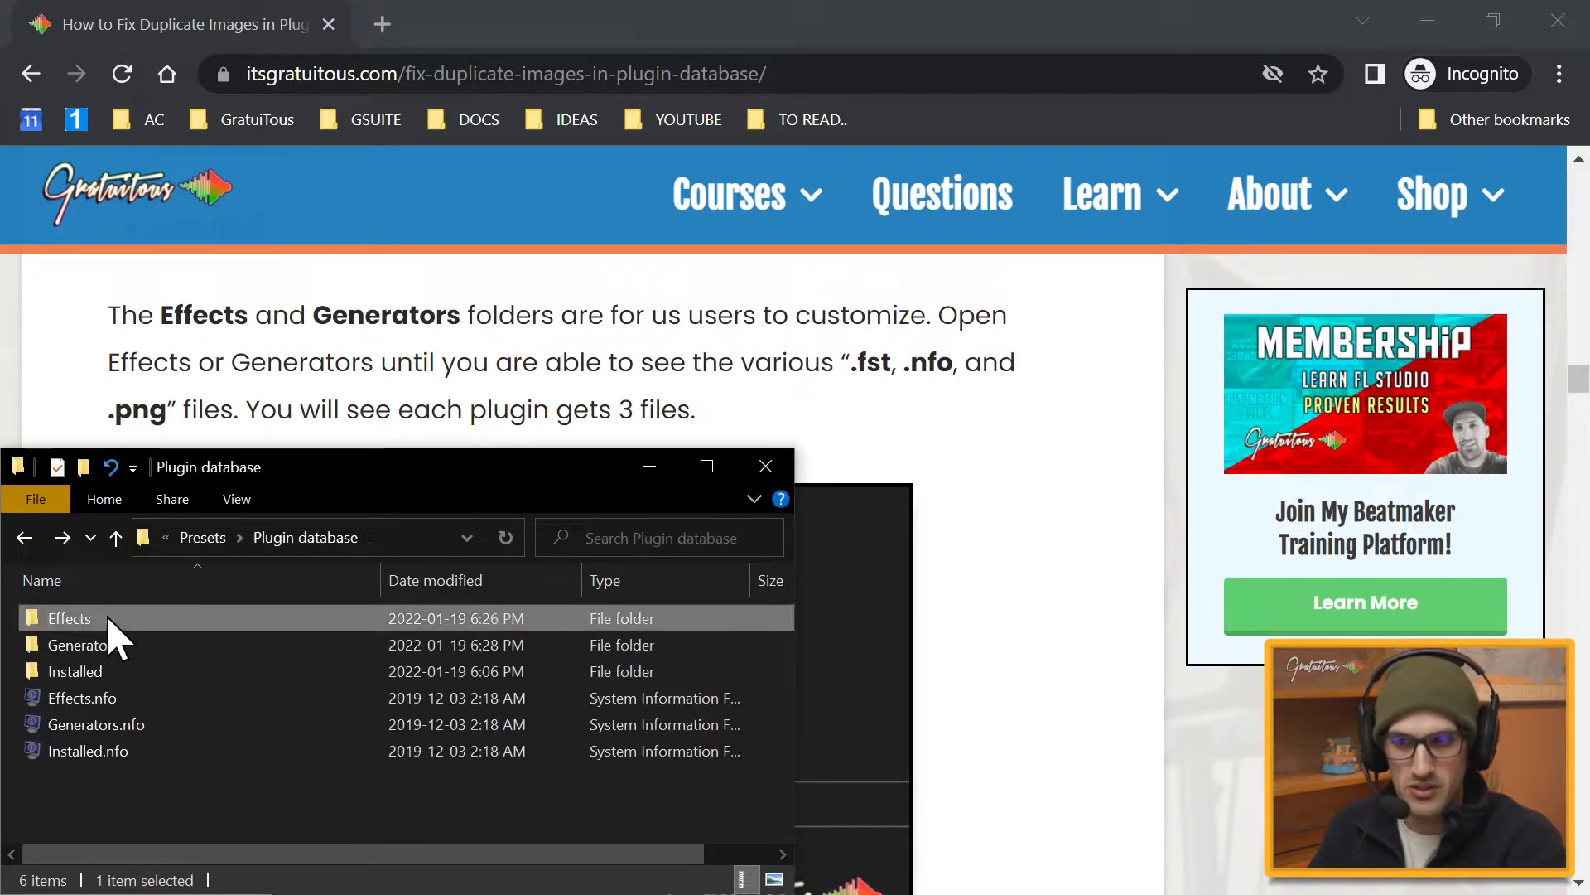
- Open the plugin database's Generators folder and select the My Generators folder inside it
{"action": "double_click", "coordinate": [79, 644]}
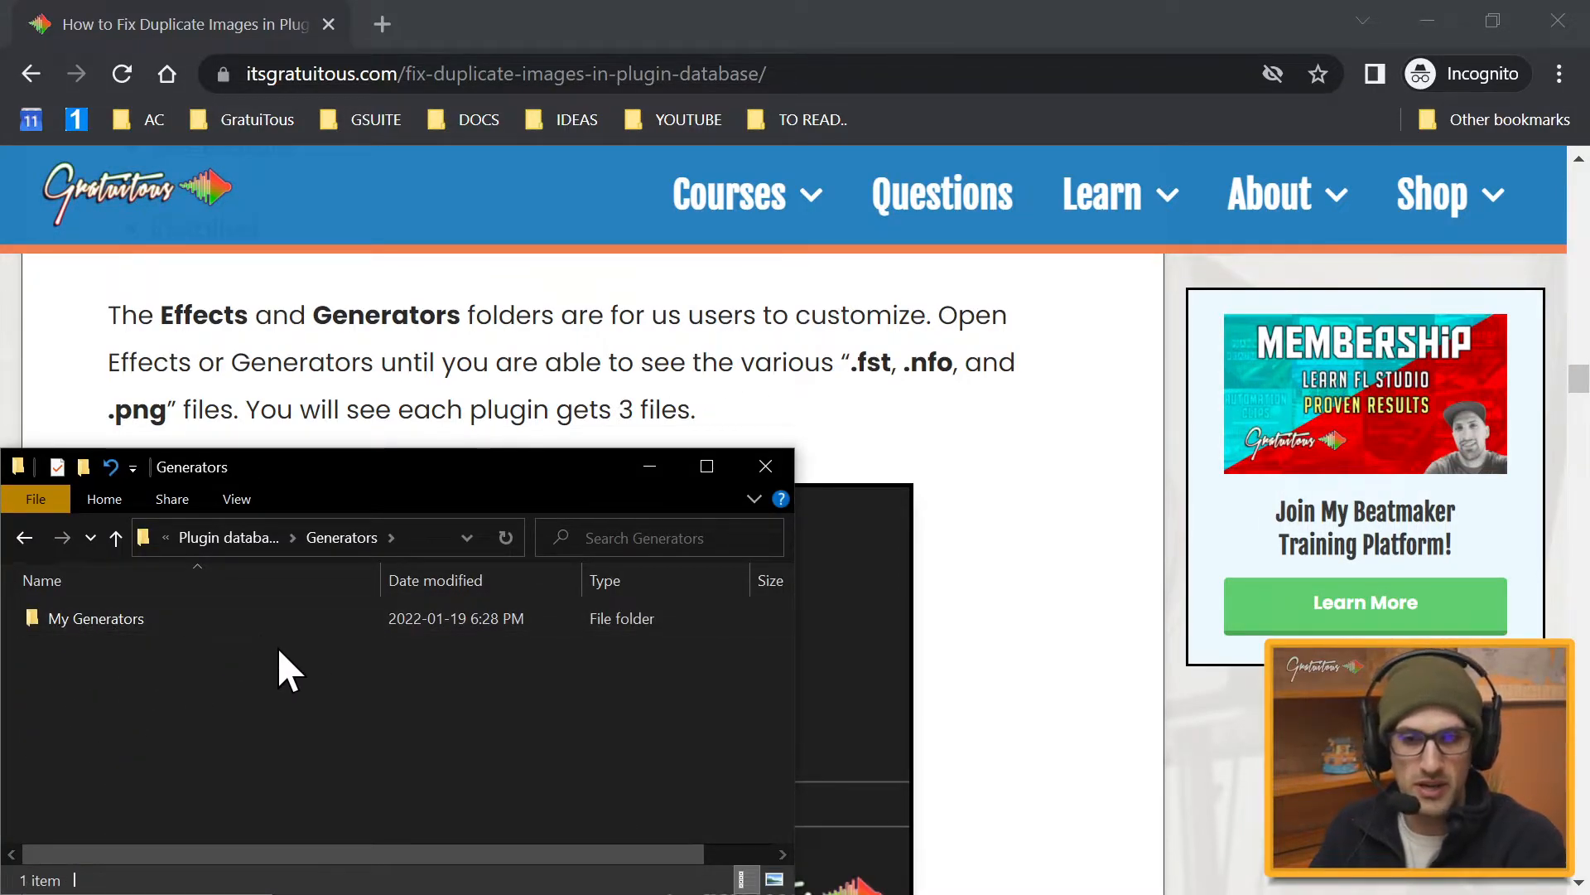
{"action": "mouse_move", "coordinate": [187, 680]}
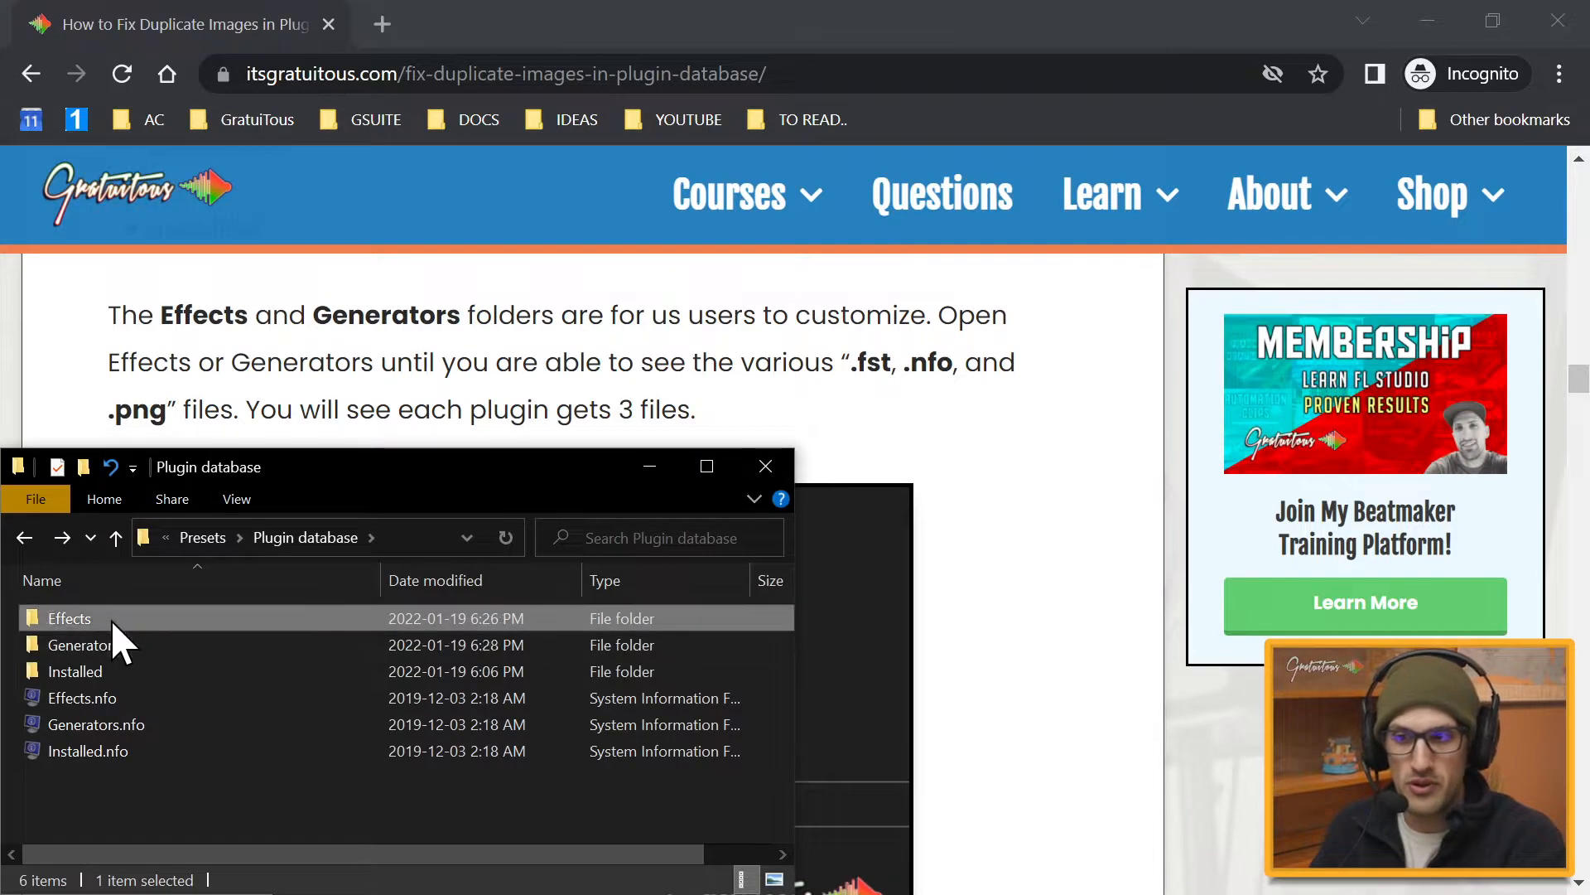
{"action": "double_click", "coordinate": [68, 618]}
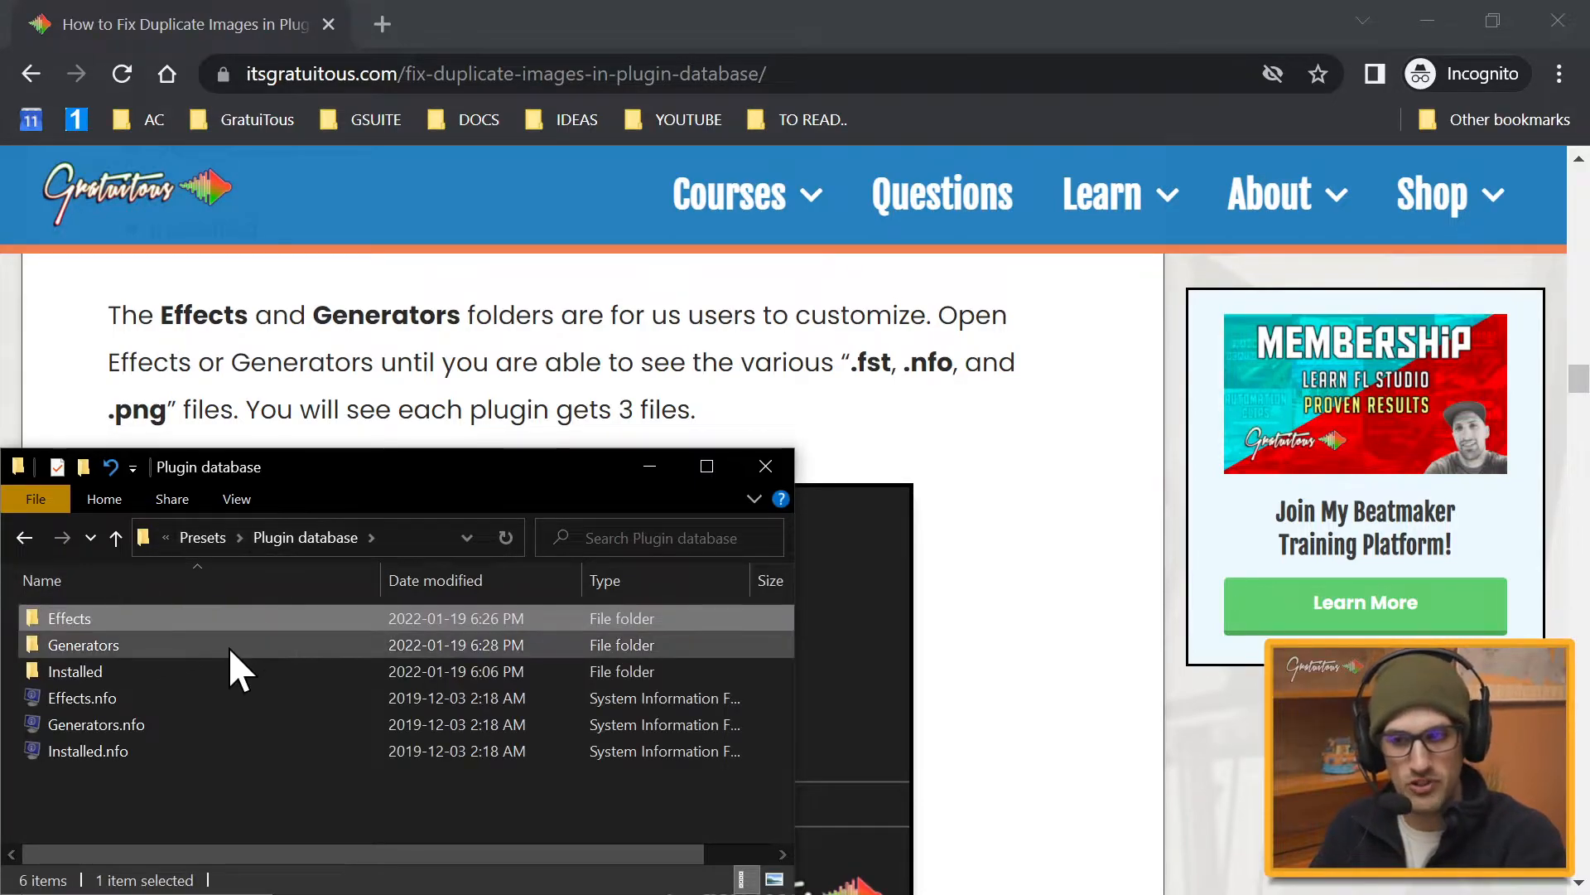
{"action": "double_click", "coordinate": [83, 645]}
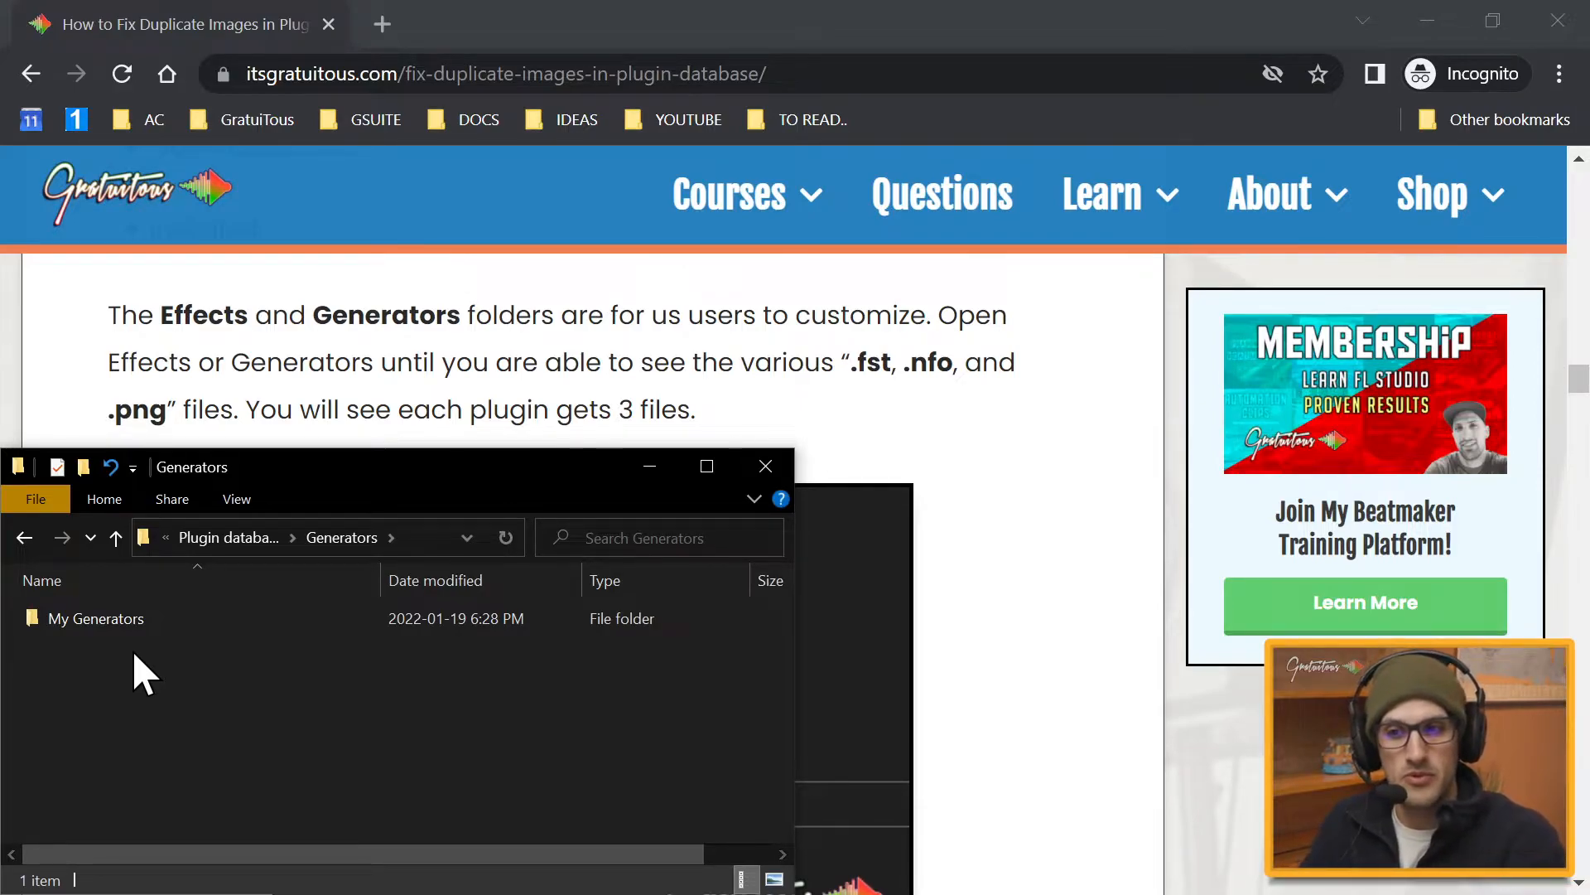
{"action": "mouse_move", "coordinate": [152, 710]}
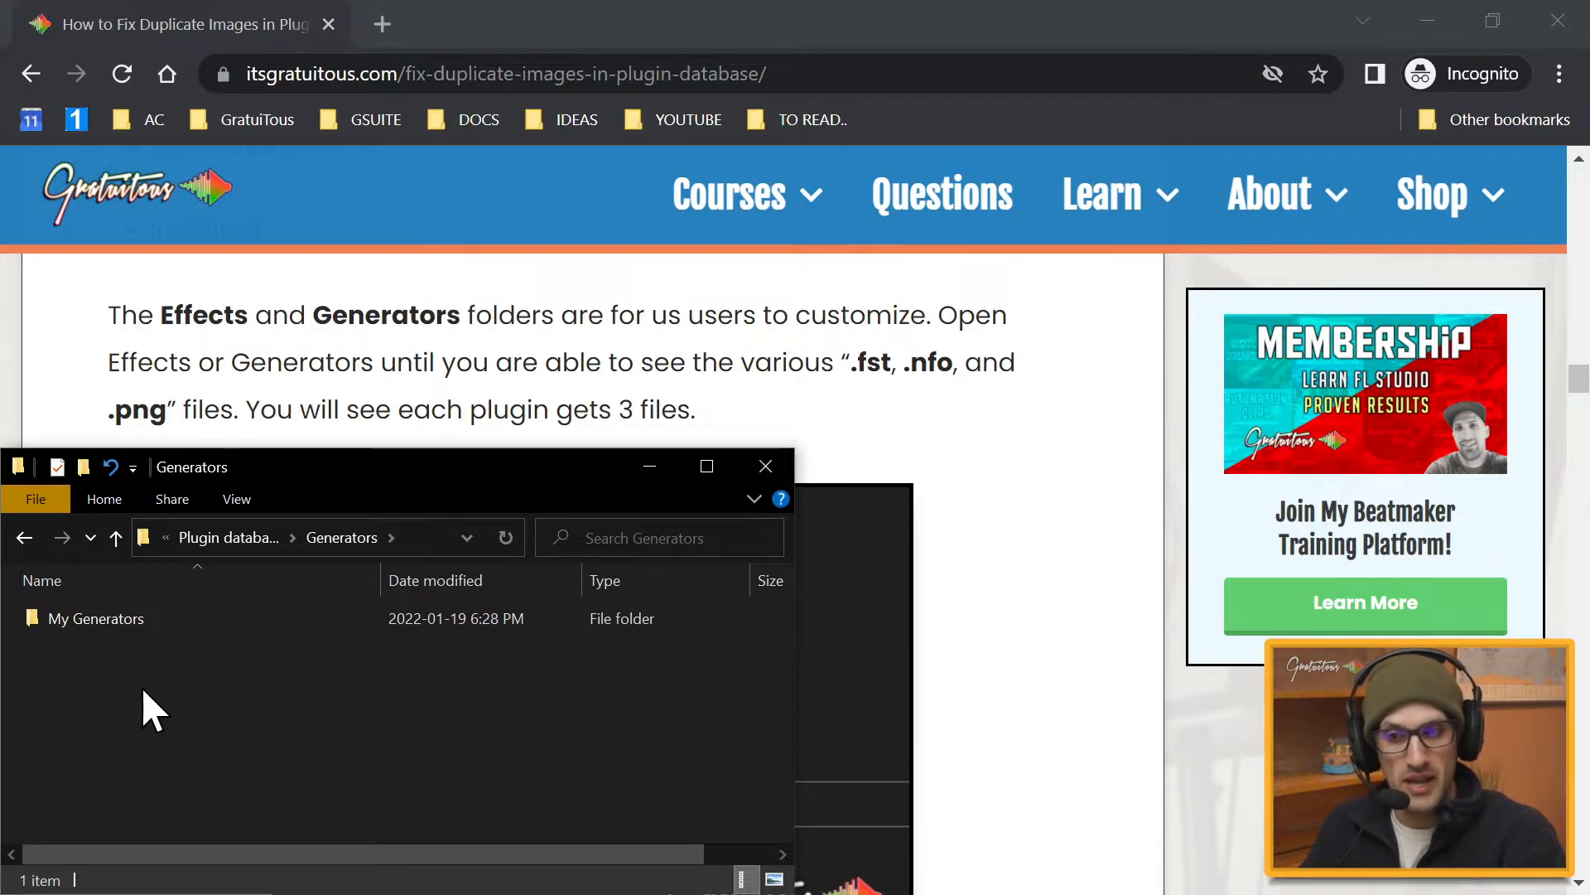
{"action": "mouse_move", "coordinate": [224, 750]}
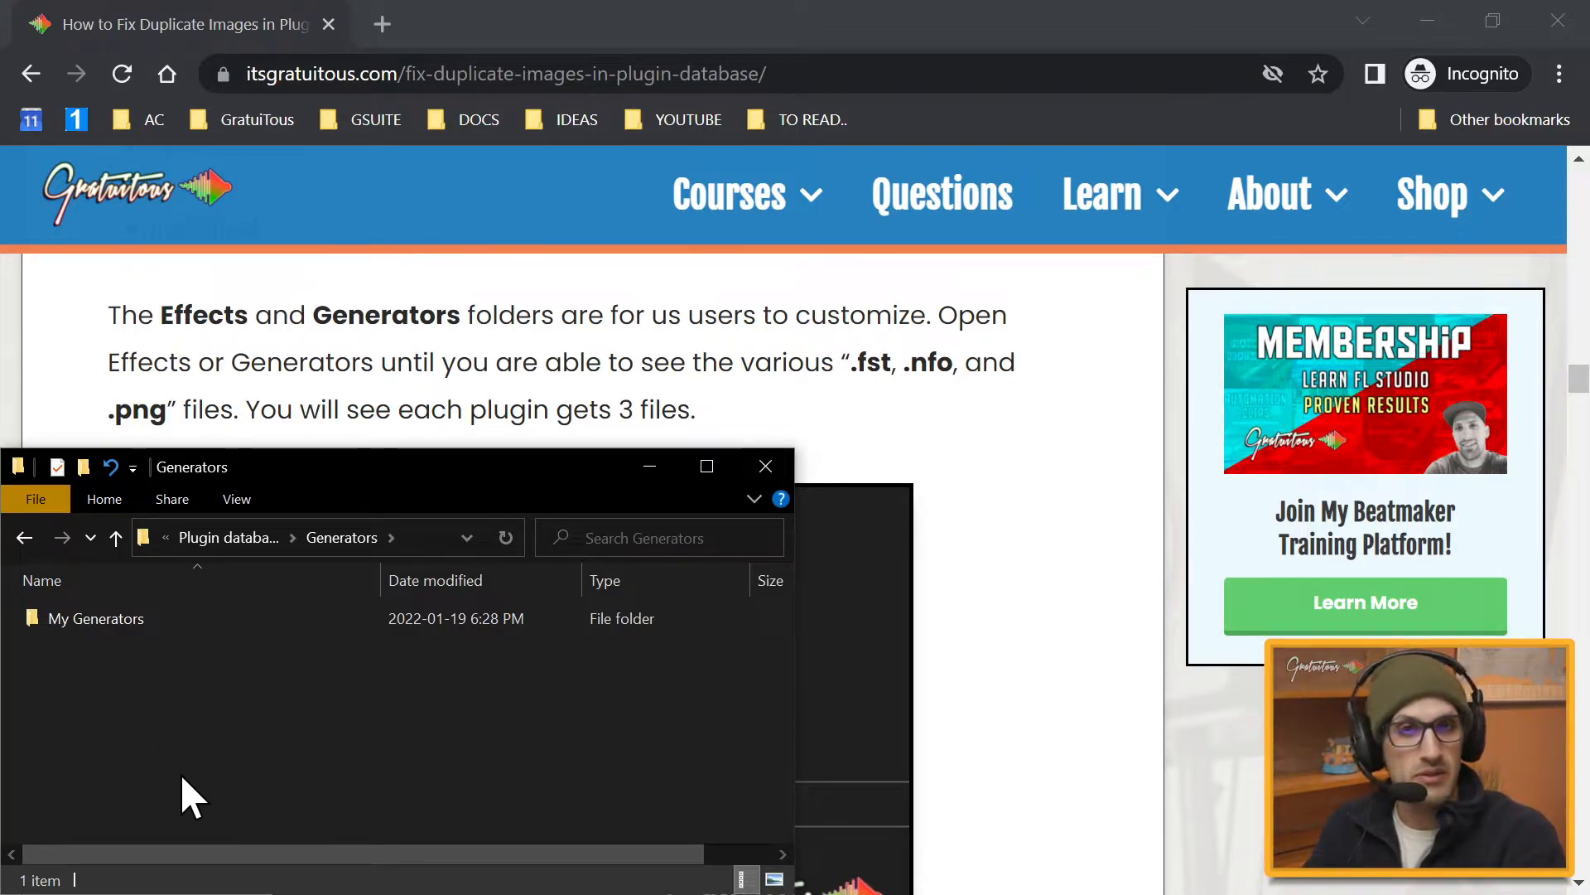
{"action": "left_click", "coordinate": [98, 618]}
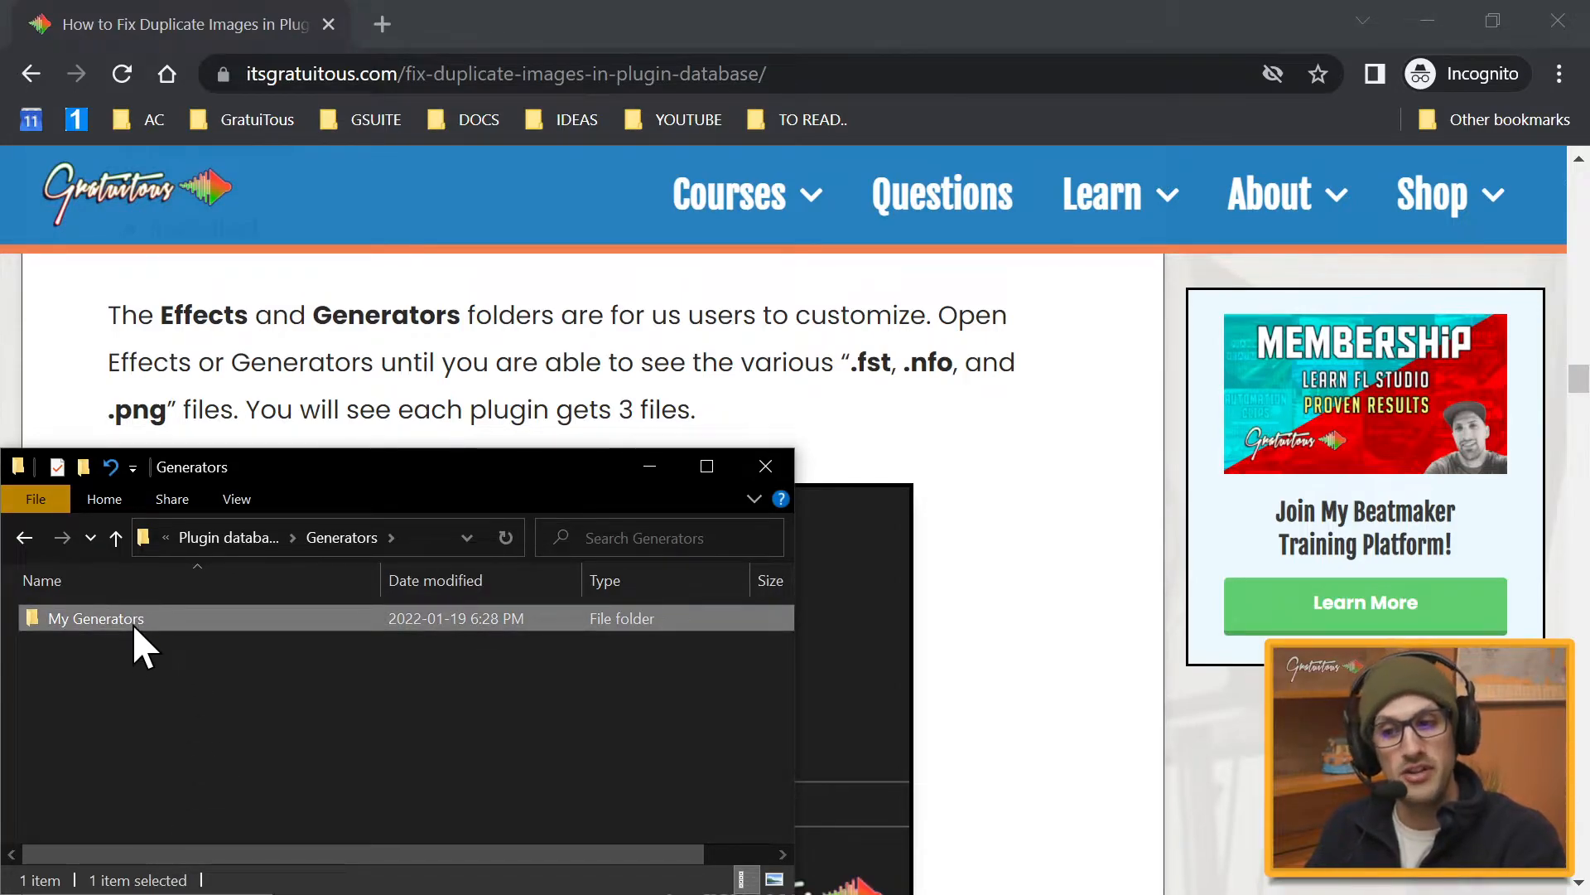
{"action": "mouse_move", "coordinate": [97, 618]}
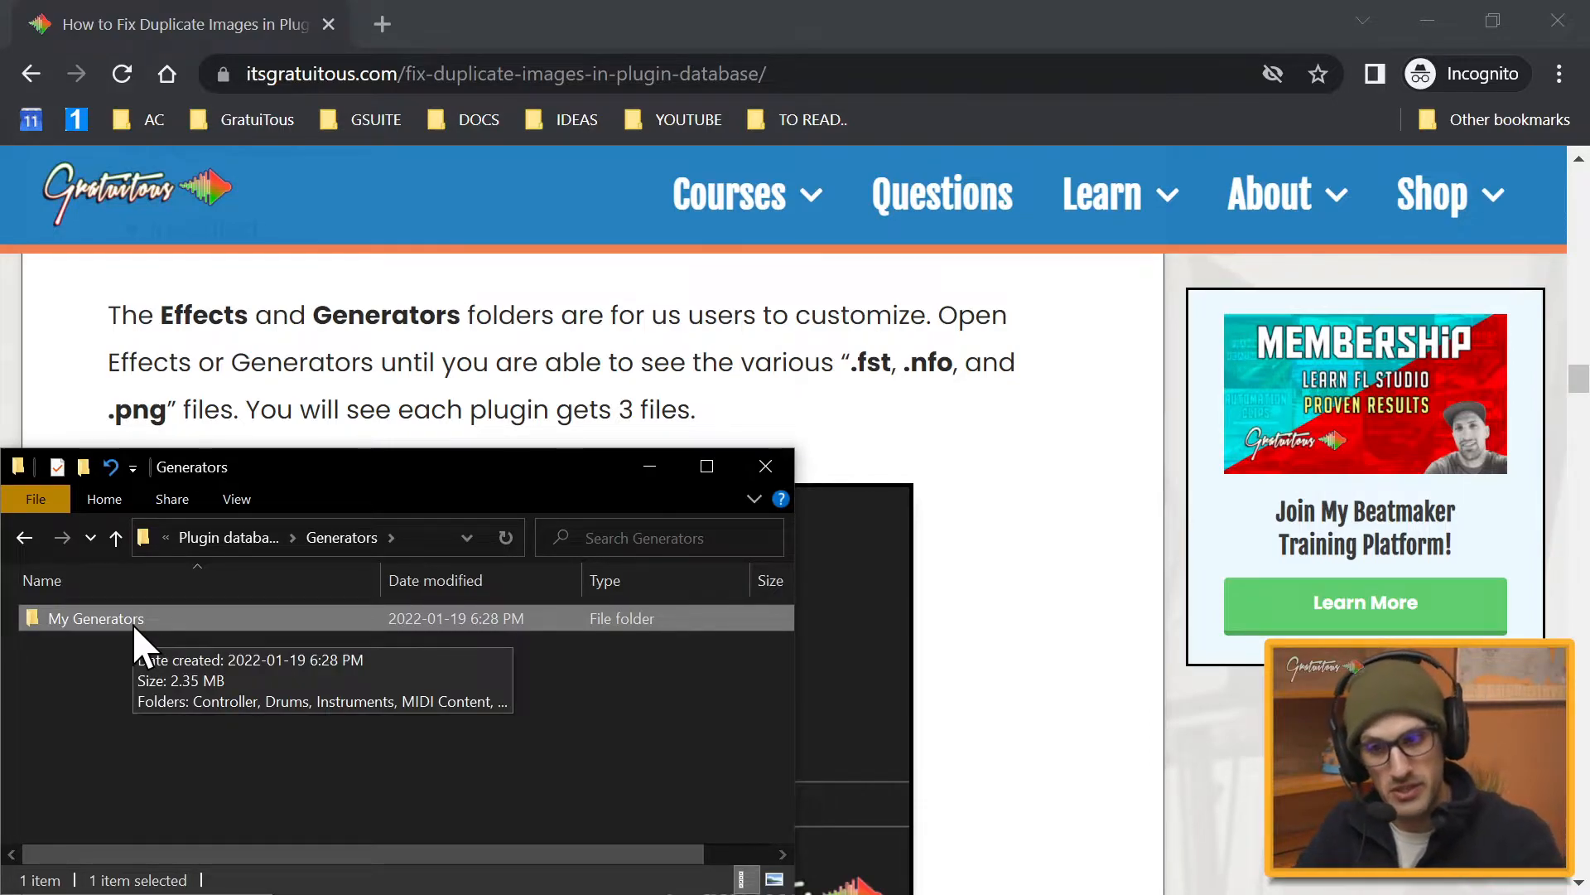
{"action": "mouse_move", "coordinate": [182, 660]}
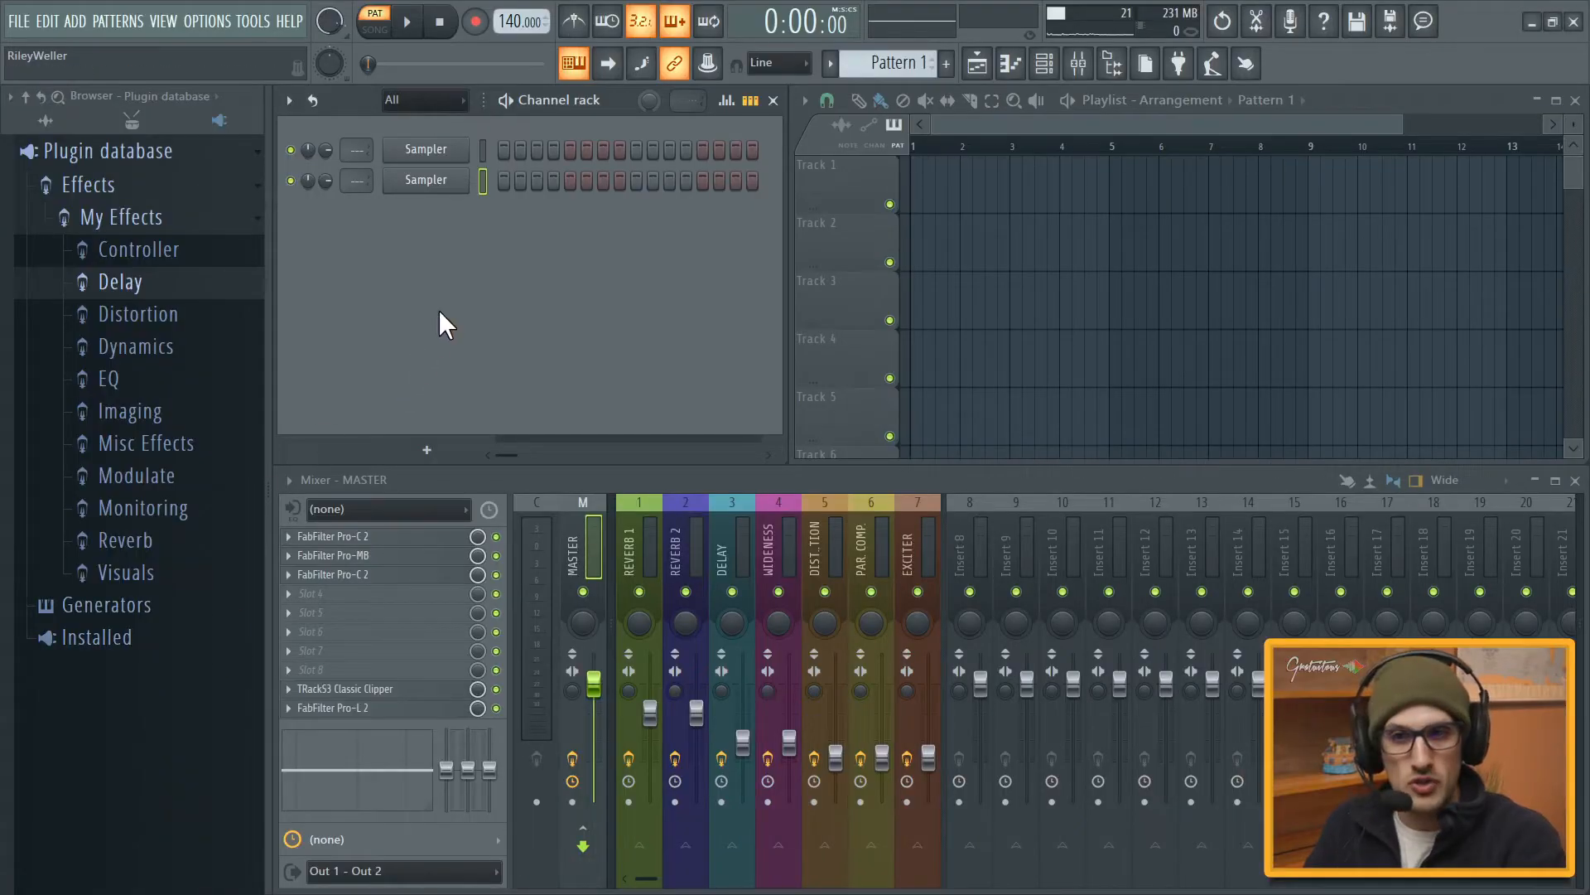
- Show a channel's Insert menu listing My Generators categories like Controller, Drums and Instruments
{"action": "right_click", "coordinate": [424, 147]}
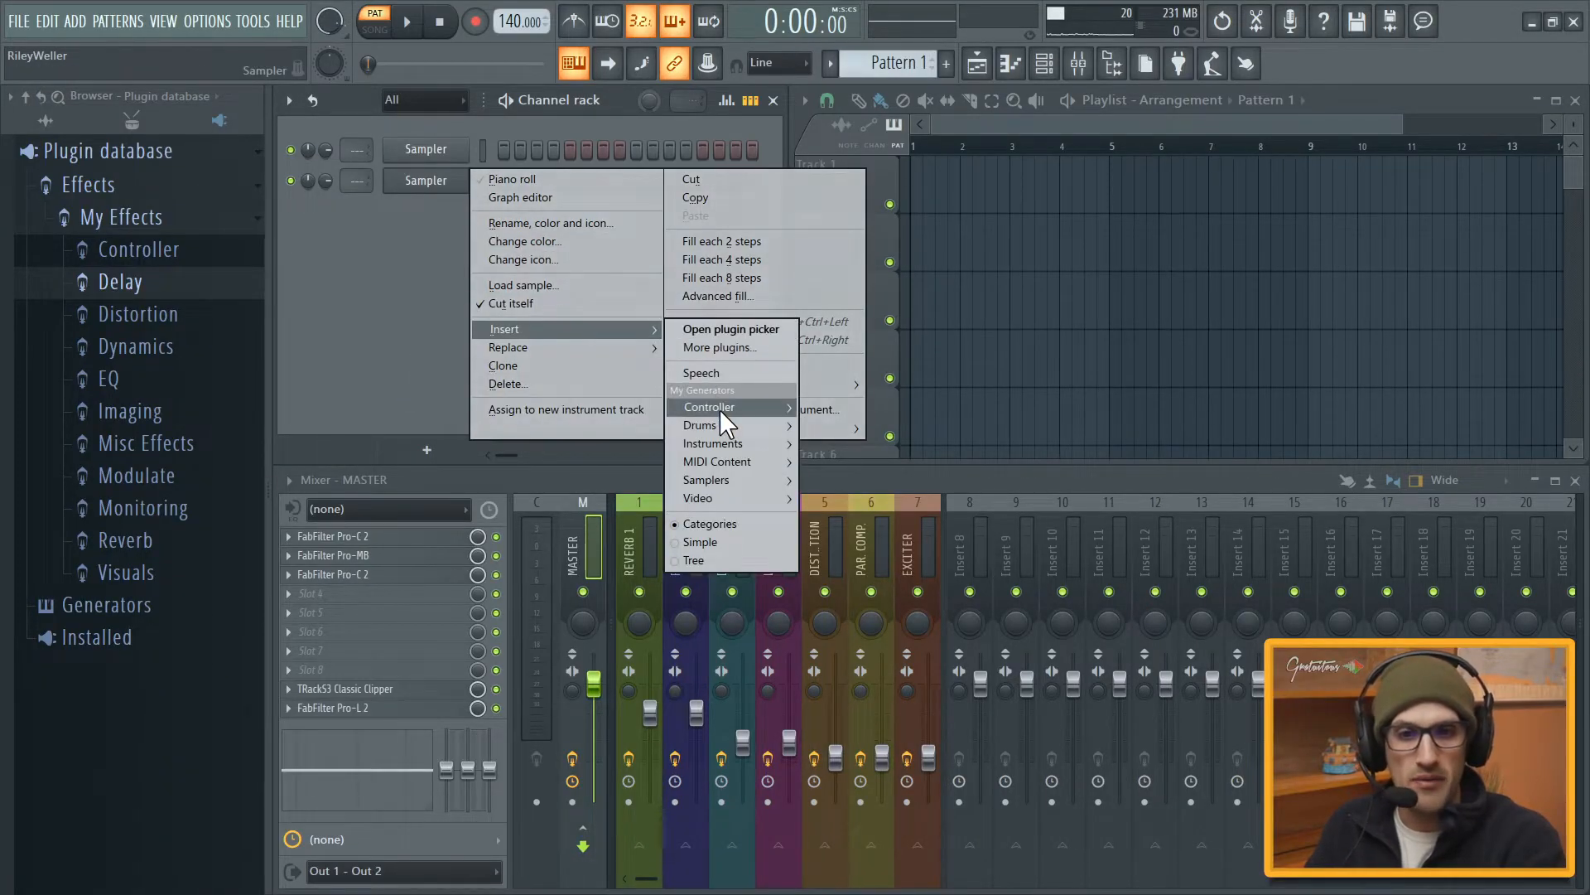
{"action": "mouse_move", "coordinate": [716, 461]}
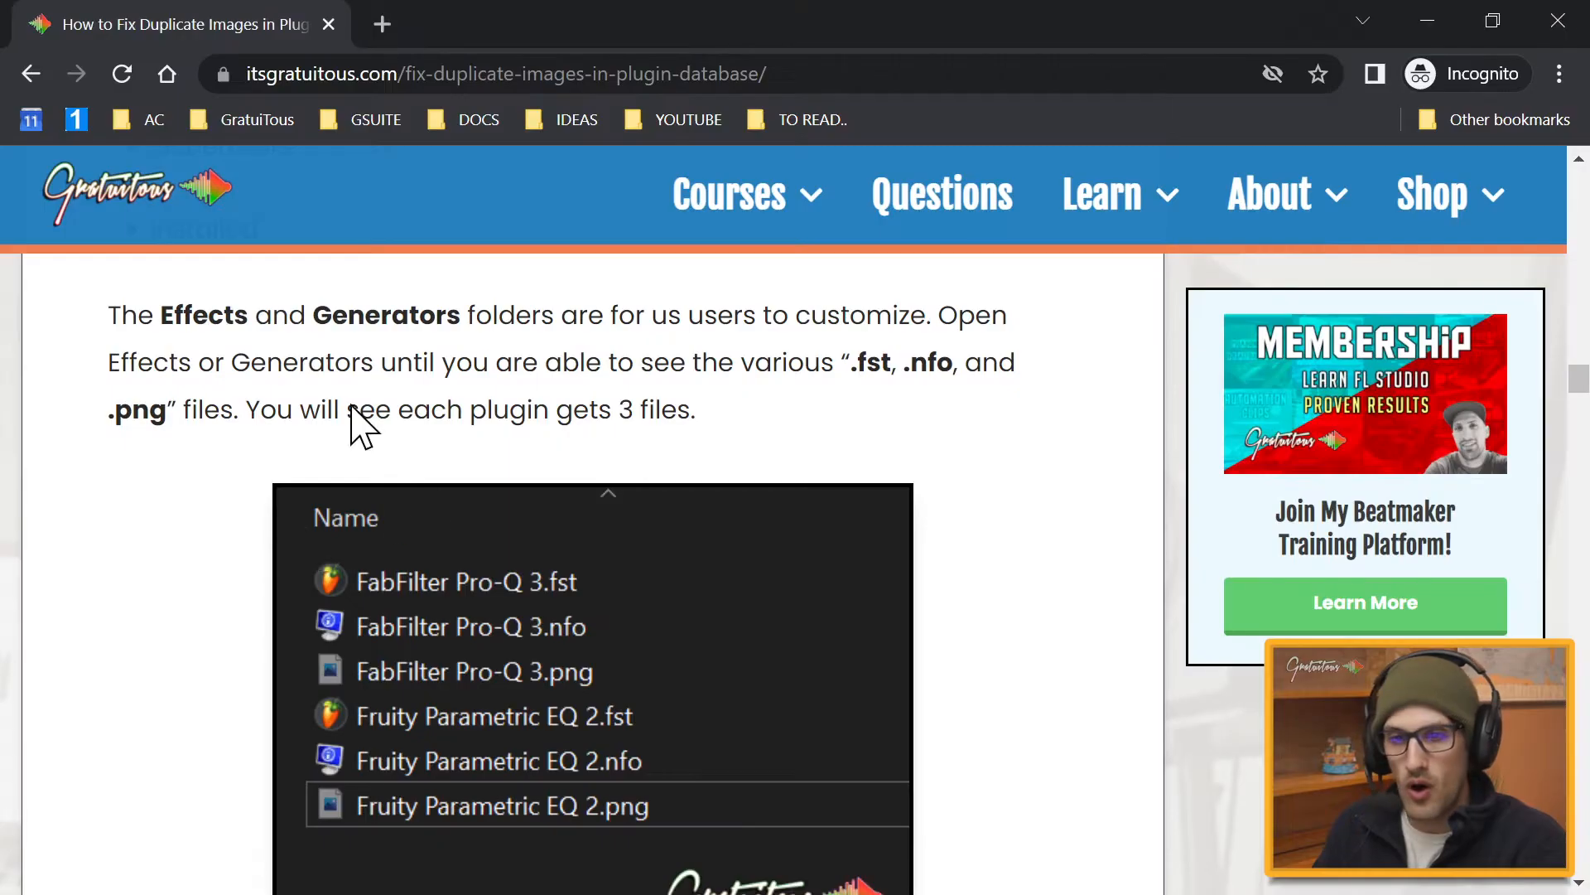
- Scroll to the 'Adding Commands + Parameters' section and select "*.png" in the attrib command
{"action": "scroll", "scroll_direction": "down", "scroll_amount": 3}
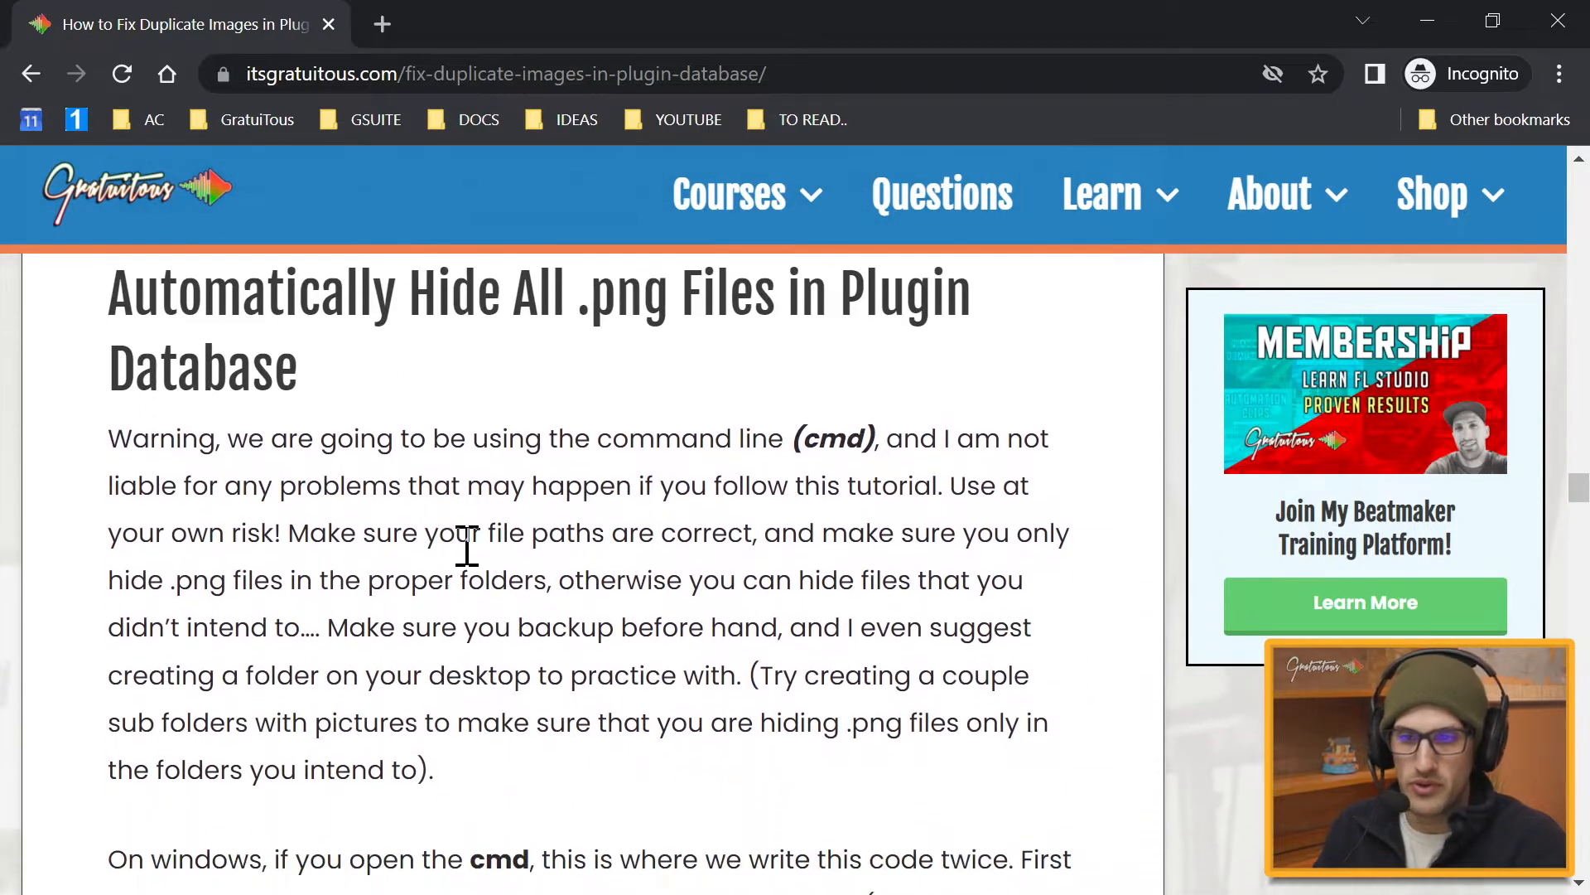
{"action": "scroll", "scroll_direction": "down", "scroll_amount": 3}
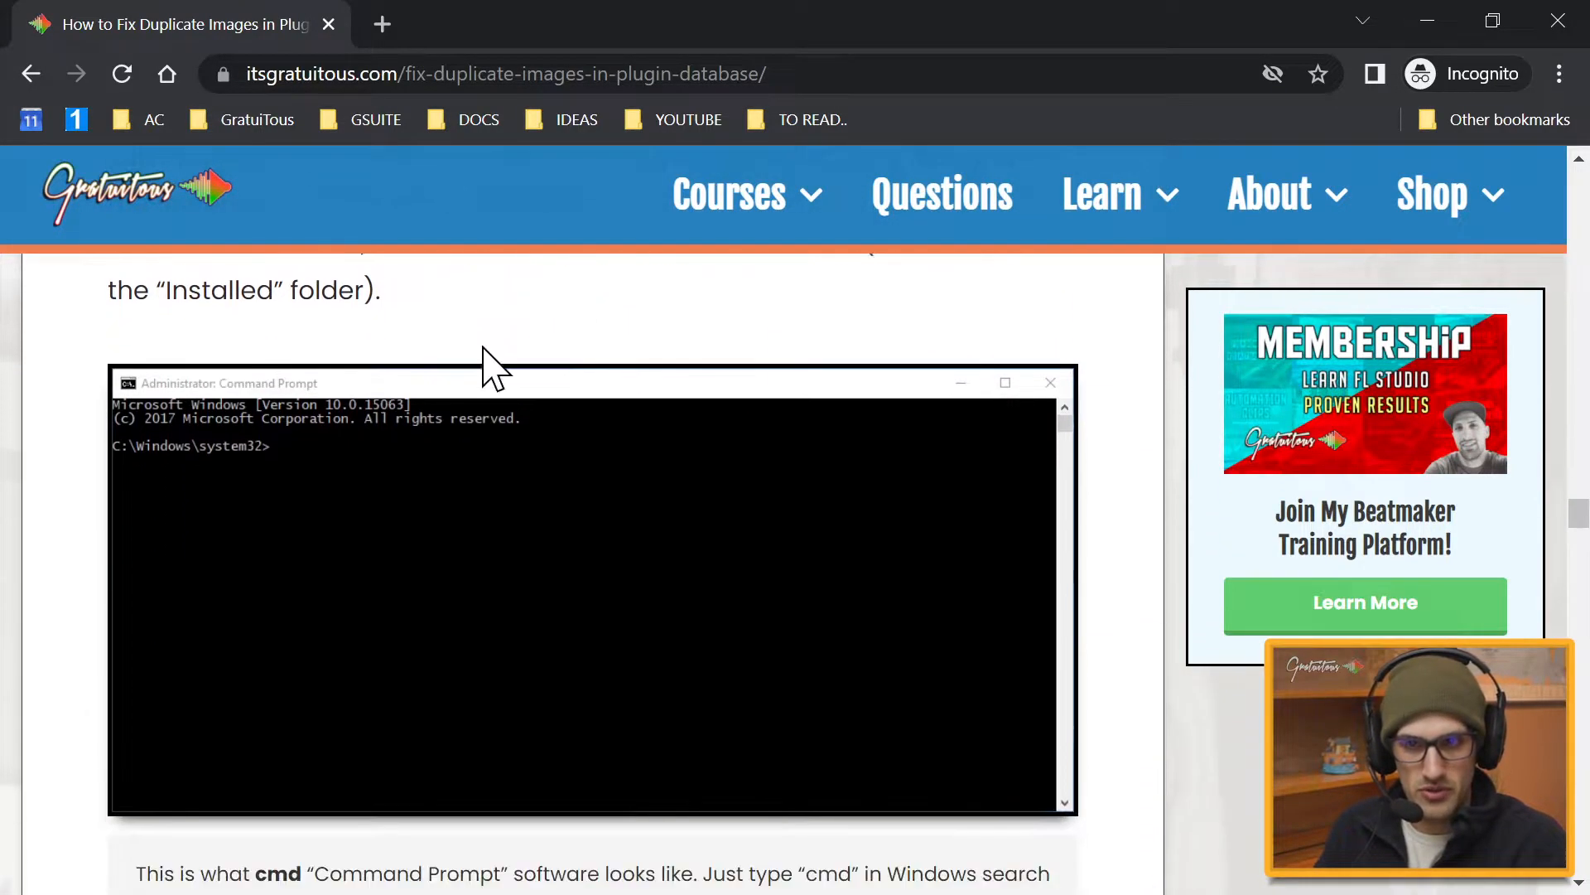
{"action": "scroll", "scroll_direction": "down", "scroll_amount": 3}
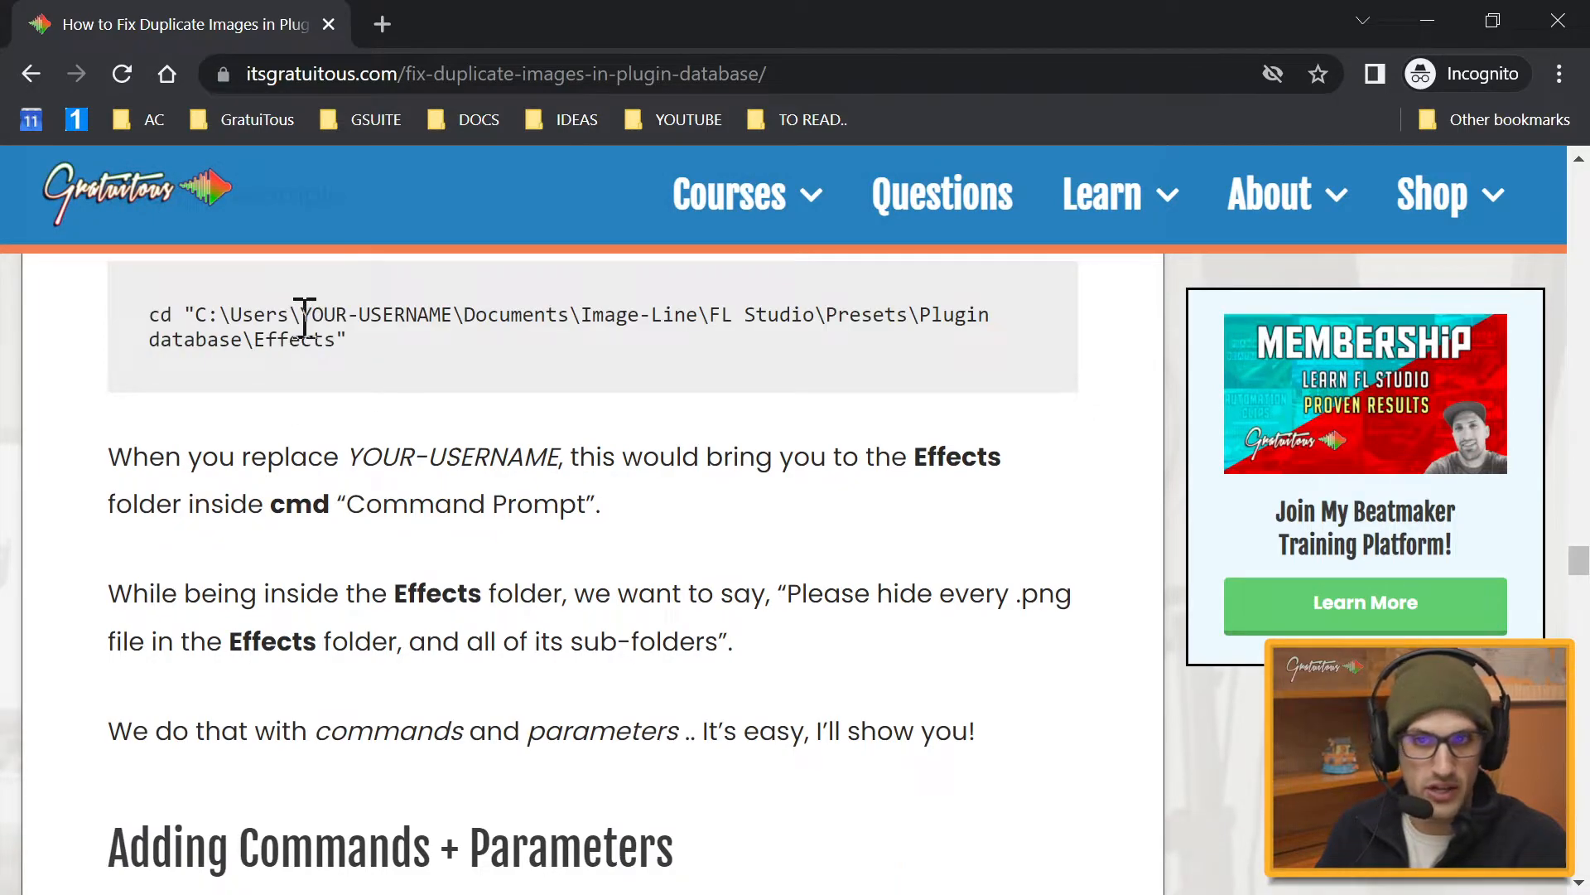
{"action": "scroll", "scroll_direction": "down", "scroll_amount": 3}
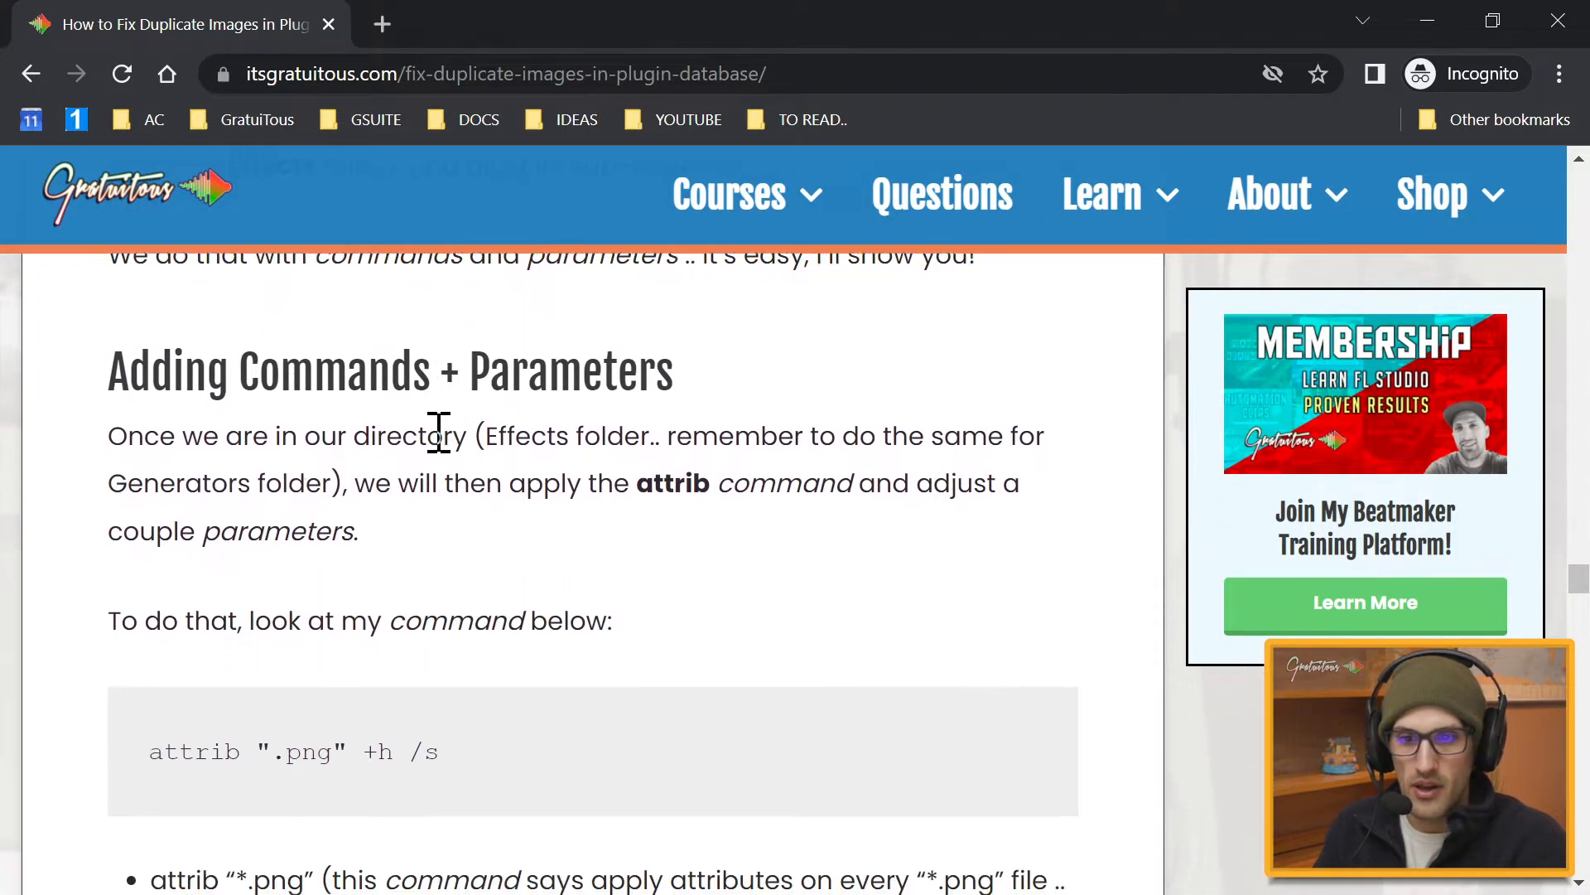
{"action": "scroll", "scroll_direction": "down", "scroll_amount": 3}
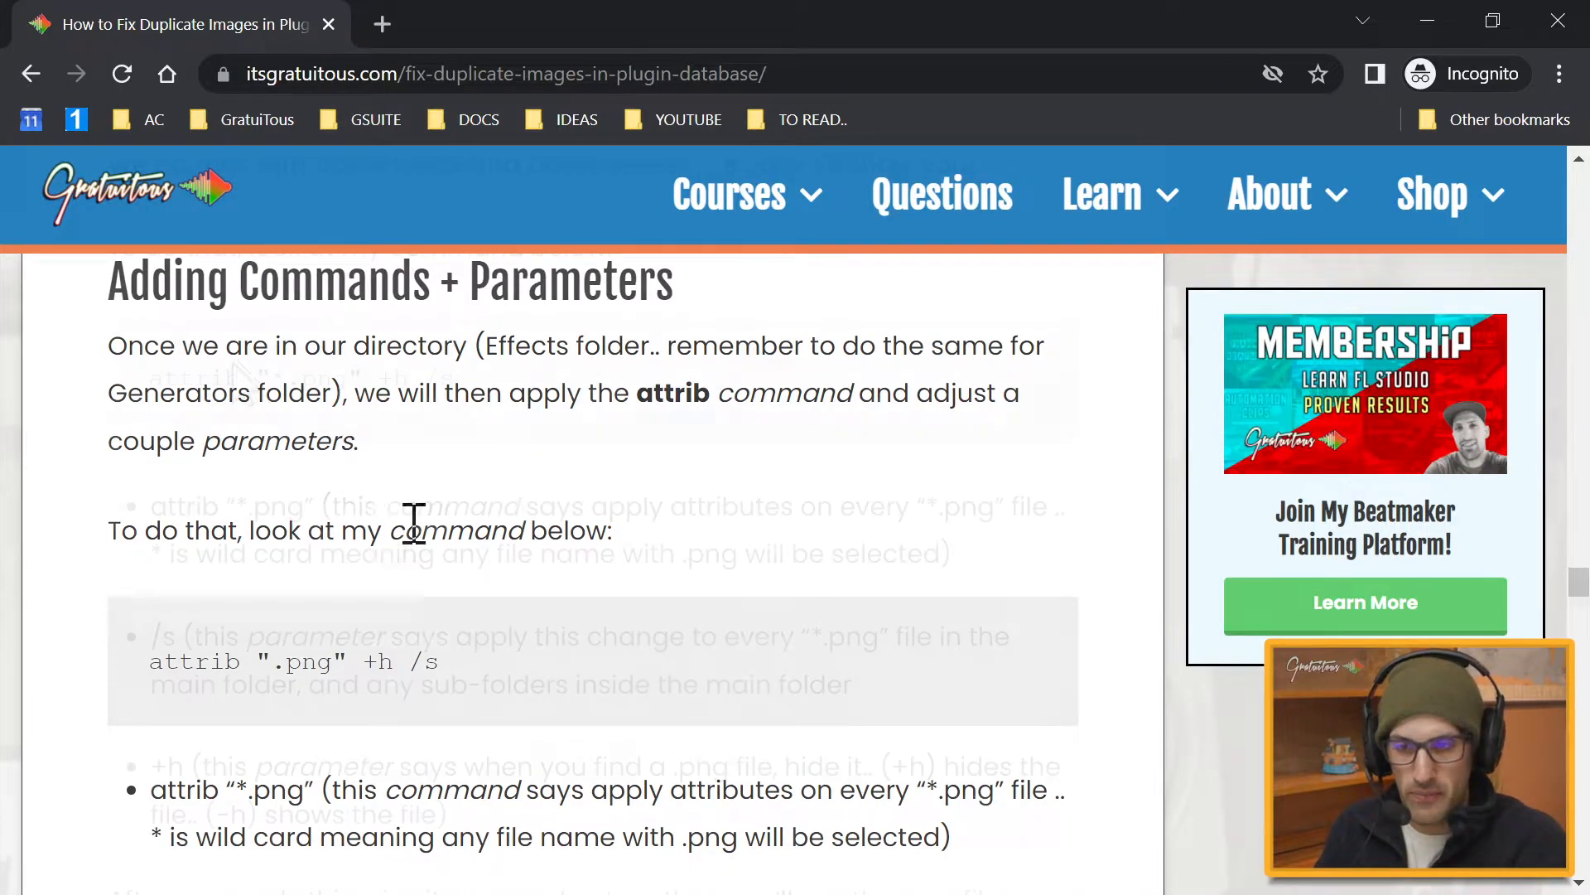
{"action": "scroll", "scroll_direction": "down", "scroll_amount": 3}
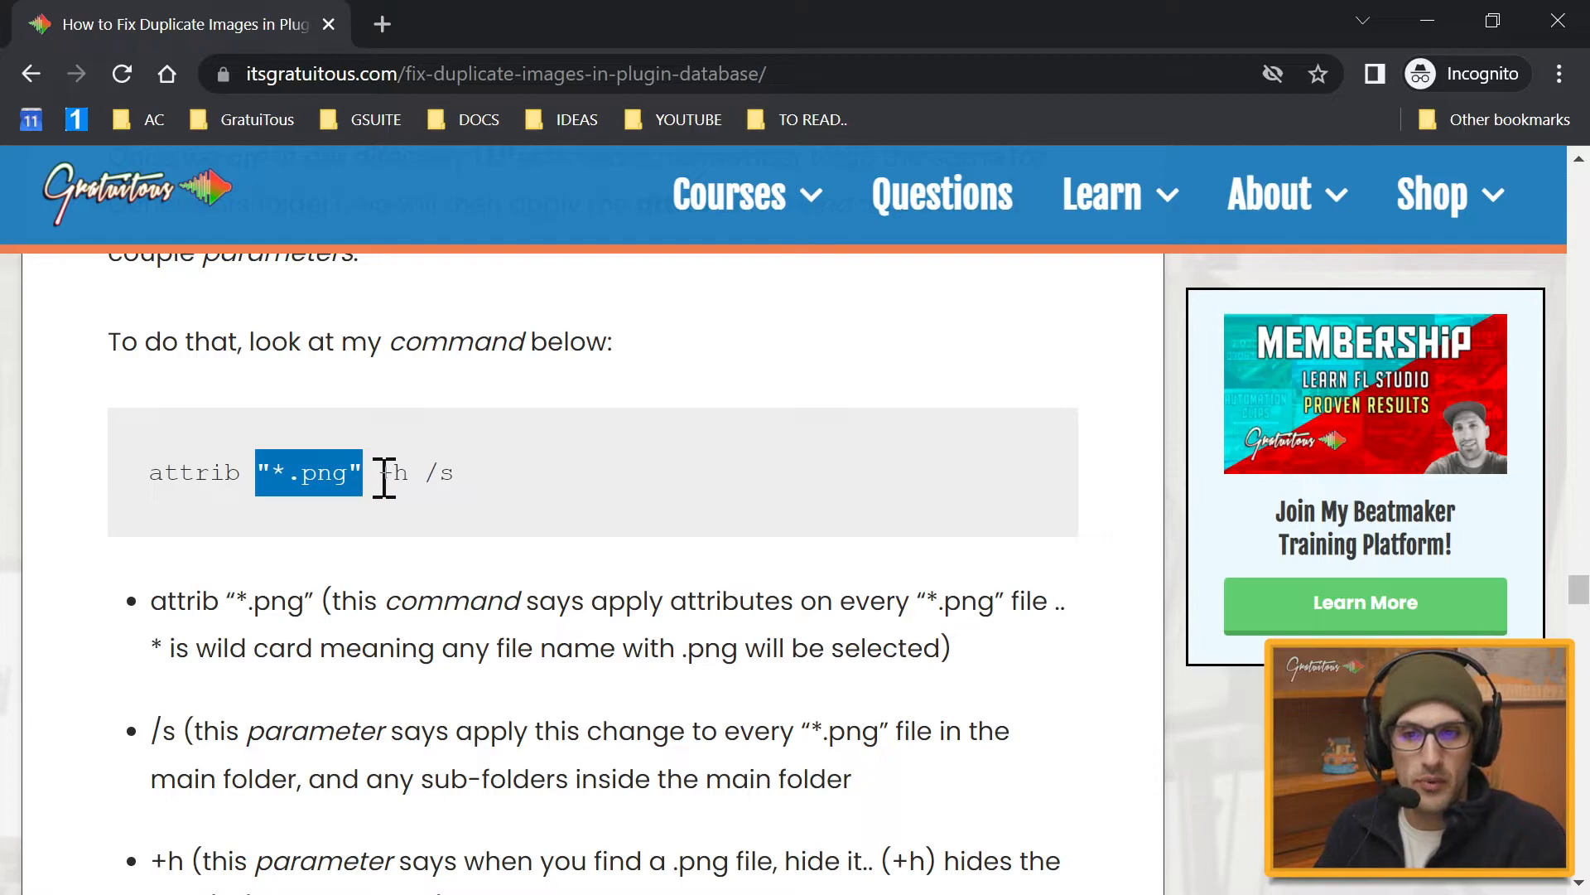
{"action": "left_click", "coordinate": [458, 730]}
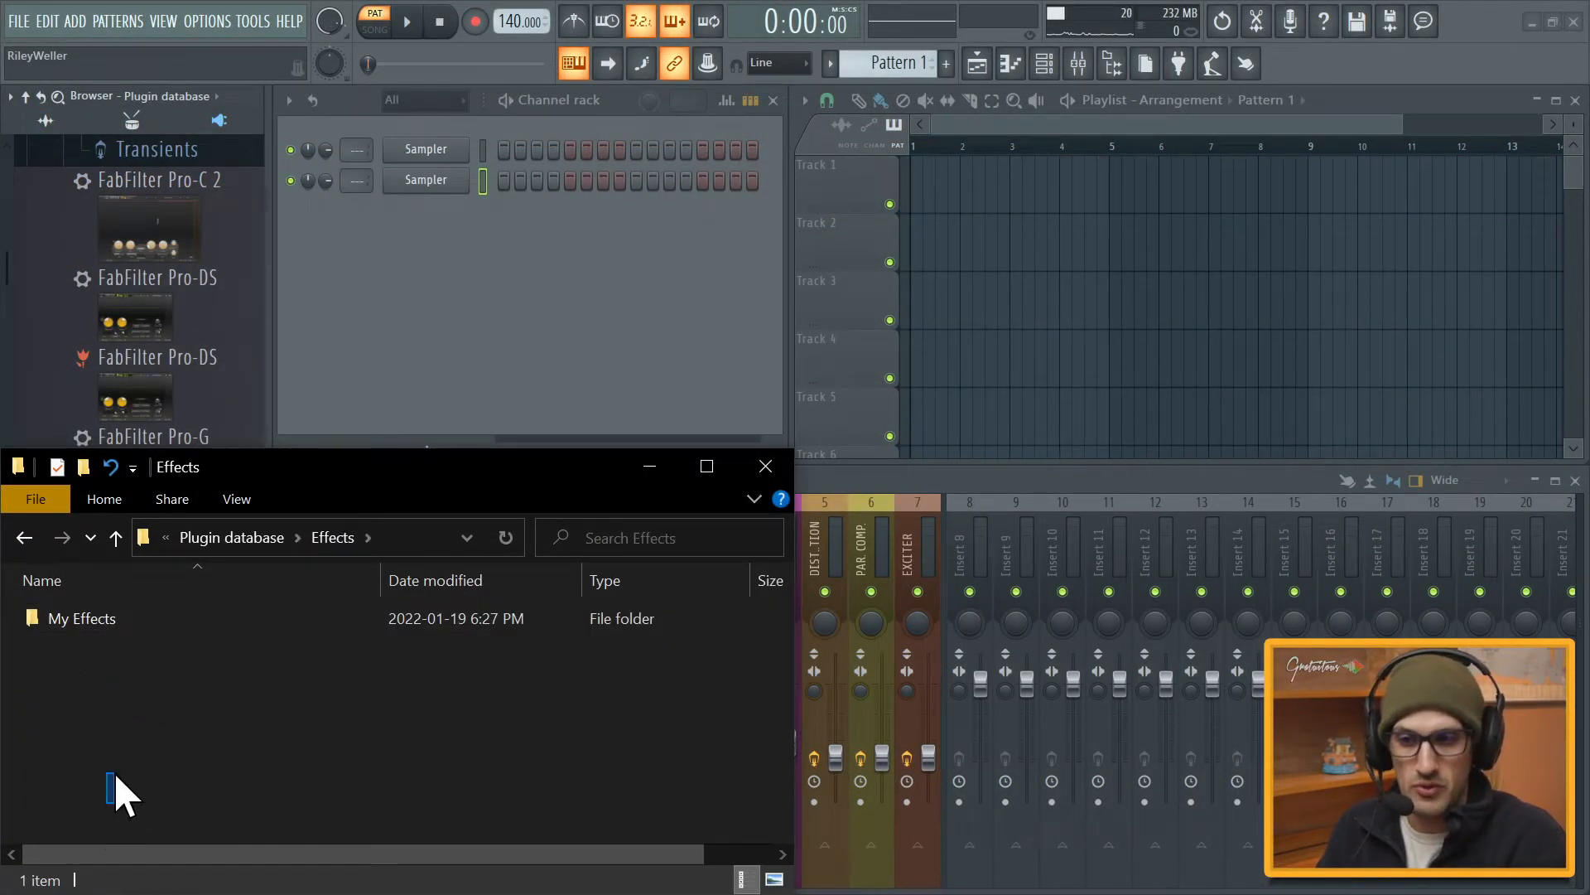
{"action": "mouse_move", "coordinate": [153, 699]}
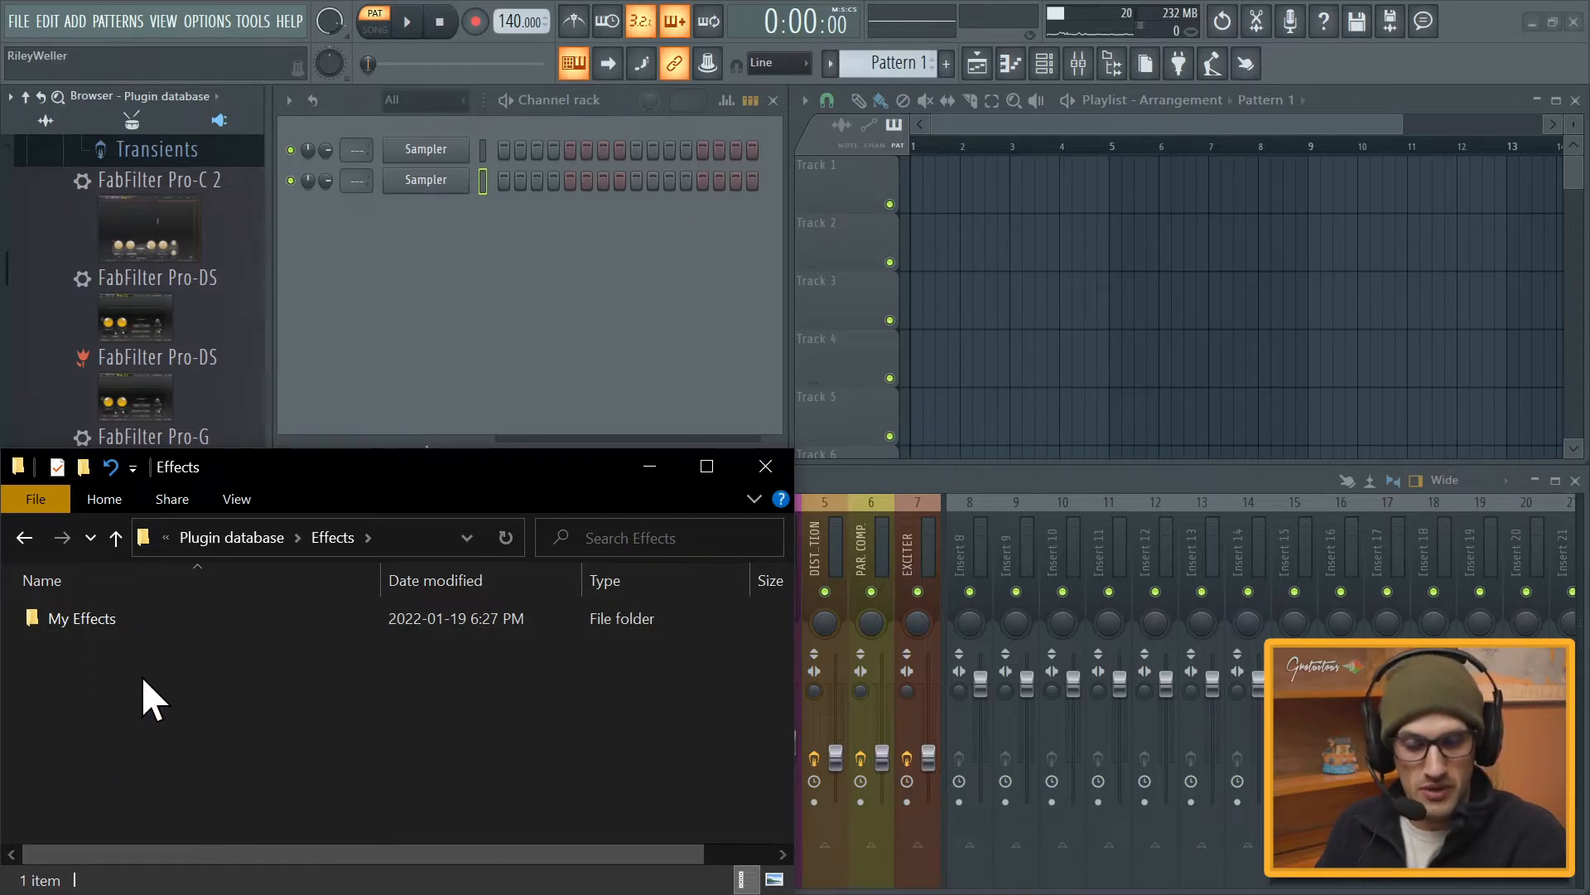
- In Command Prompt, cd into "C:\Users\Riley\Documents\Image-Line\FL Studio\Presets\Plugin database\Effects"
{"action": "left_click", "coordinate": [80, 617]}
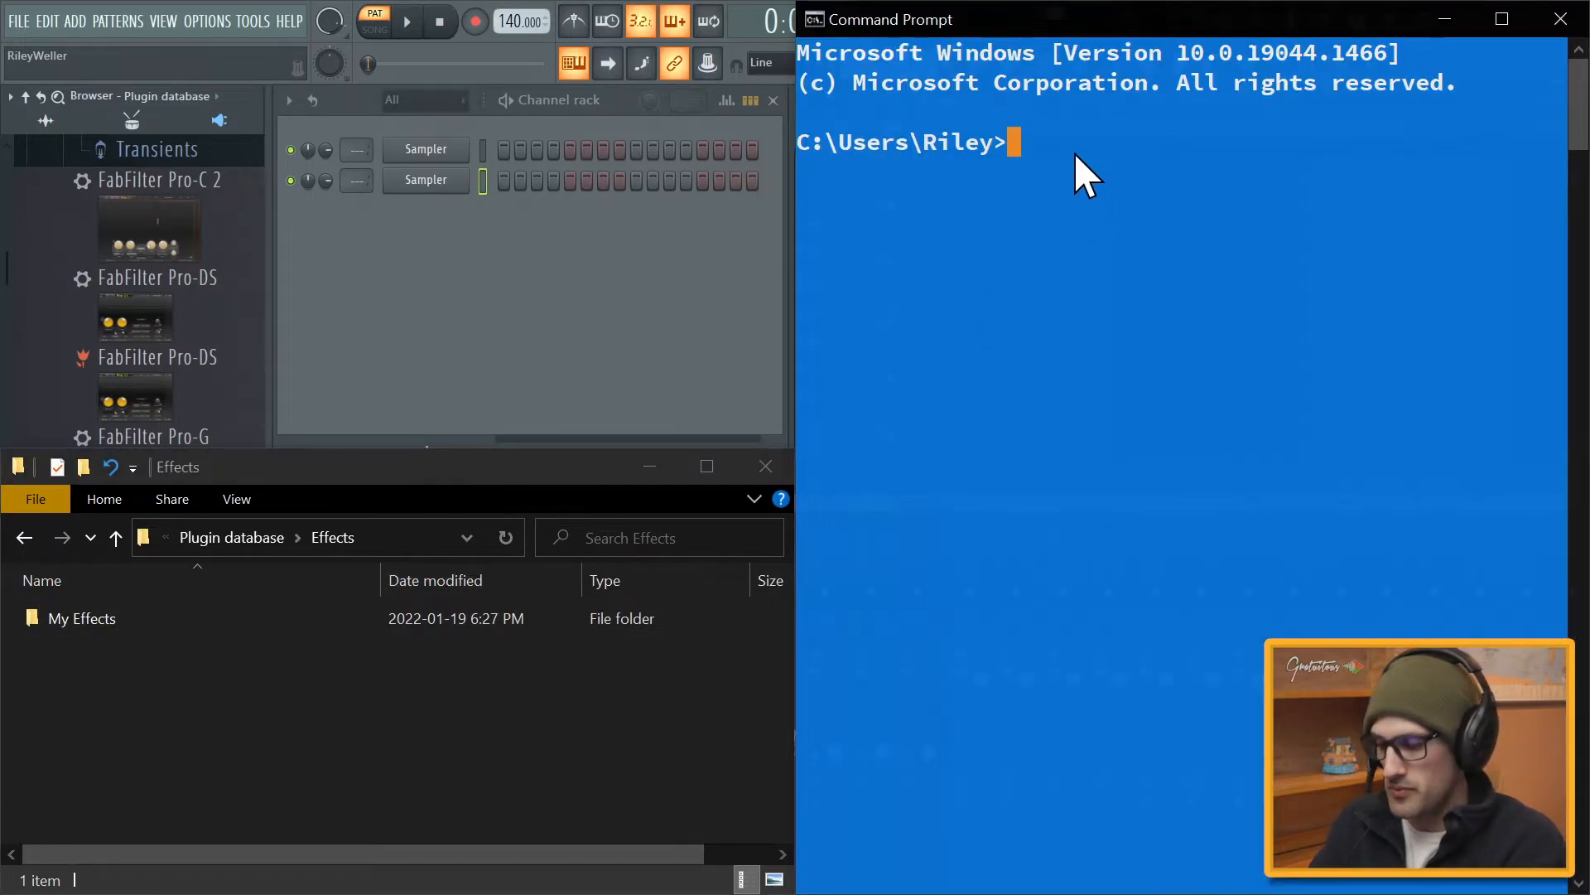
{"action": "type", "text": "cd"}
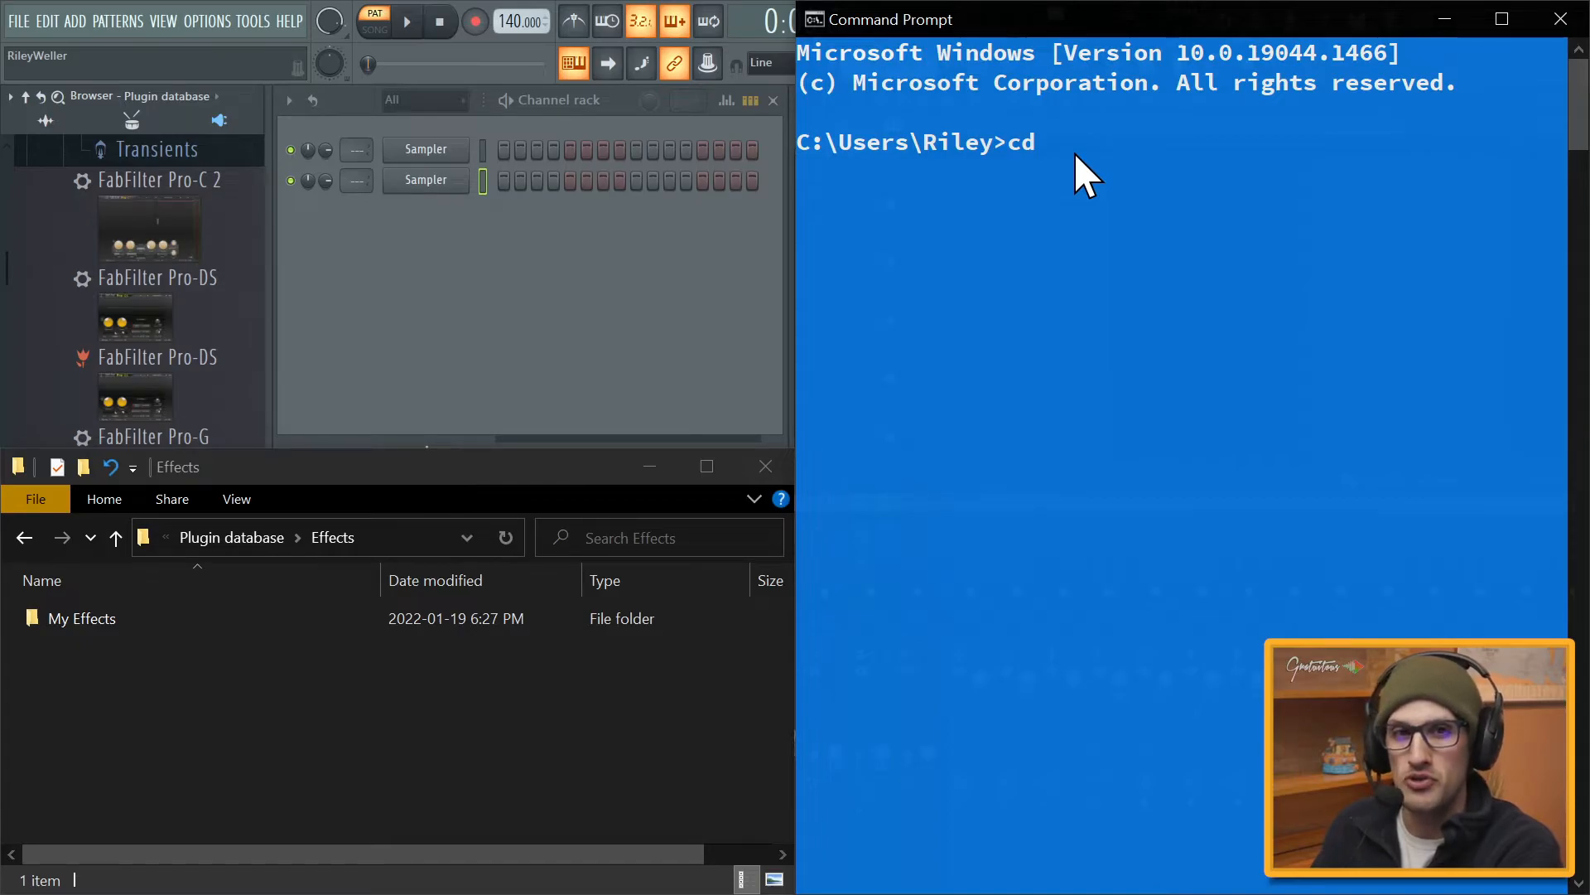
{"action": "type", "text": "\"C:\\Users\\Riley\\Documents\\Image-Line\\FL Studio\\Presets\\Plugin database\\Effects\""}
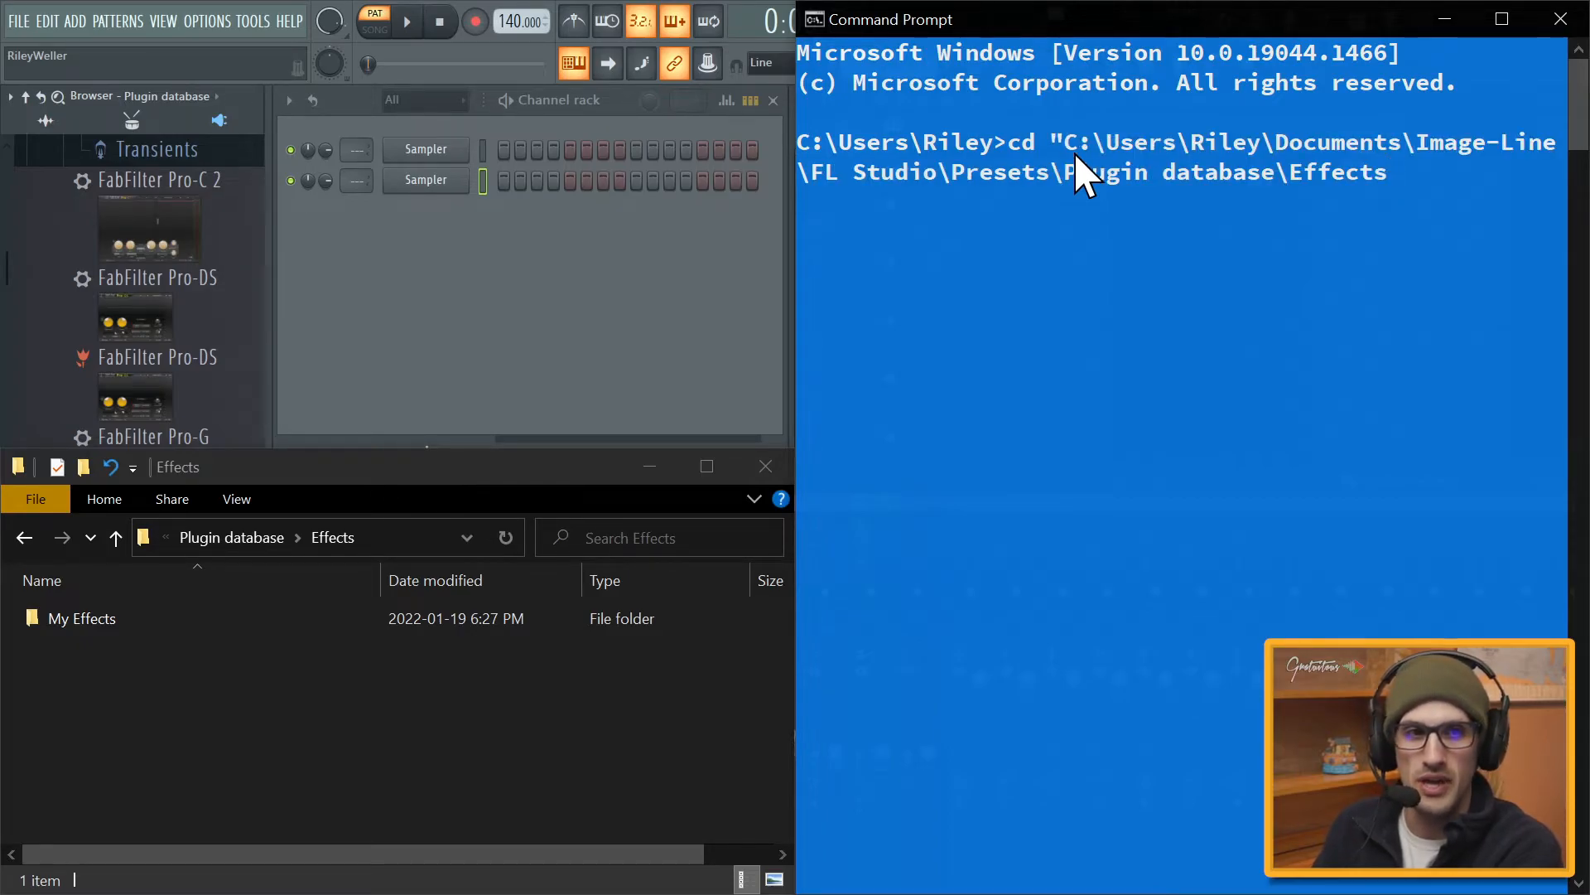
{"action": "type", "text": "\""}
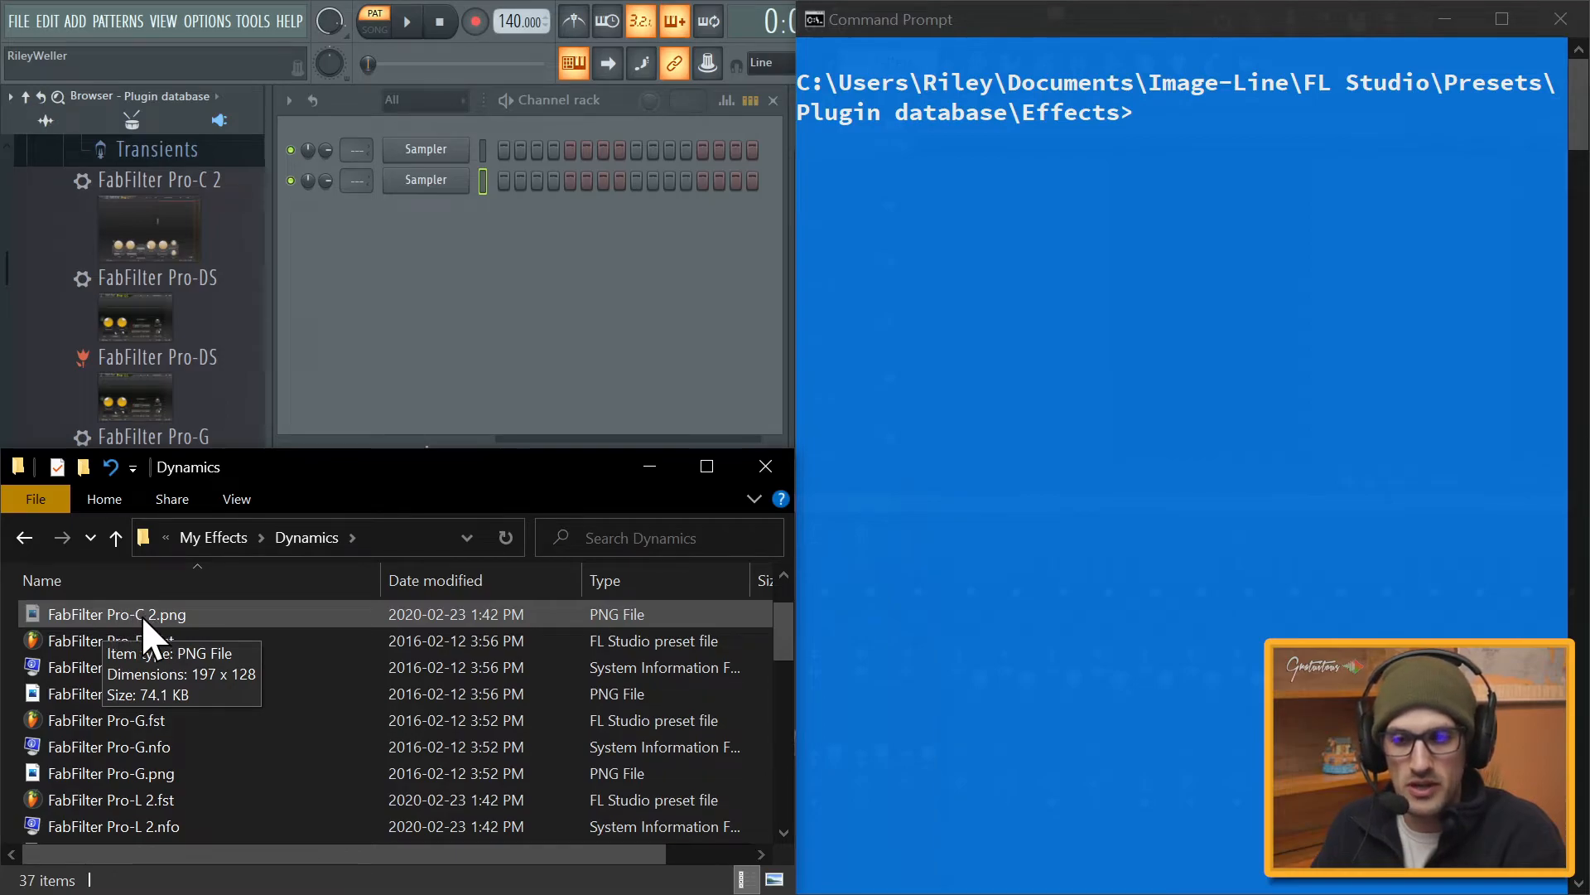
- Point out the FabFilter Pro-C 2.png and Pro-DS.png thumbnail files in the Dynamics folder
{"action": "left_click", "coordinate": [114, 693]}
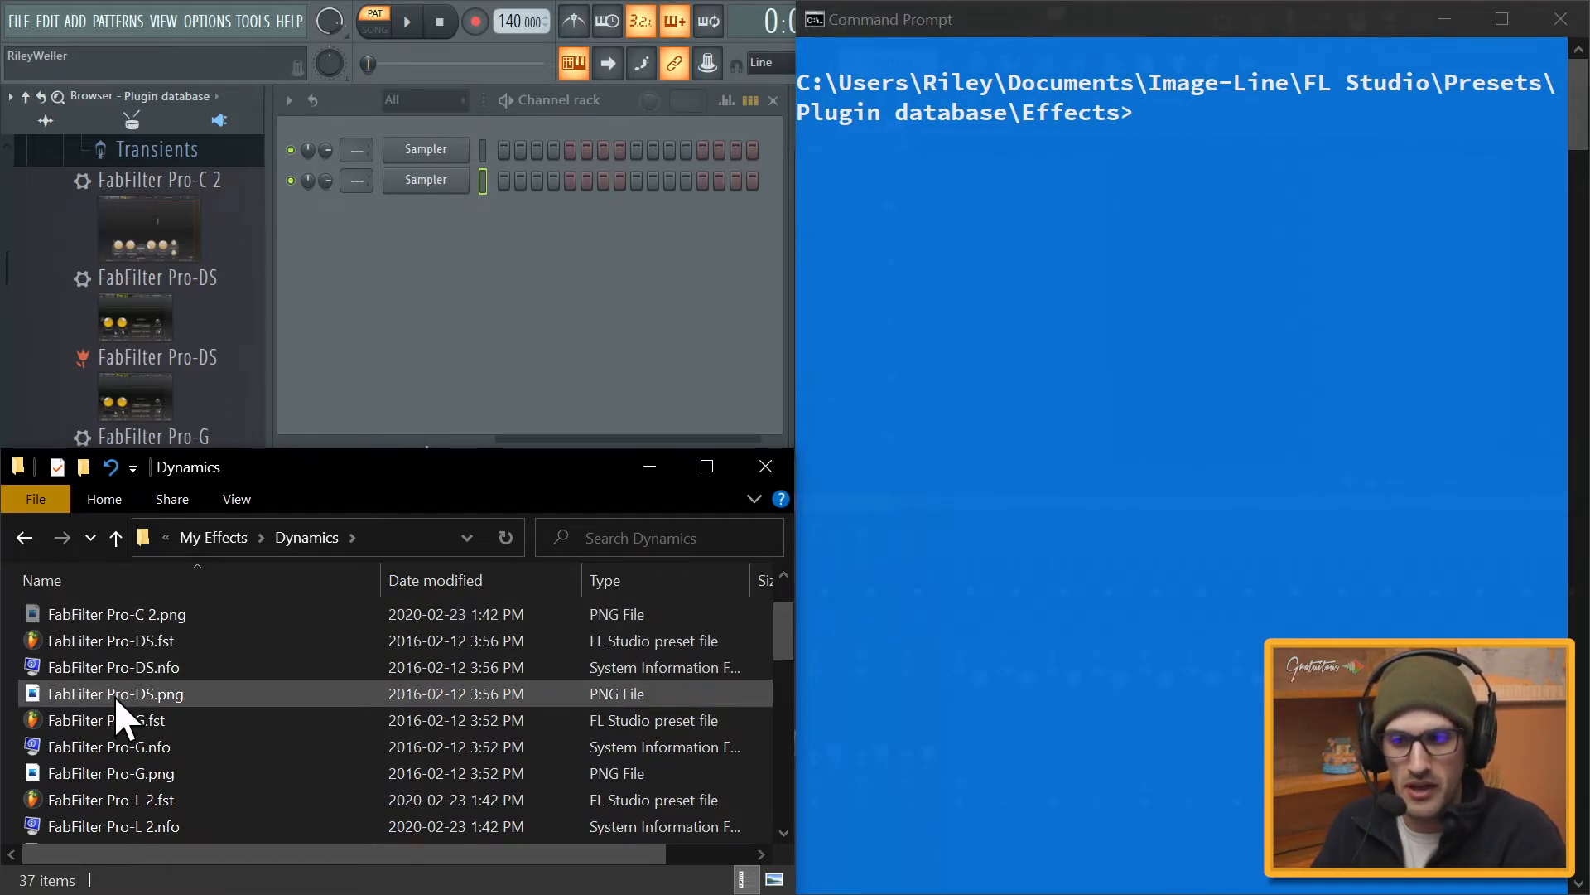
{"action": "left_click", "coordinate": [116, 613]}
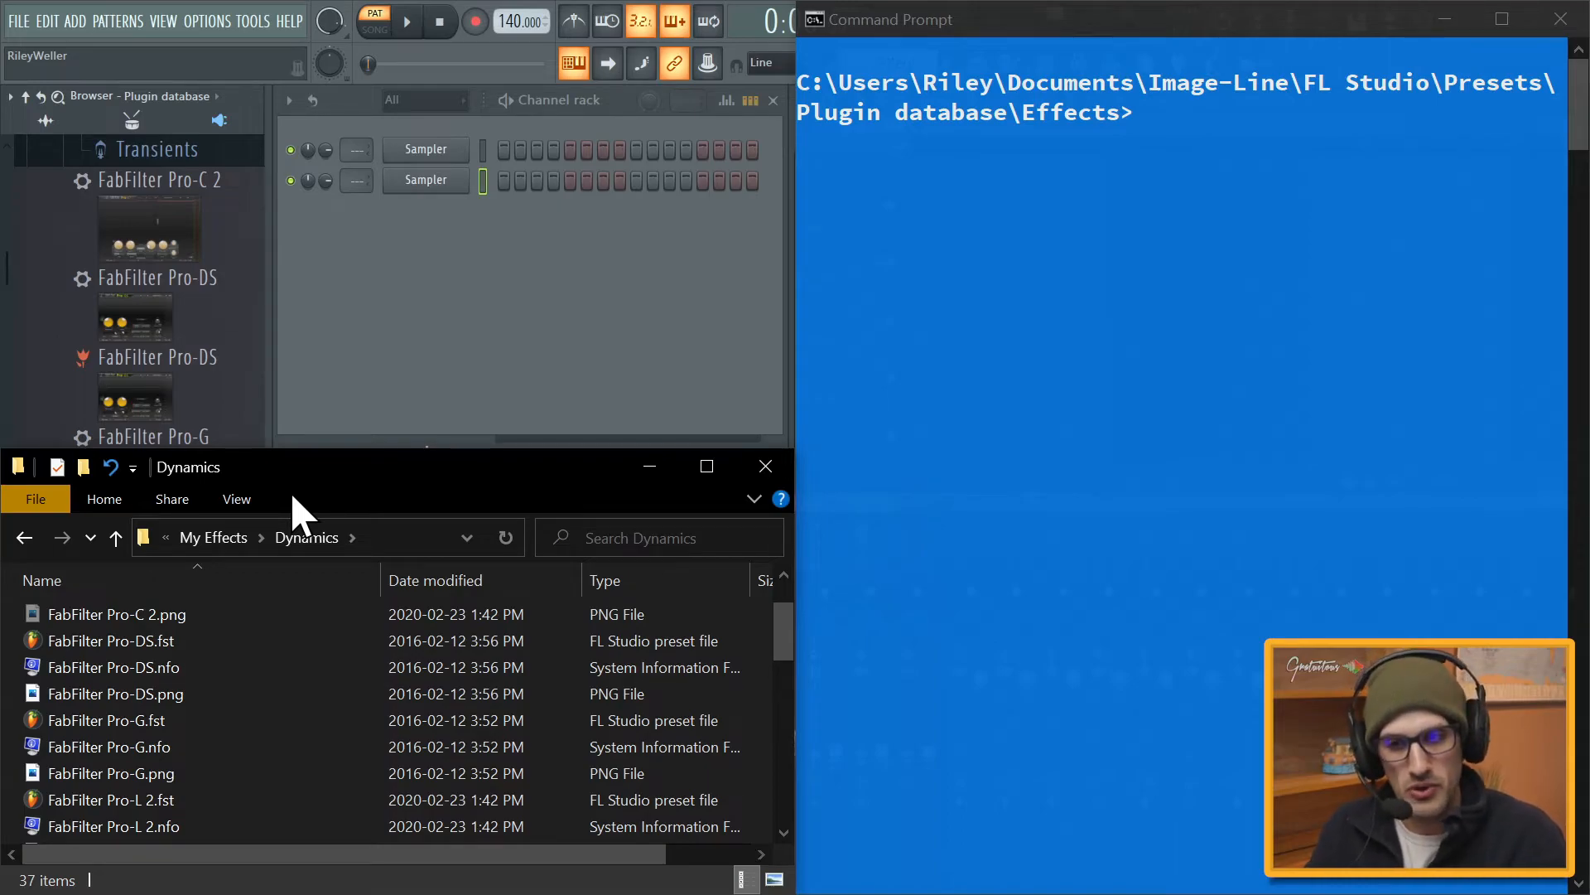
{"action": "left_click", "coordinate": [114, 613]}
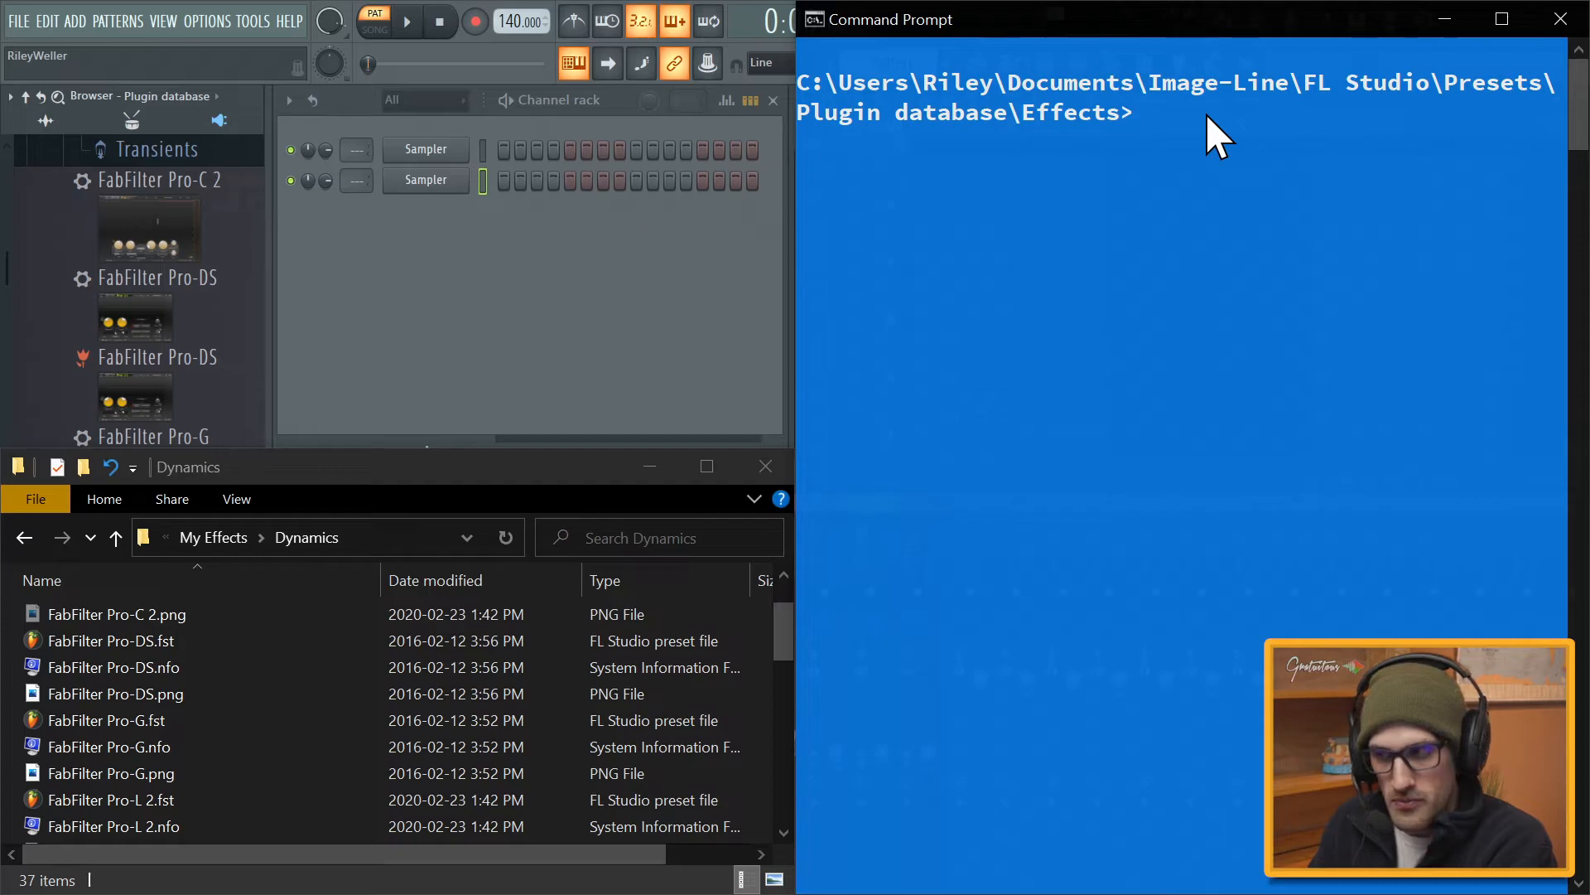
- Run attrib "*.png" +h /s to hide every PNG in Effects and its subfolders
{"action": "type", "text": "attrib"}
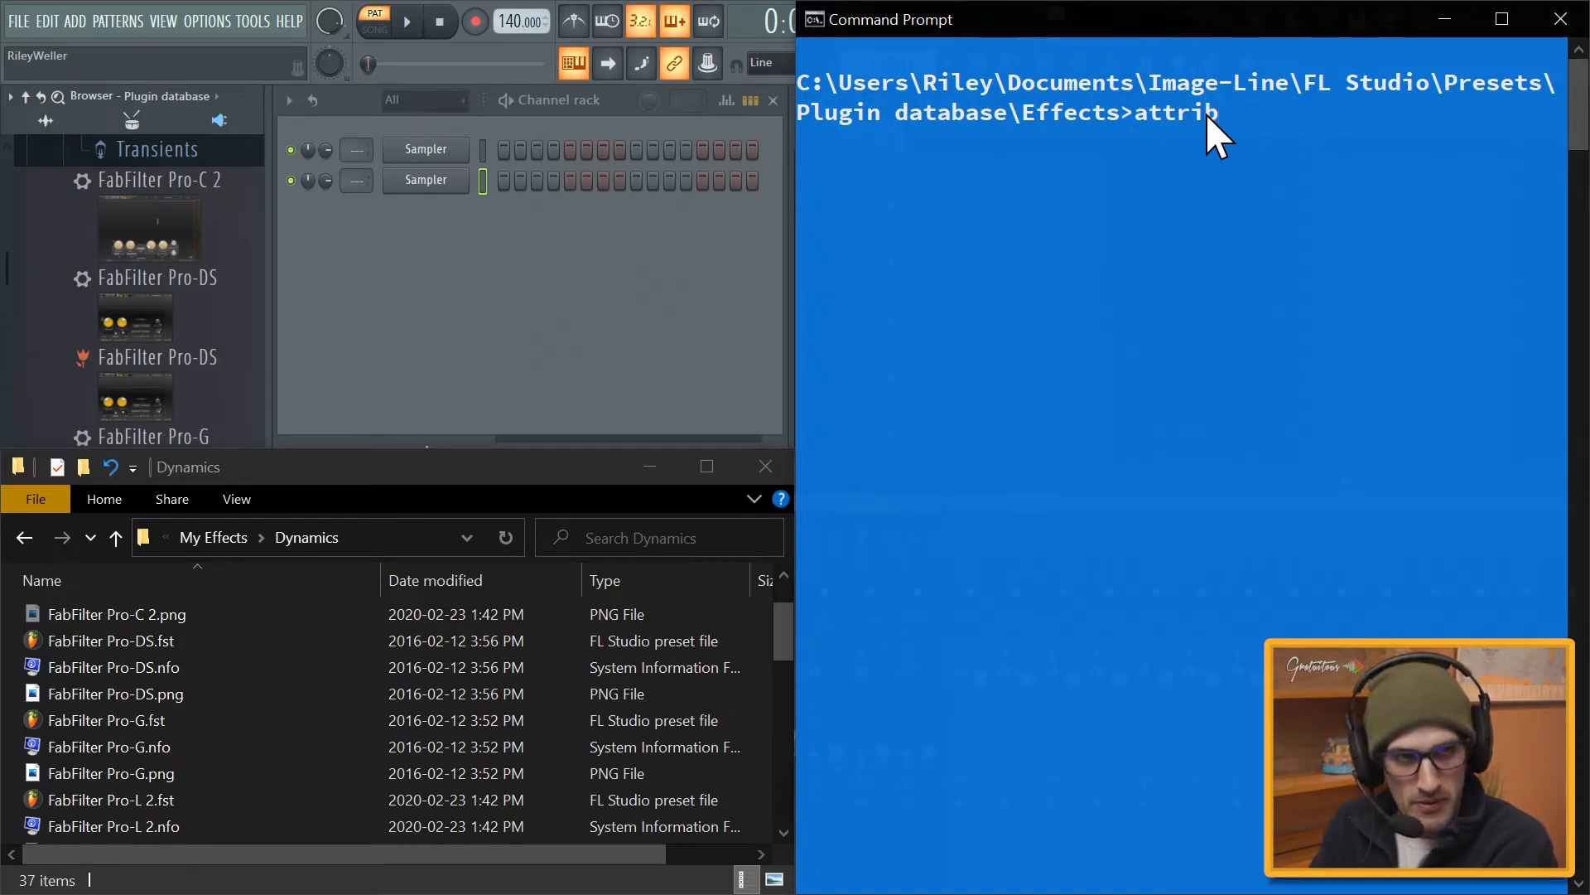
{"action": "type", "text": "\""}
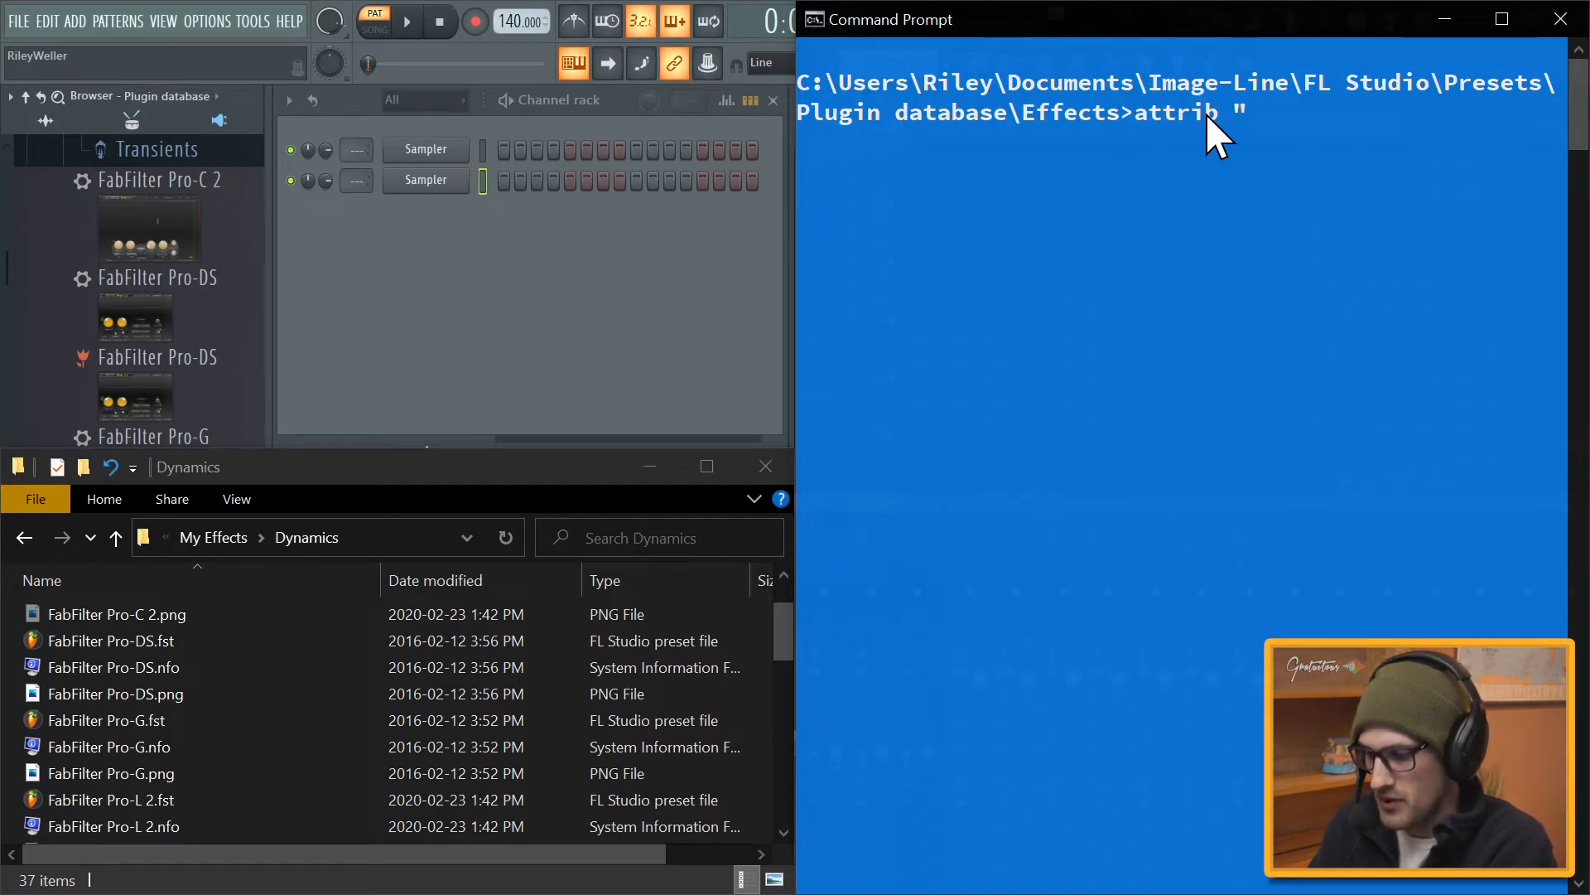
{"action": "type", "text": "*.png"}
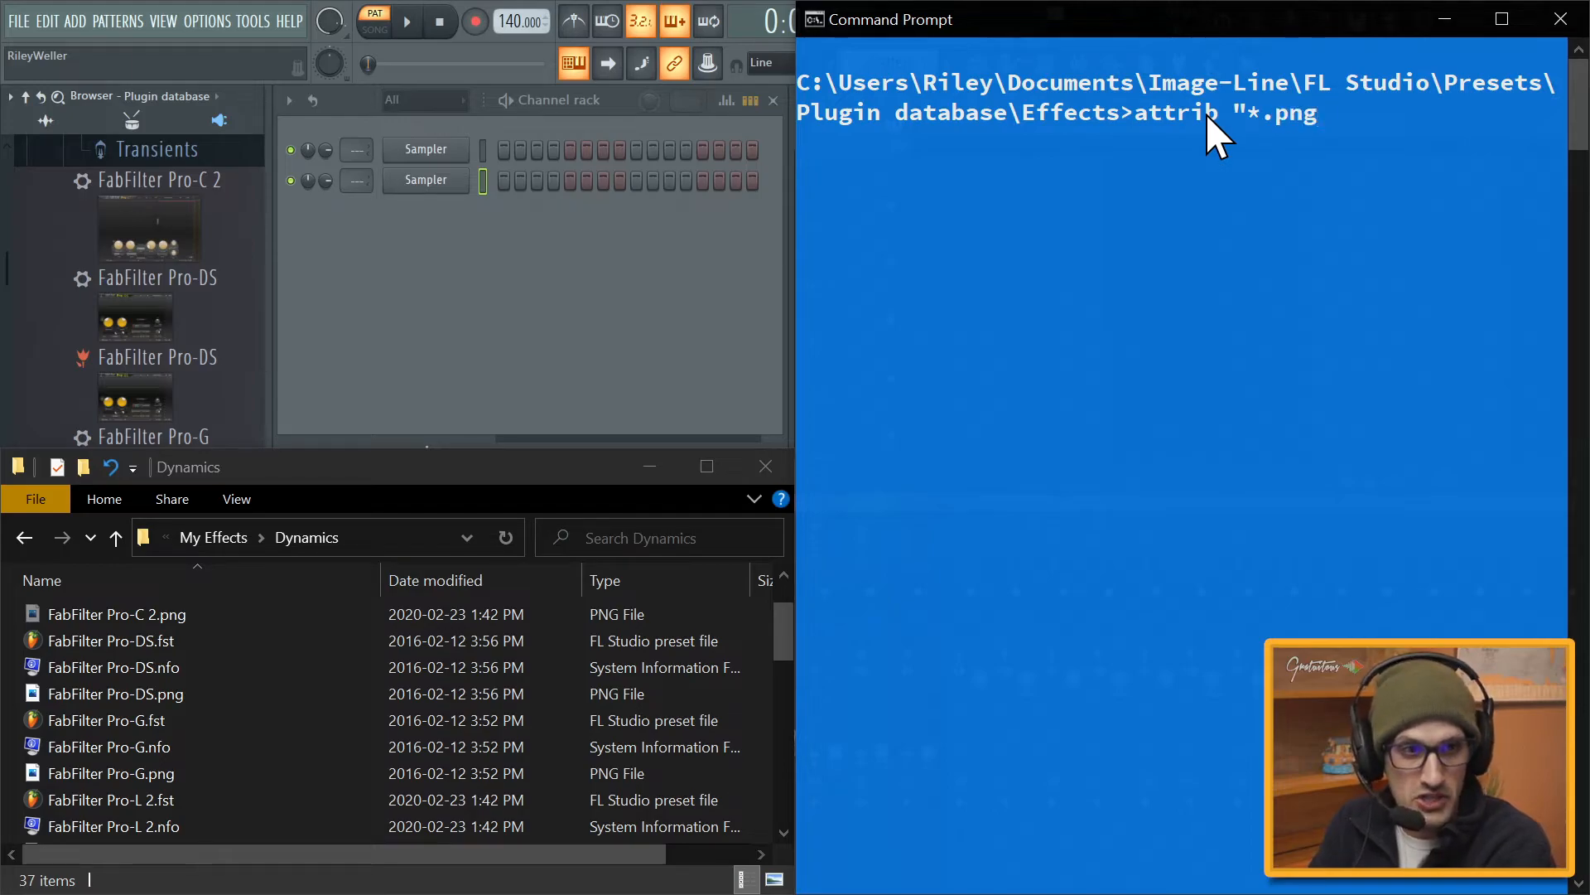
{"action": "type", "text": "+h"}
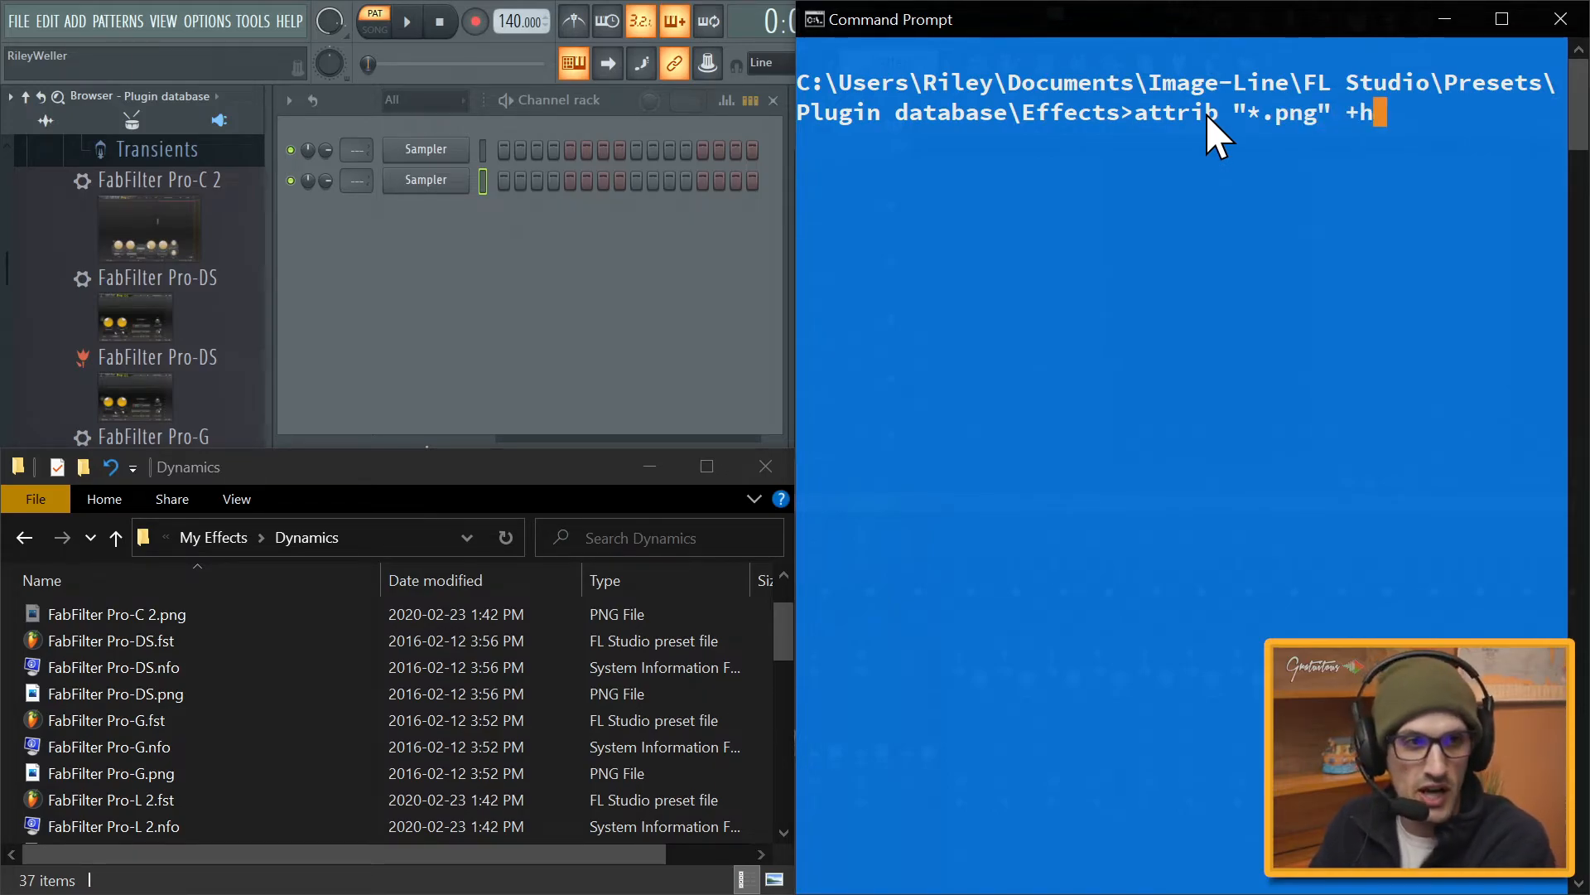
{"action": "type", "text": "/s"}
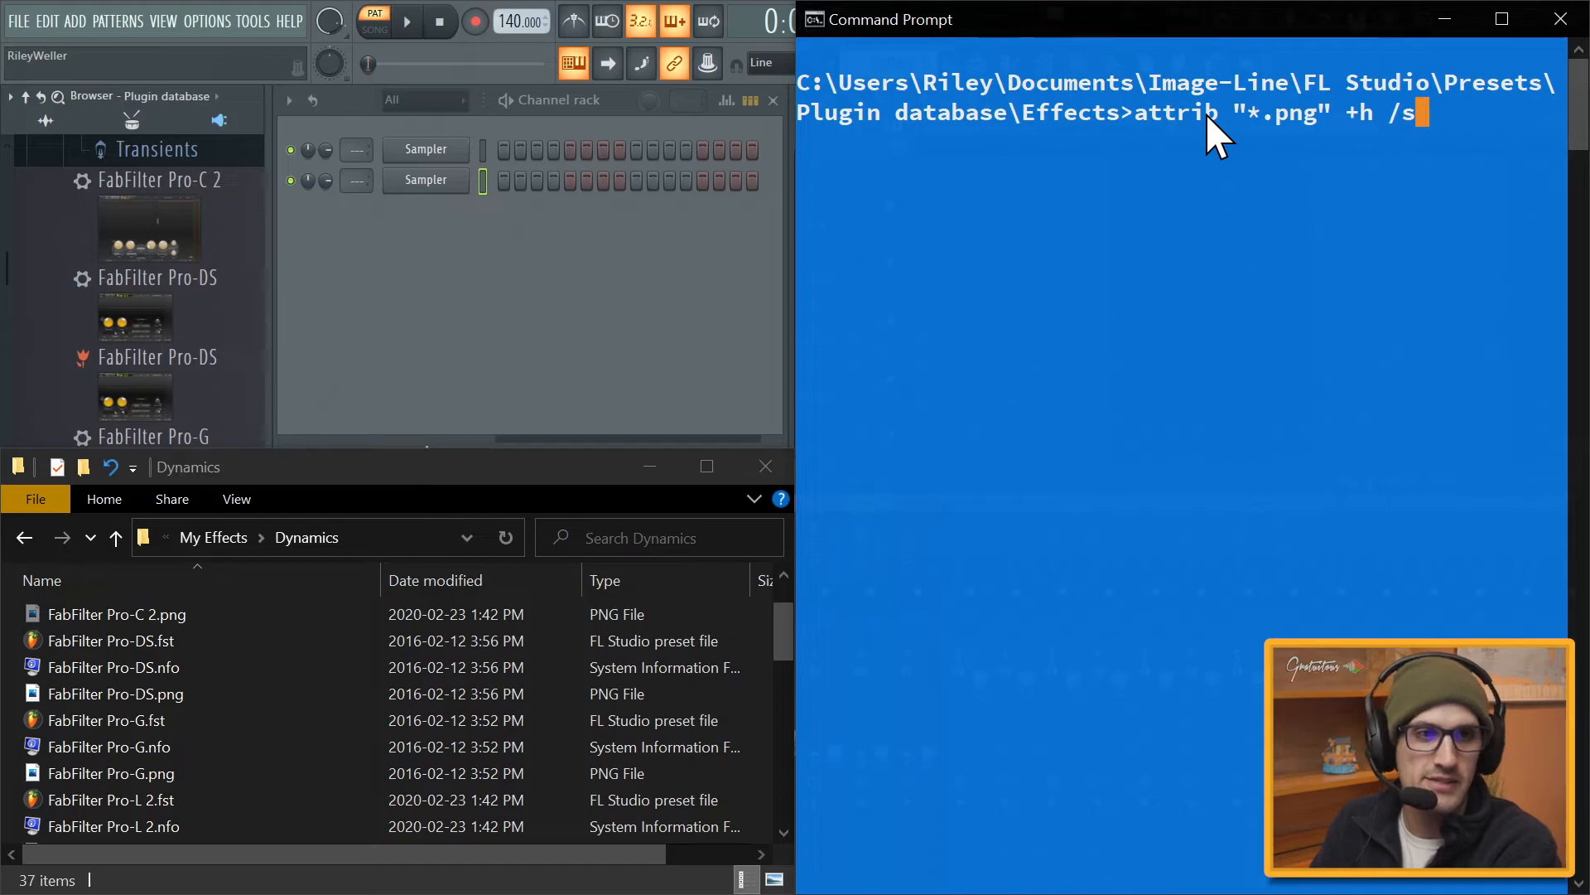
{"action": "left_click", "coordinate": [106, 721]}
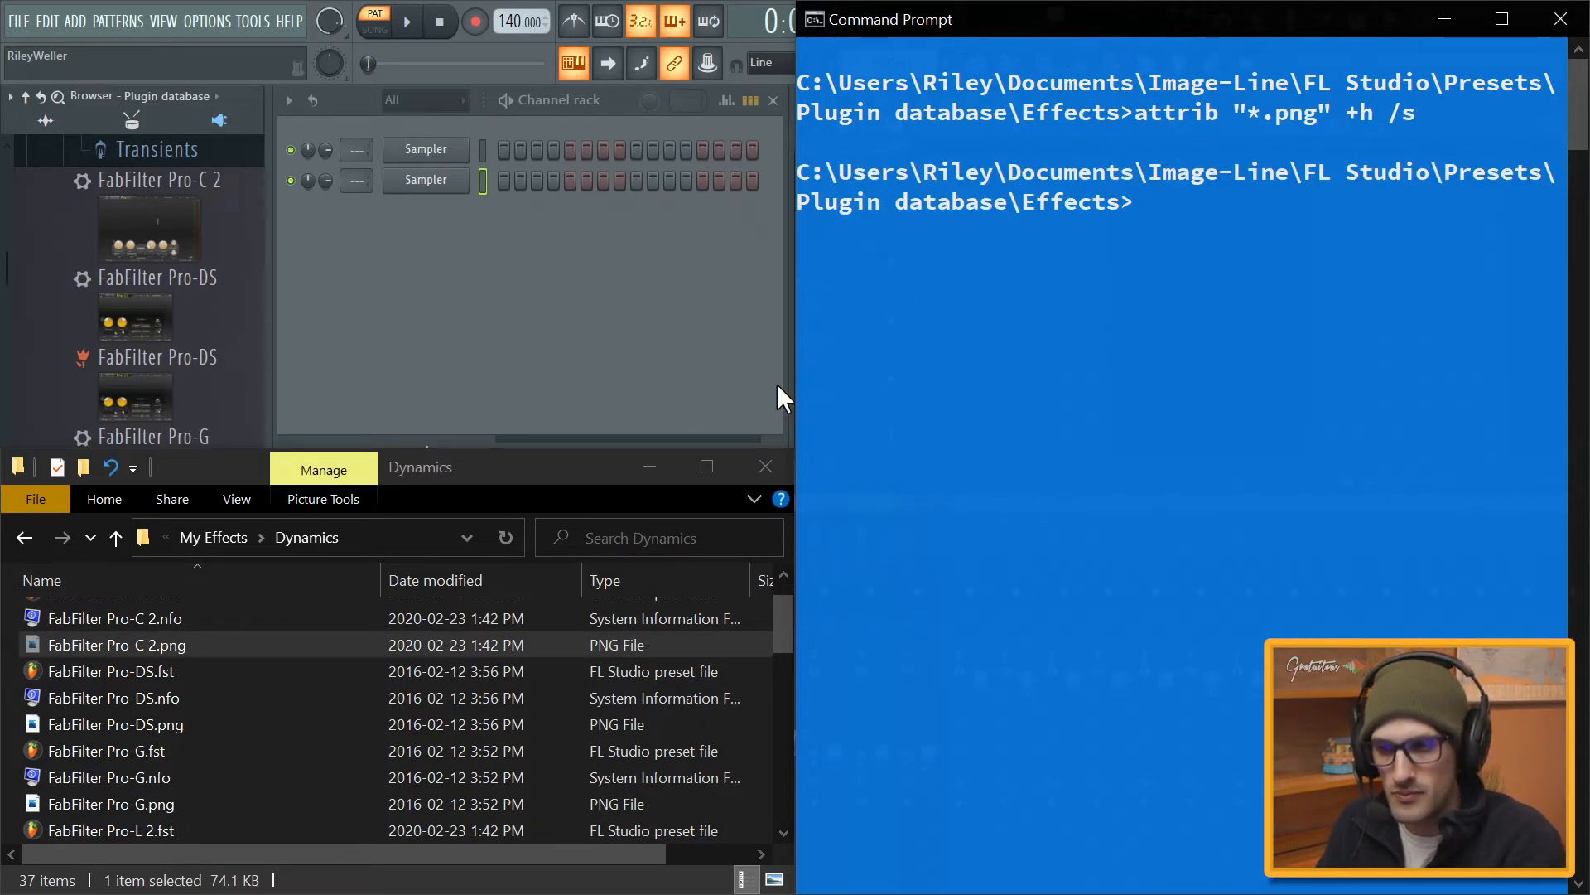
- Load Fruity Parametric EQ 2 from Plugin database > Effects > EQ and drag band 6 upward
{"action": "left_click", "coordinate": [109, 804]}
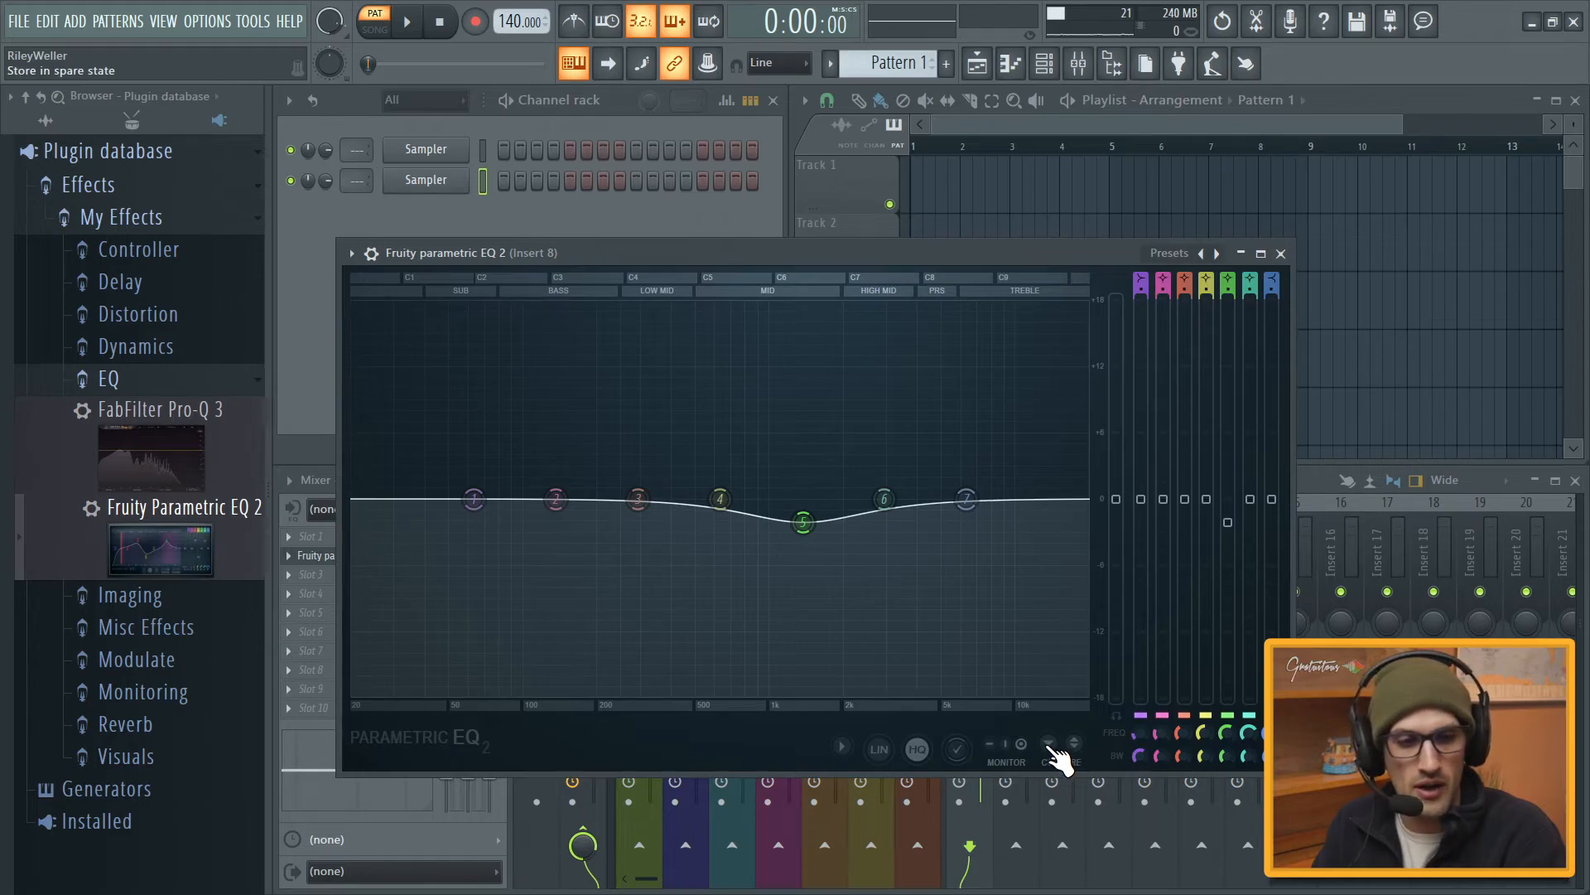
{"action": "left_click_drag", "start_coordinate": [883, 497], "coordinate": [885, 464]}
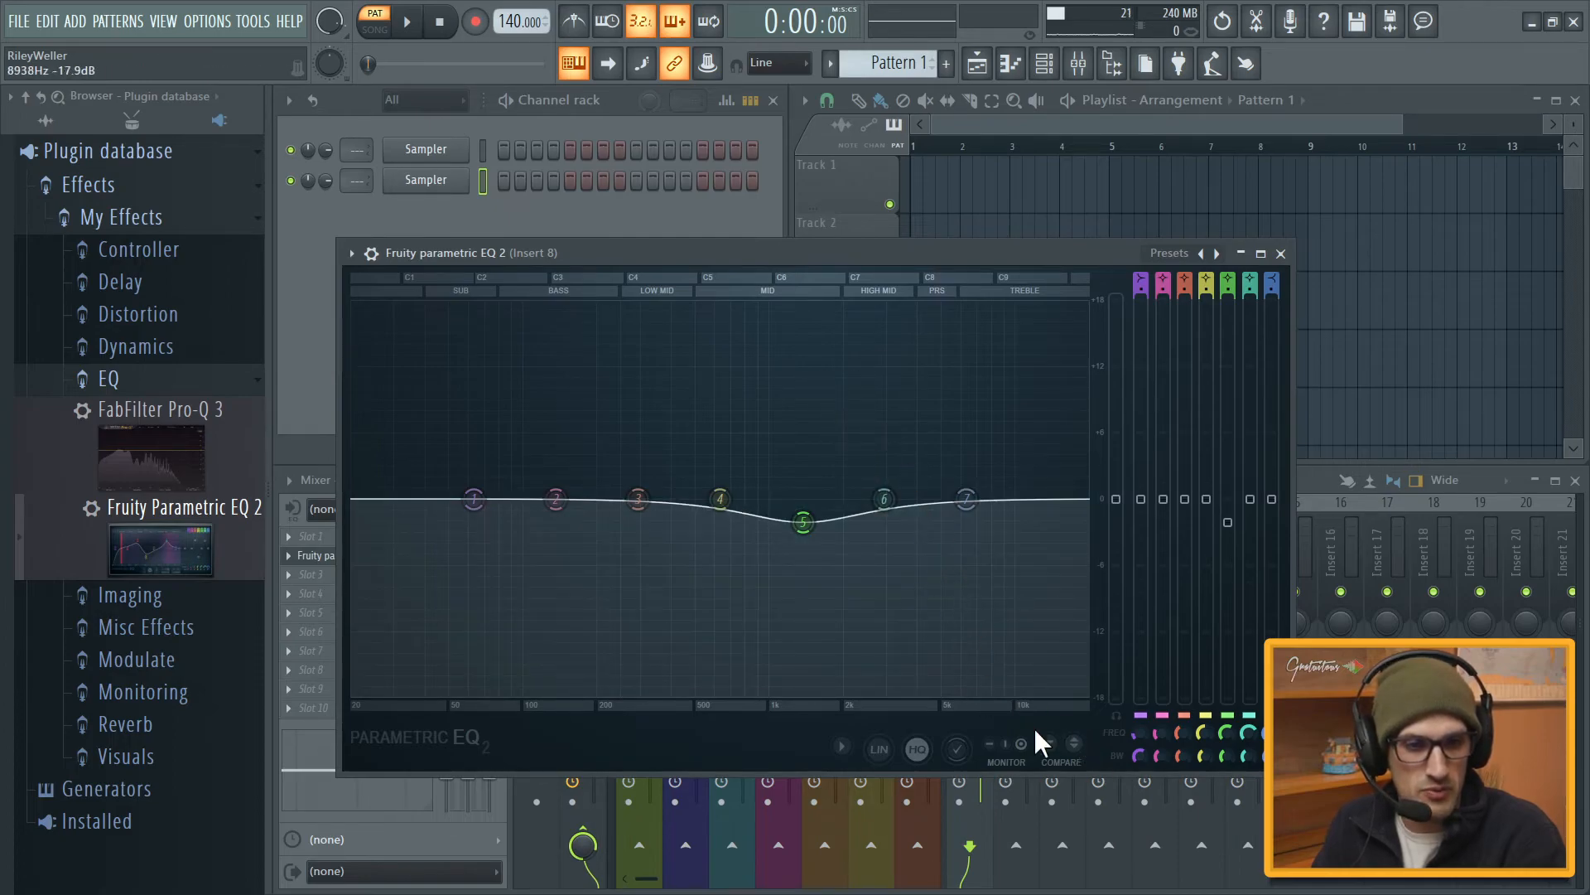
{"action": "left_click_drag", "start_coordinate": [883, 497], "coordinate": [884, 464]}
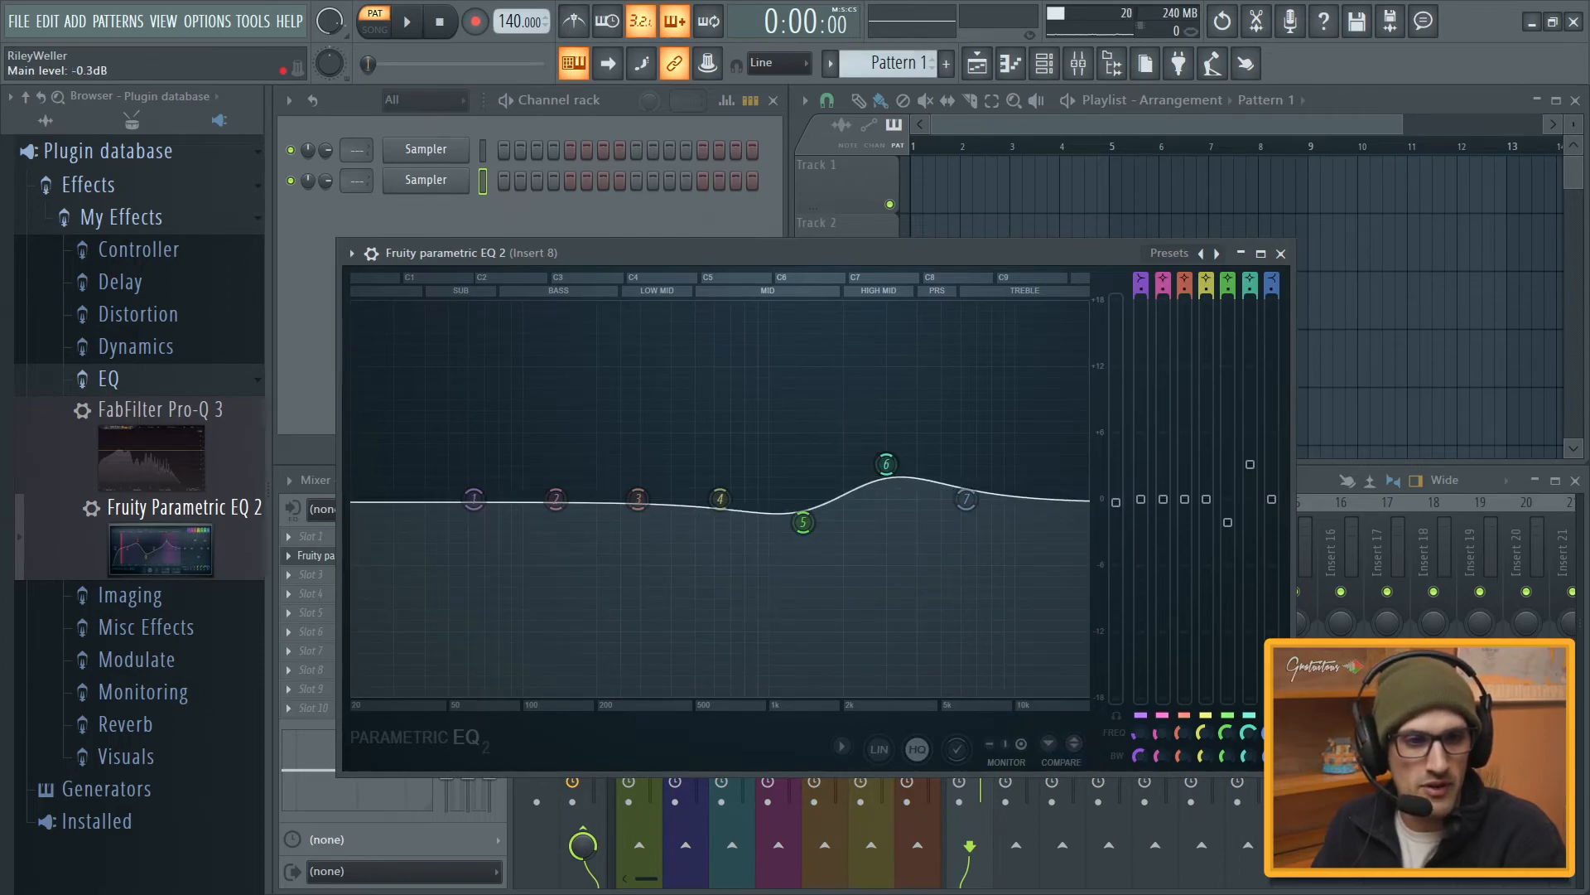
{"action": "left_click", "coordinate": [1047, 743]}
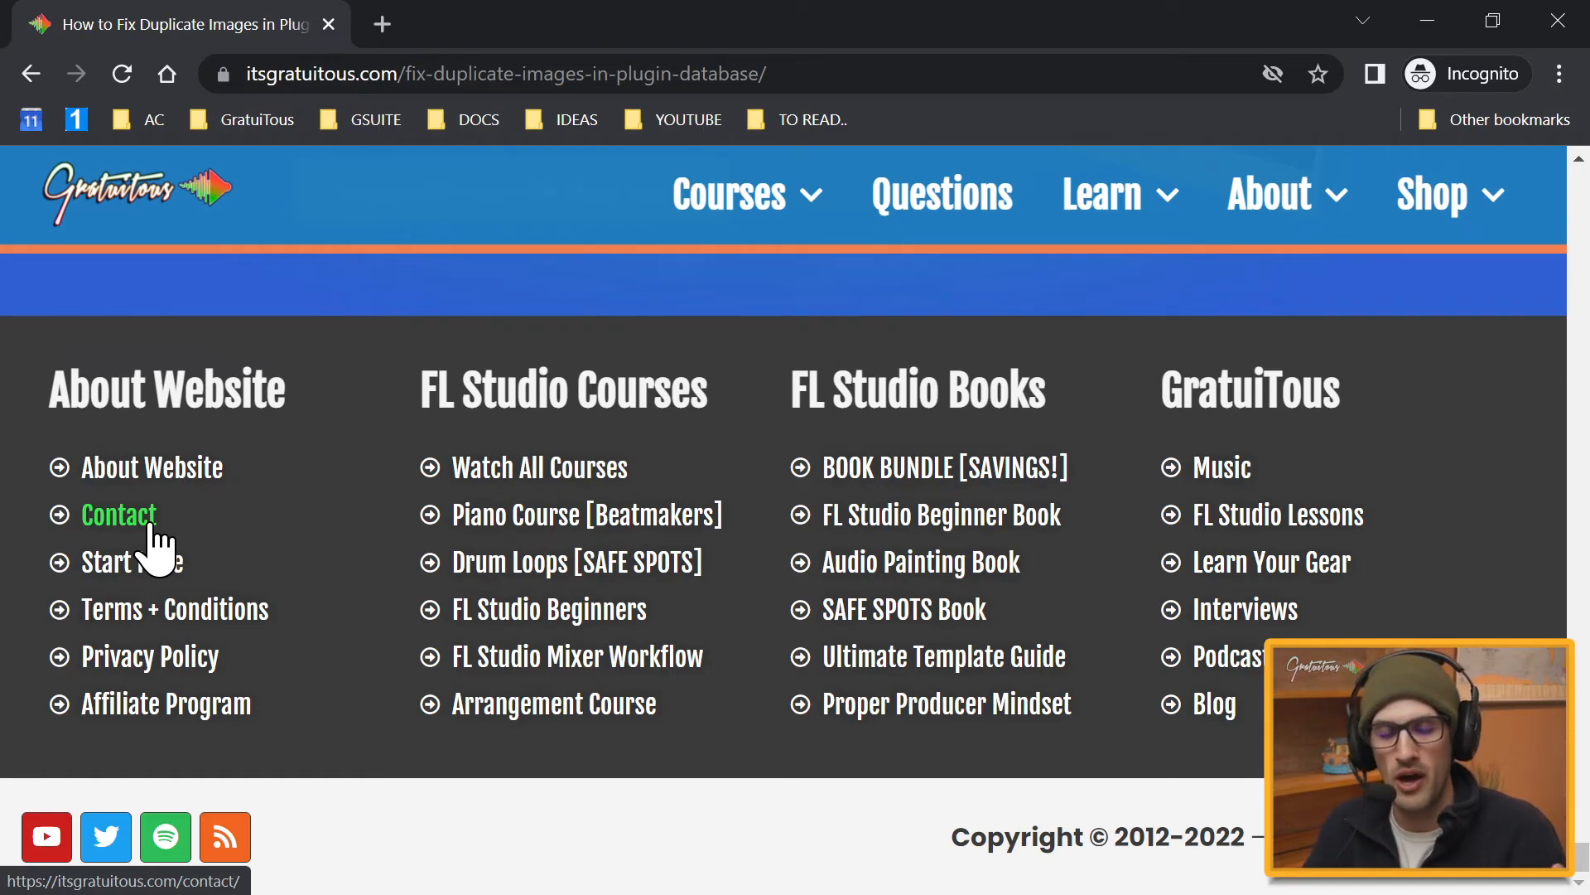
{"action": "mouse_move", "coordinate": [360, 426]}
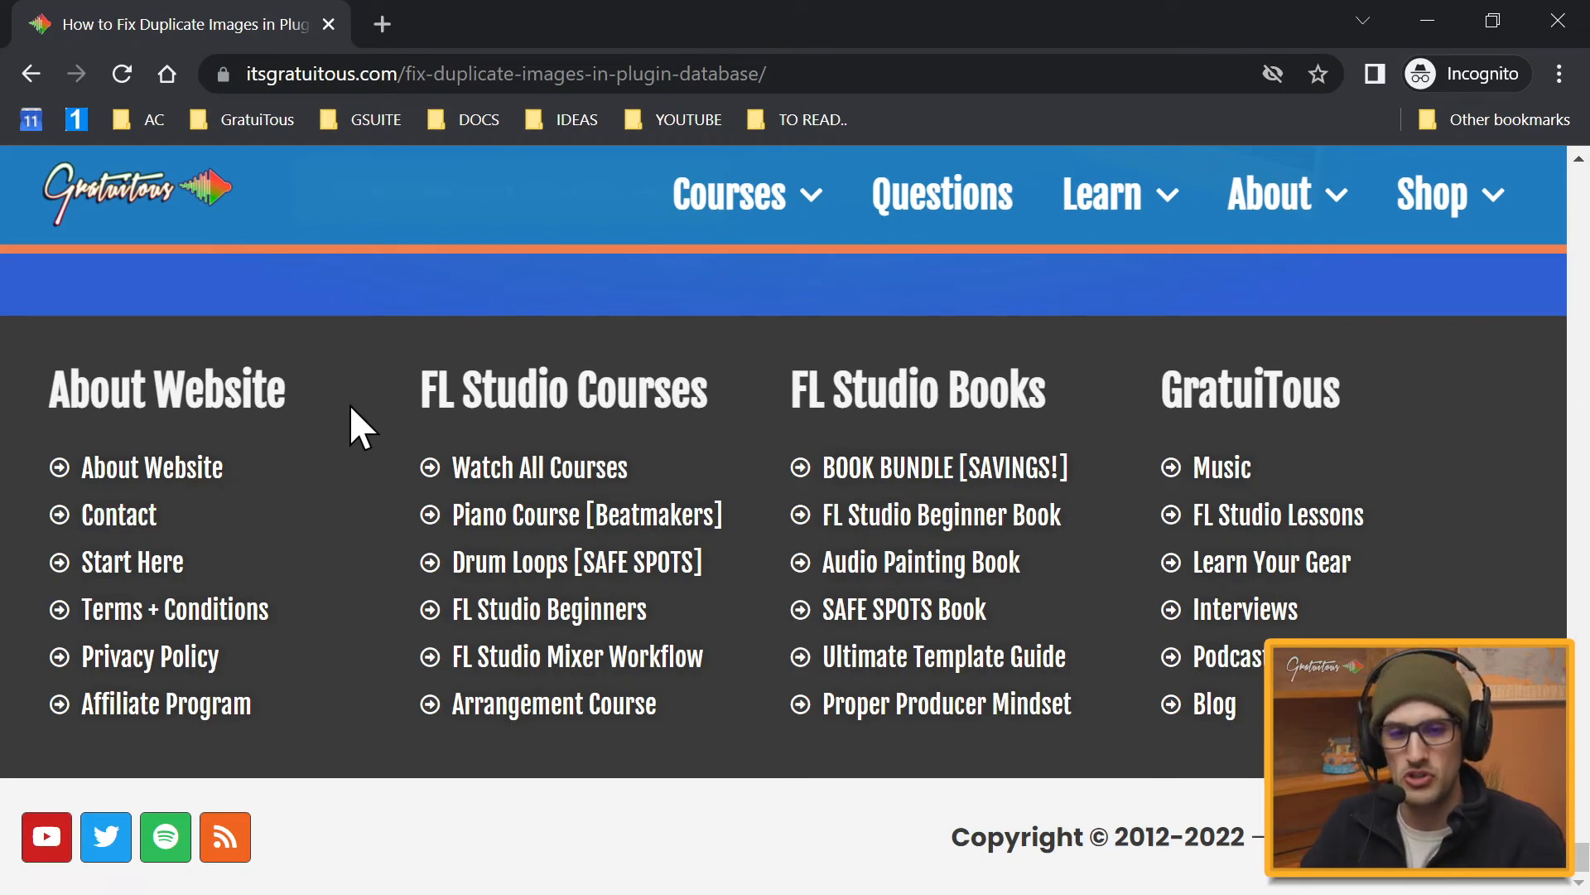
{"action": "mouse_move", "coordinate": [1353, 25]}
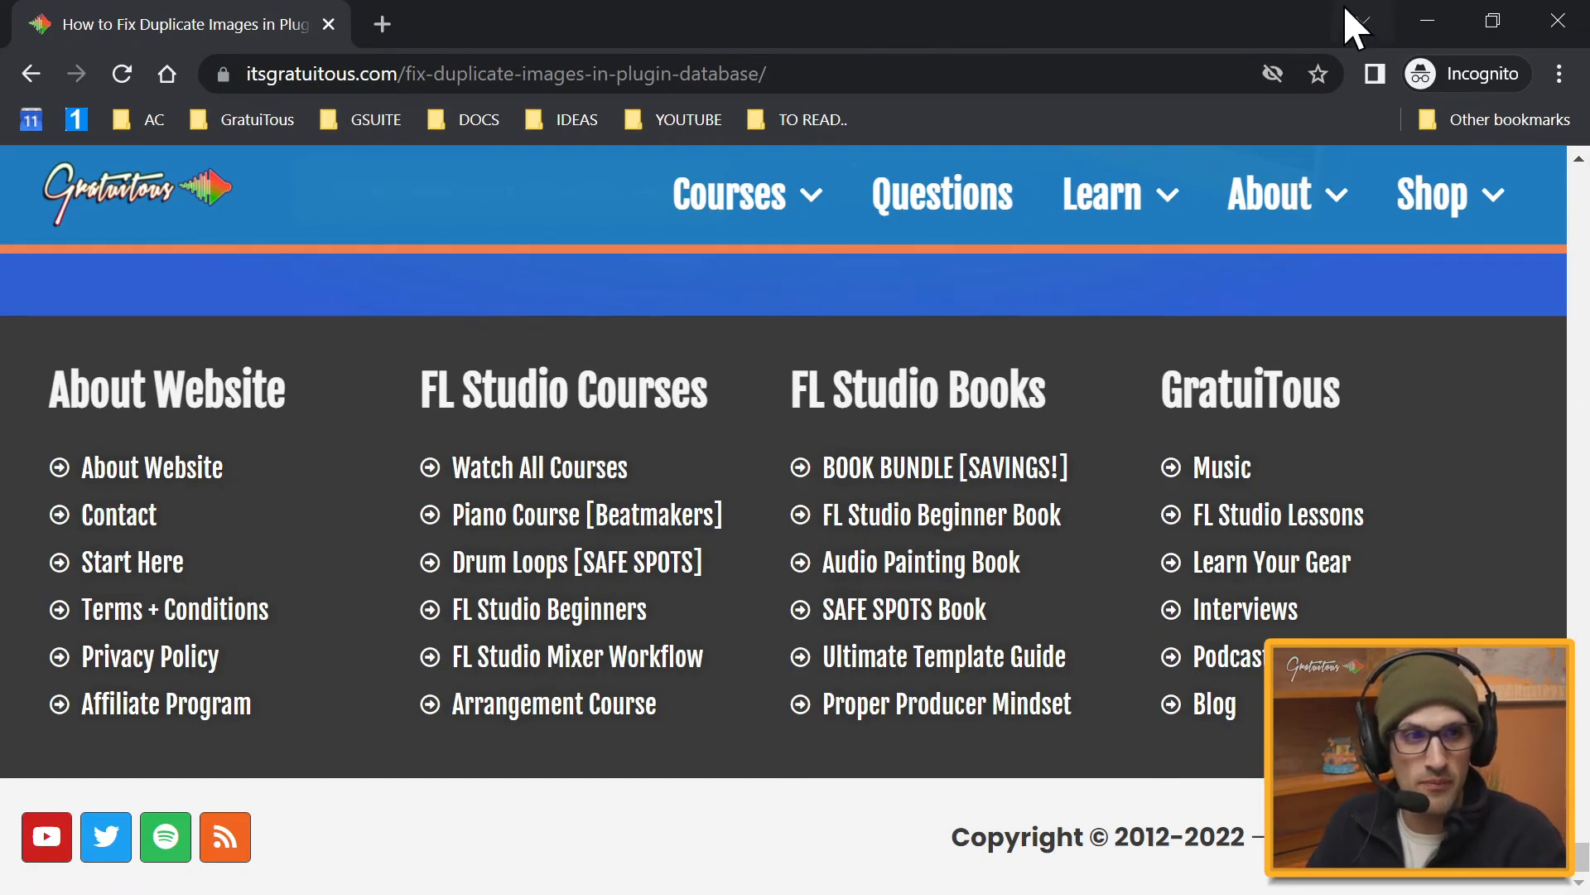